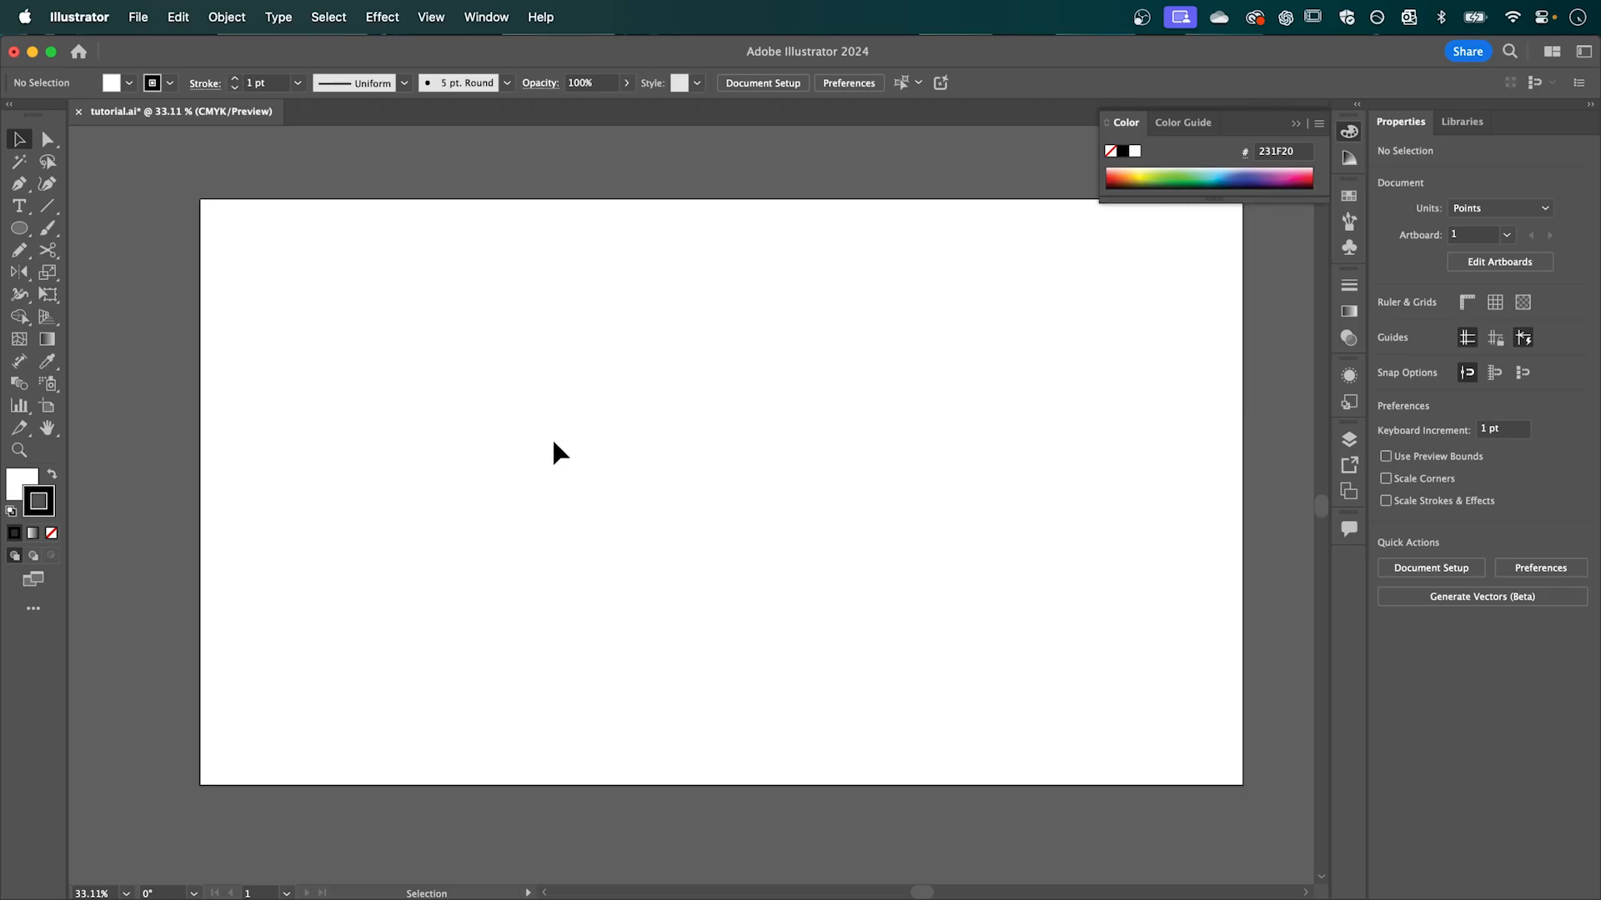
{"action": "mouse_move", "coordinate": [85, 421]}
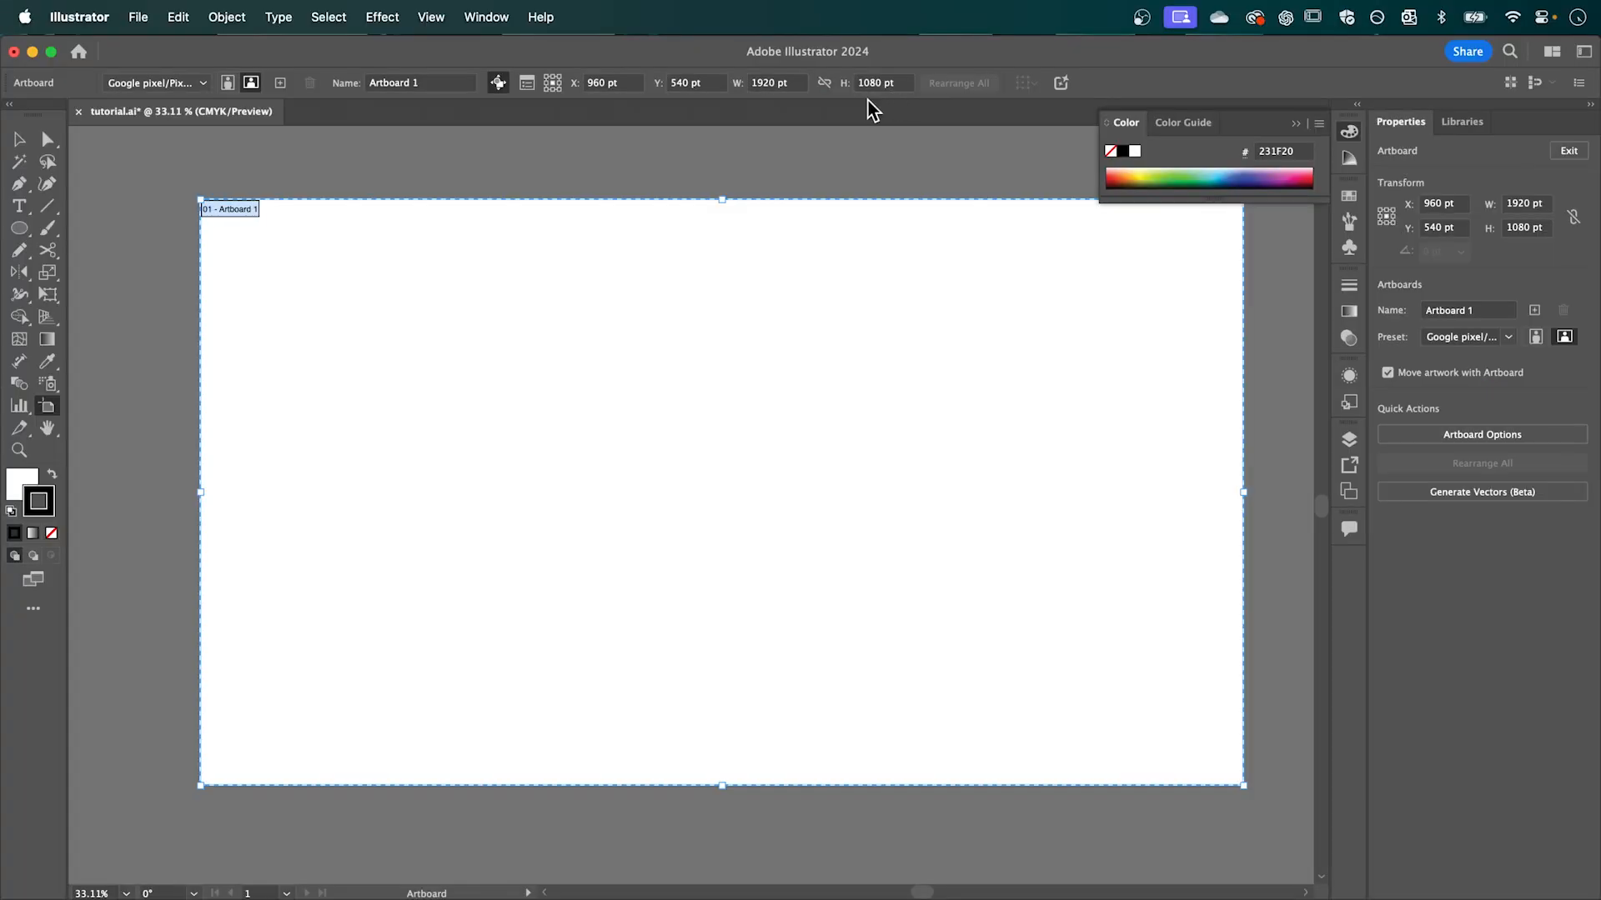
{"action": "mouse_move", "coordinate": [254, 336]}
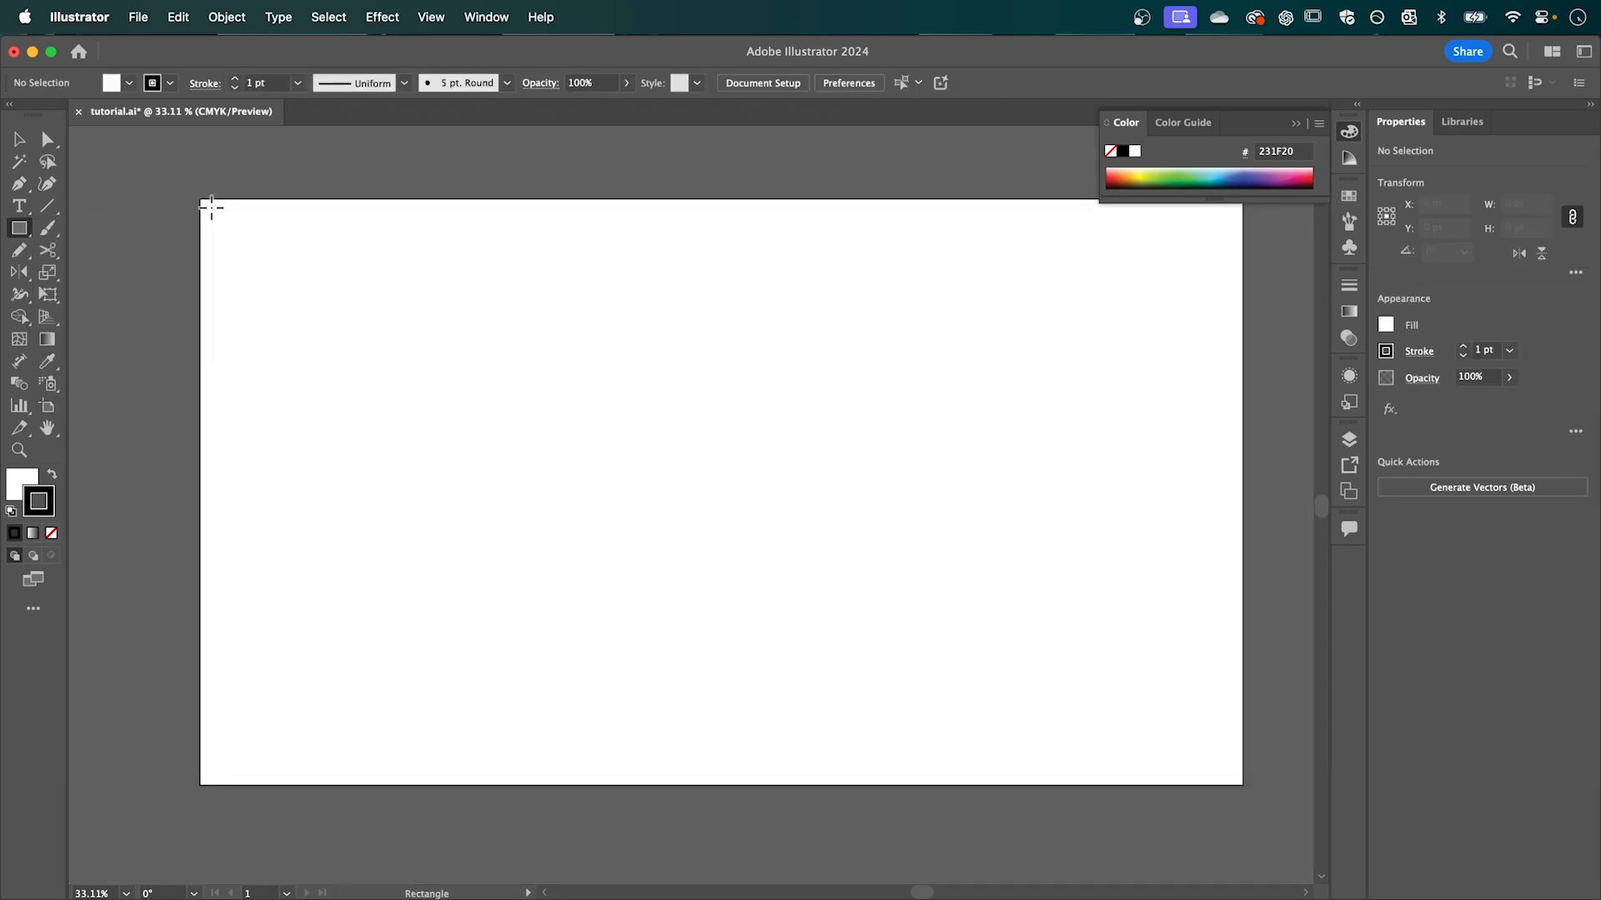
Step: Draw a rectangle spanning the whole artboard and give it a black fill
{"action": "left_click_drag", "start_coordinate": [209, 201], "coordinate": [1140, 732]}
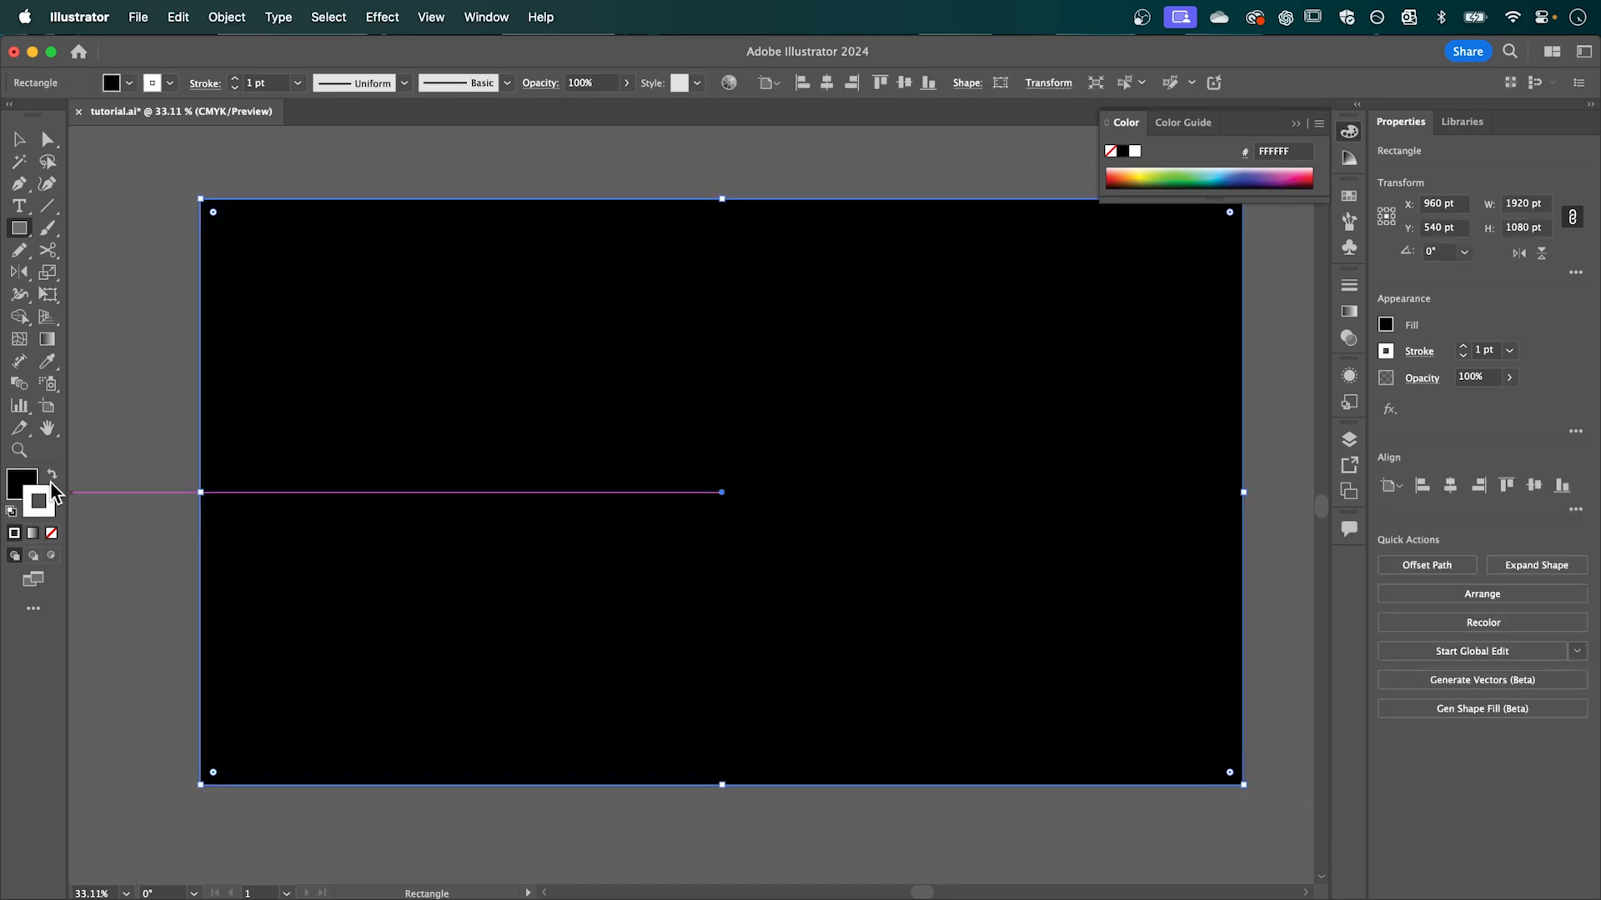
{"action": "left_click", "coordinate": [51, 532]}
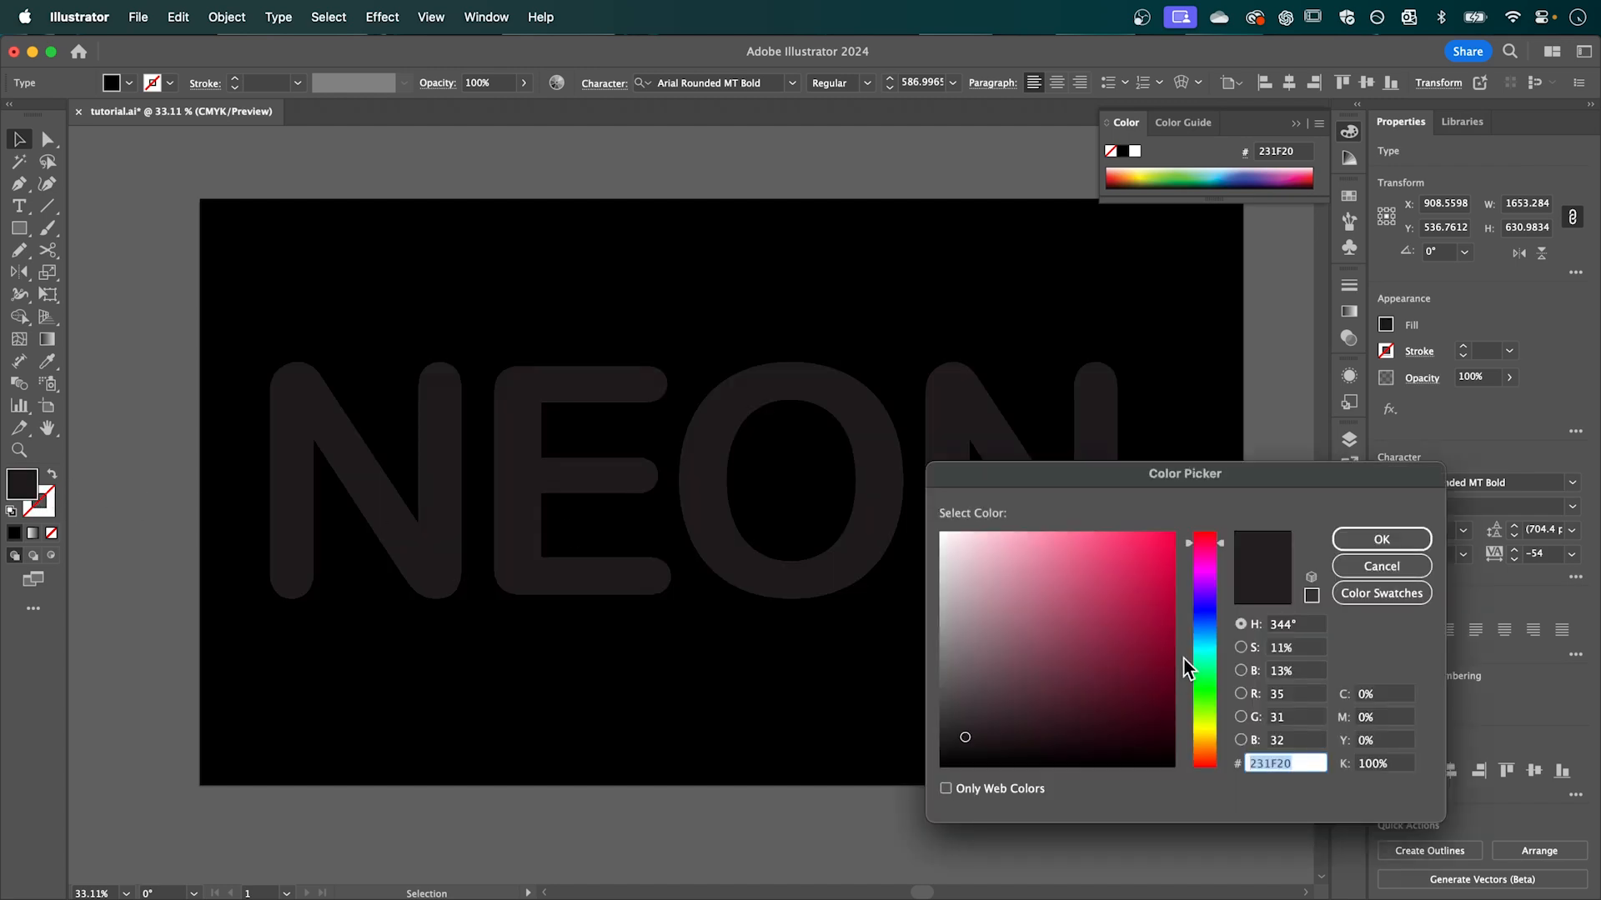
Step: Set the NEON outline stroke colour to lime green A2CD3A
{"action": "type", "text": "A2CD3A"}
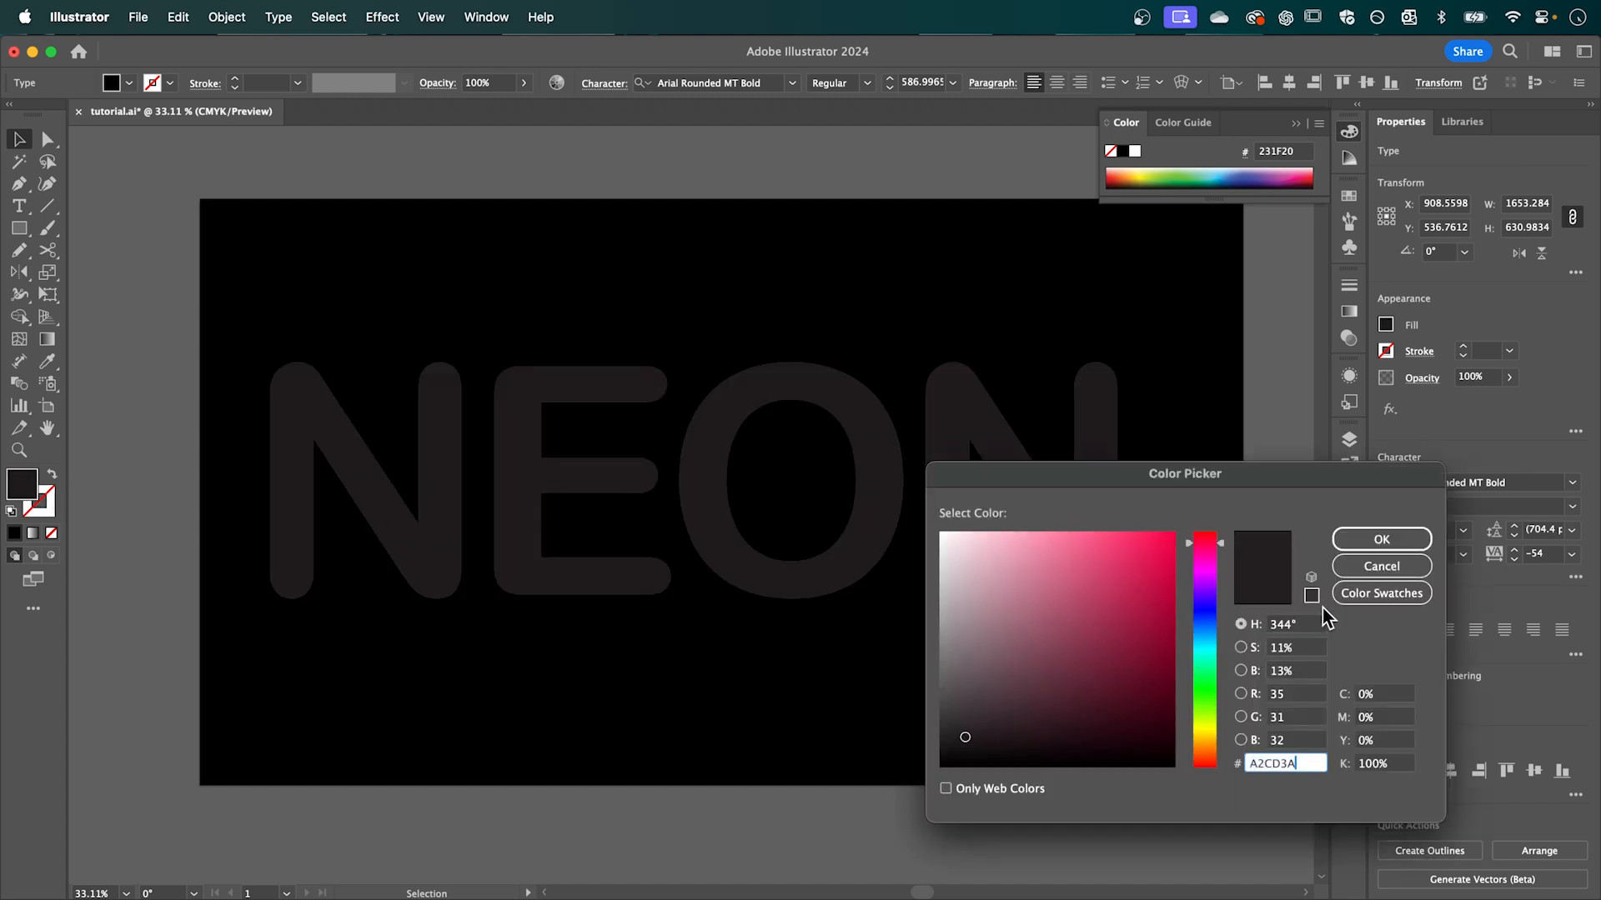
{"action": "left_click", "coordinate": [1380, 539]}
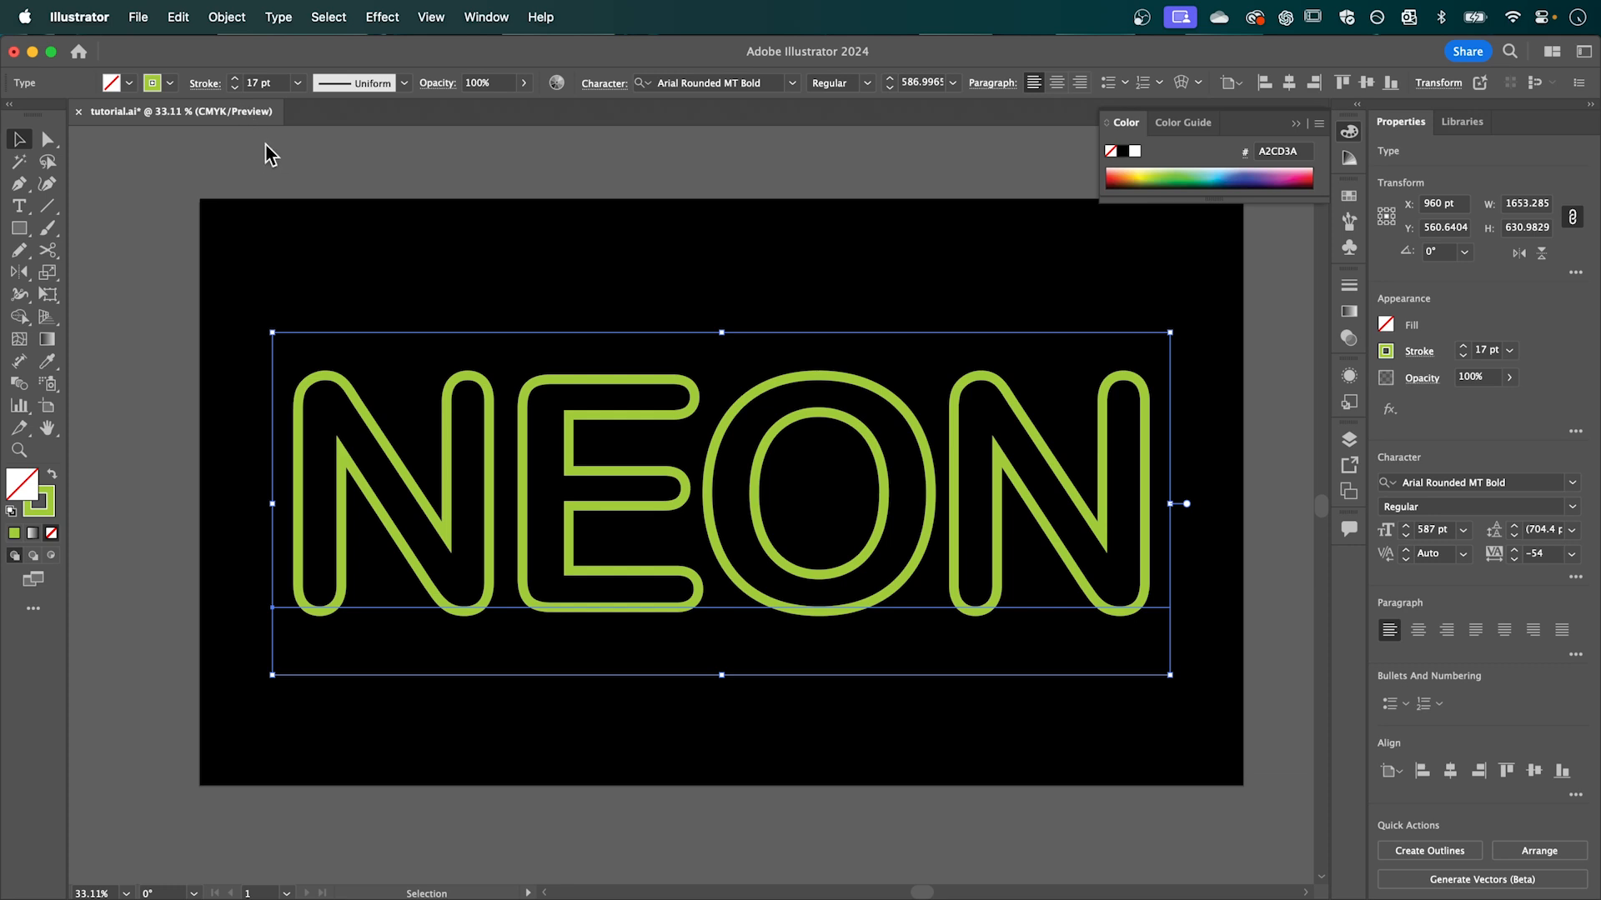
Step: Expand the NEON text with Object > Expand into editable paths
{"action": "left_click", "coordinate": [226, 17]}
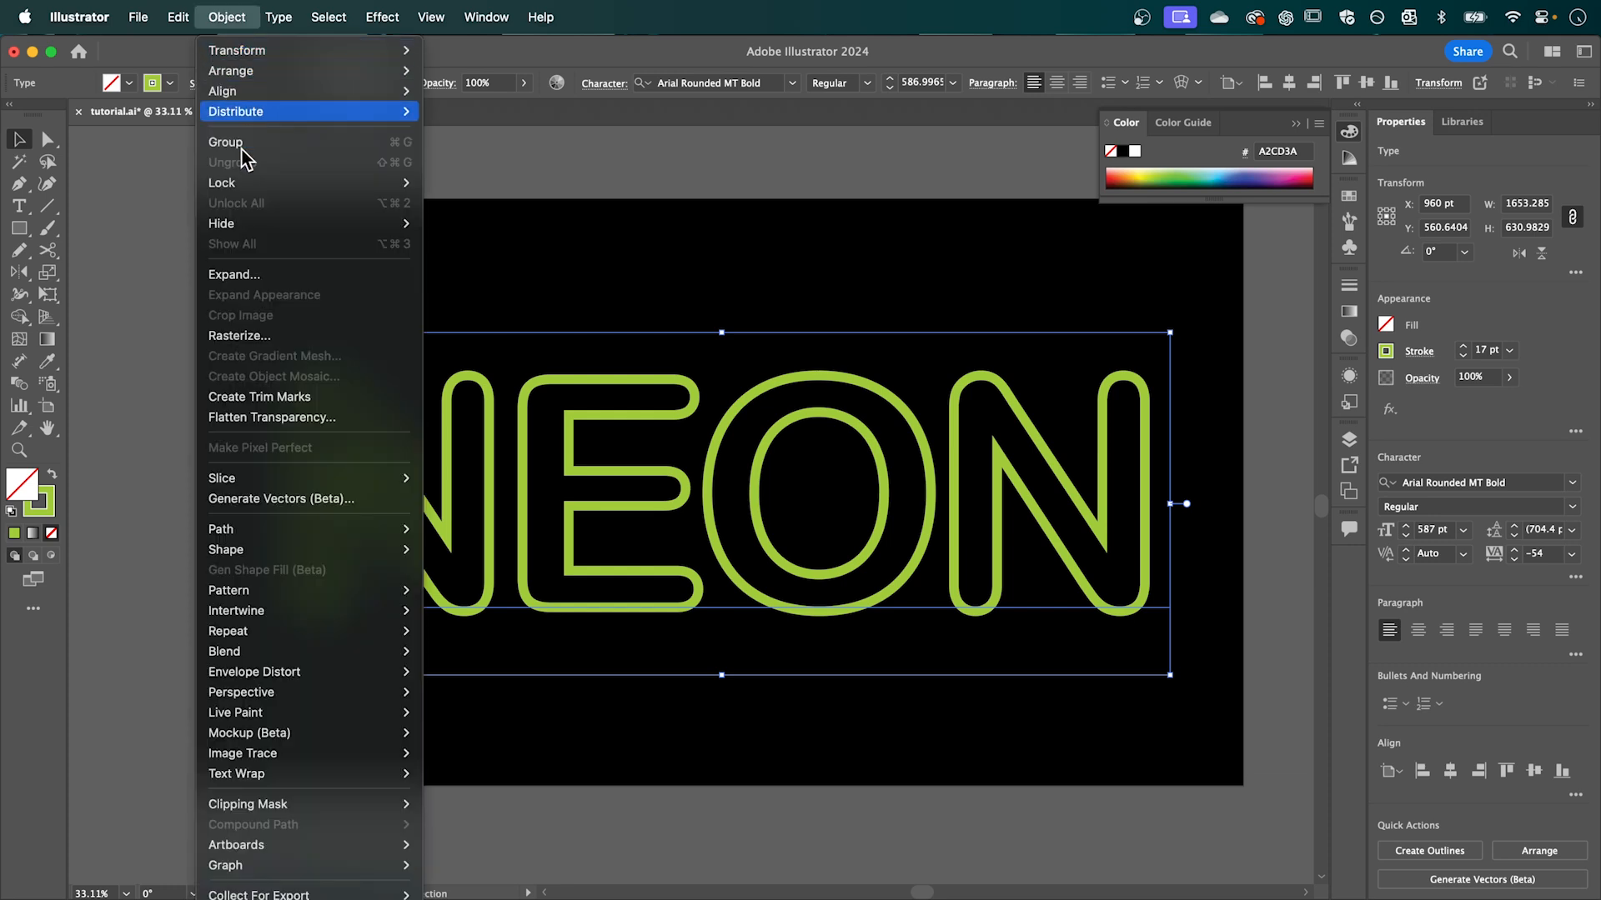
{"action": "left_click", "coordinate": [233, 274]}
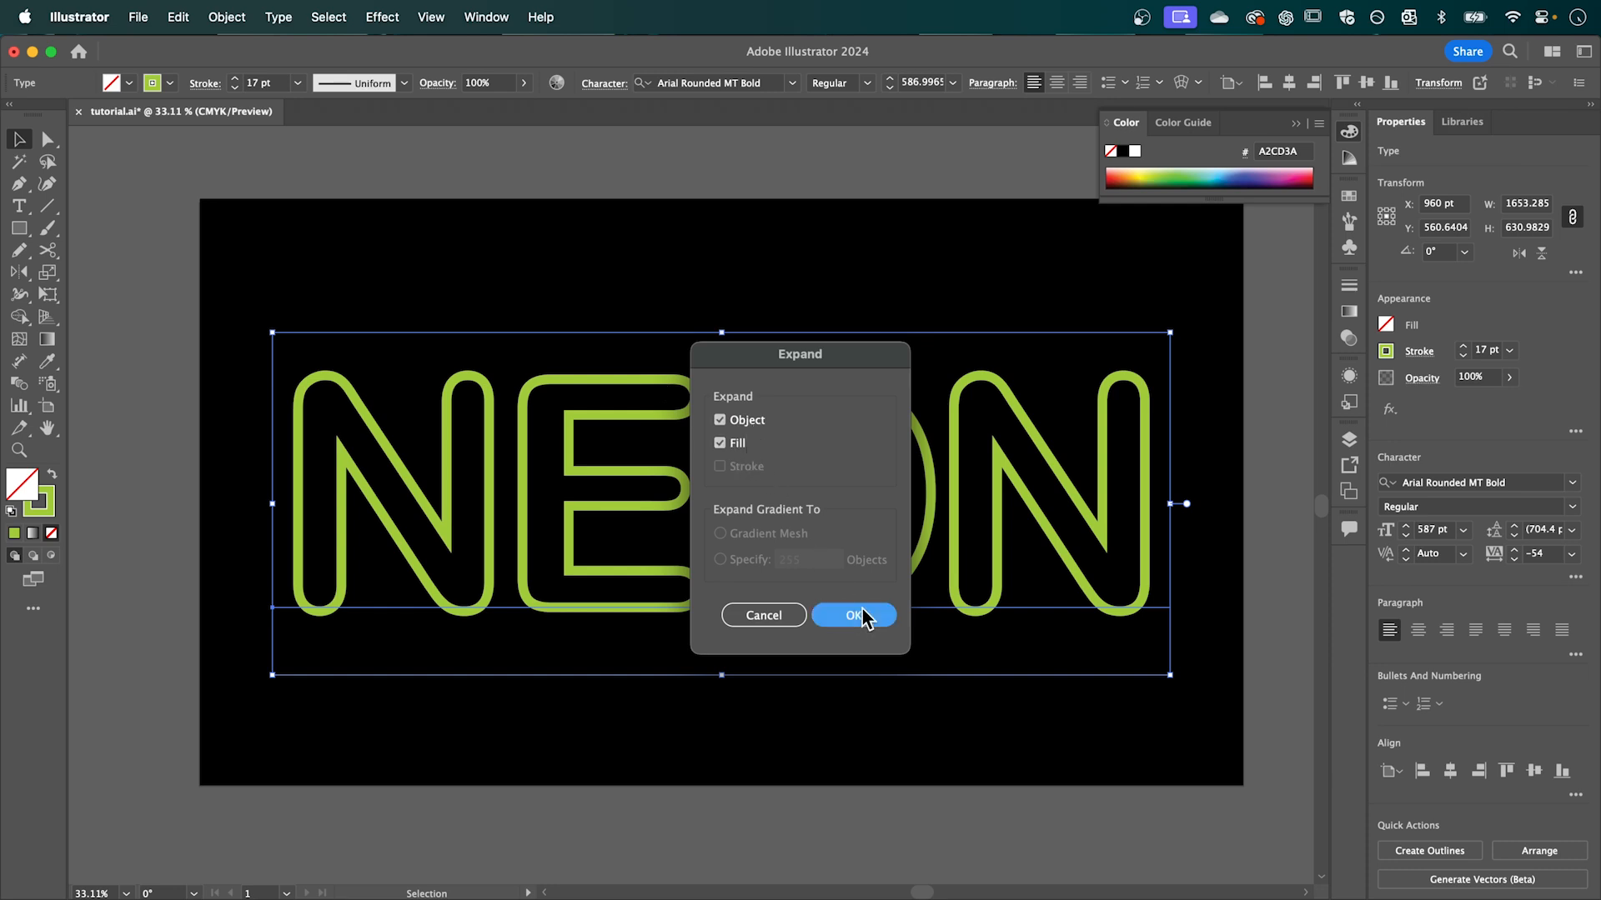
{"action": "left_click", "coordinate": [856, 615]}
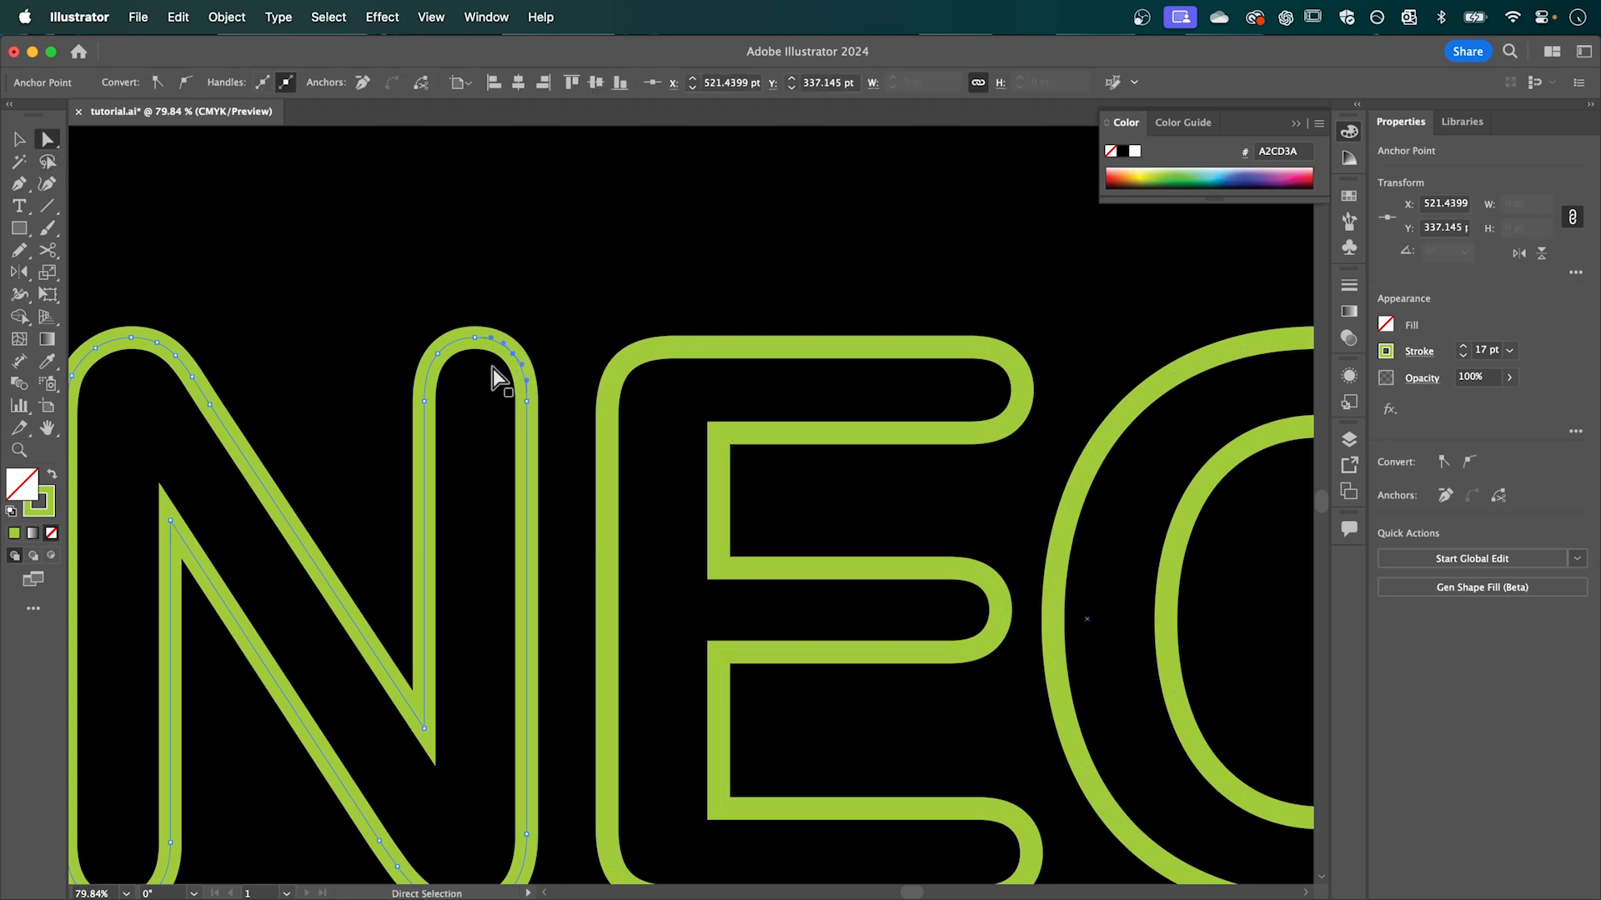
Step: Remove the top curve of the N and bring up the stroke options for rounded caps
{"action": "left_click", "coordinate": [520, 373]}
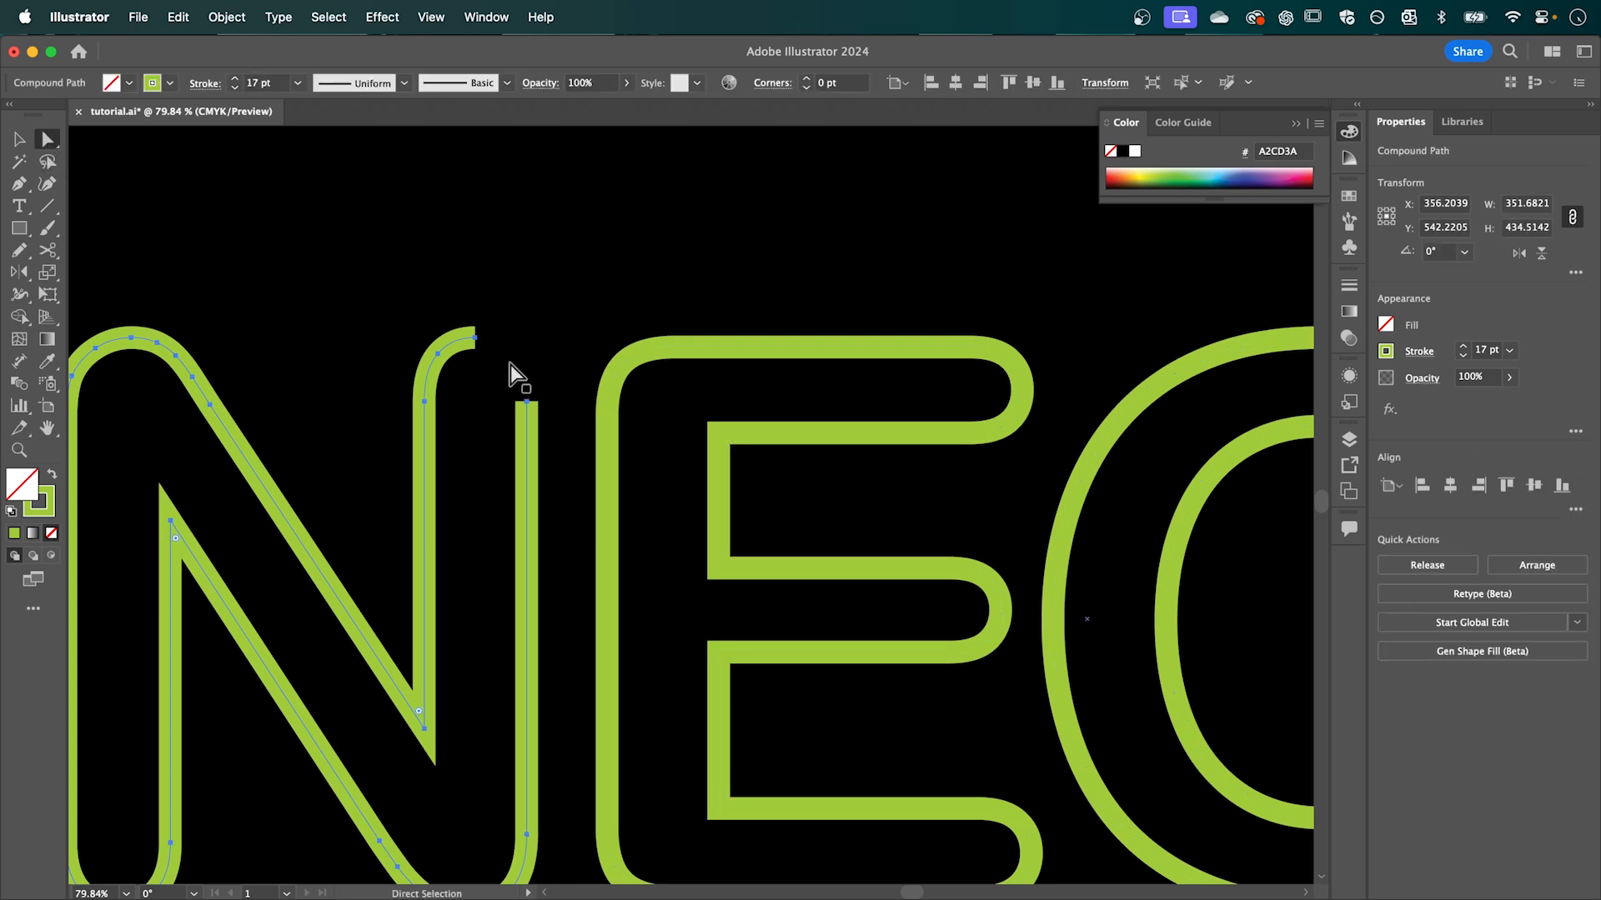
{"action": "left_click", "coordinate": [1347, 286]}
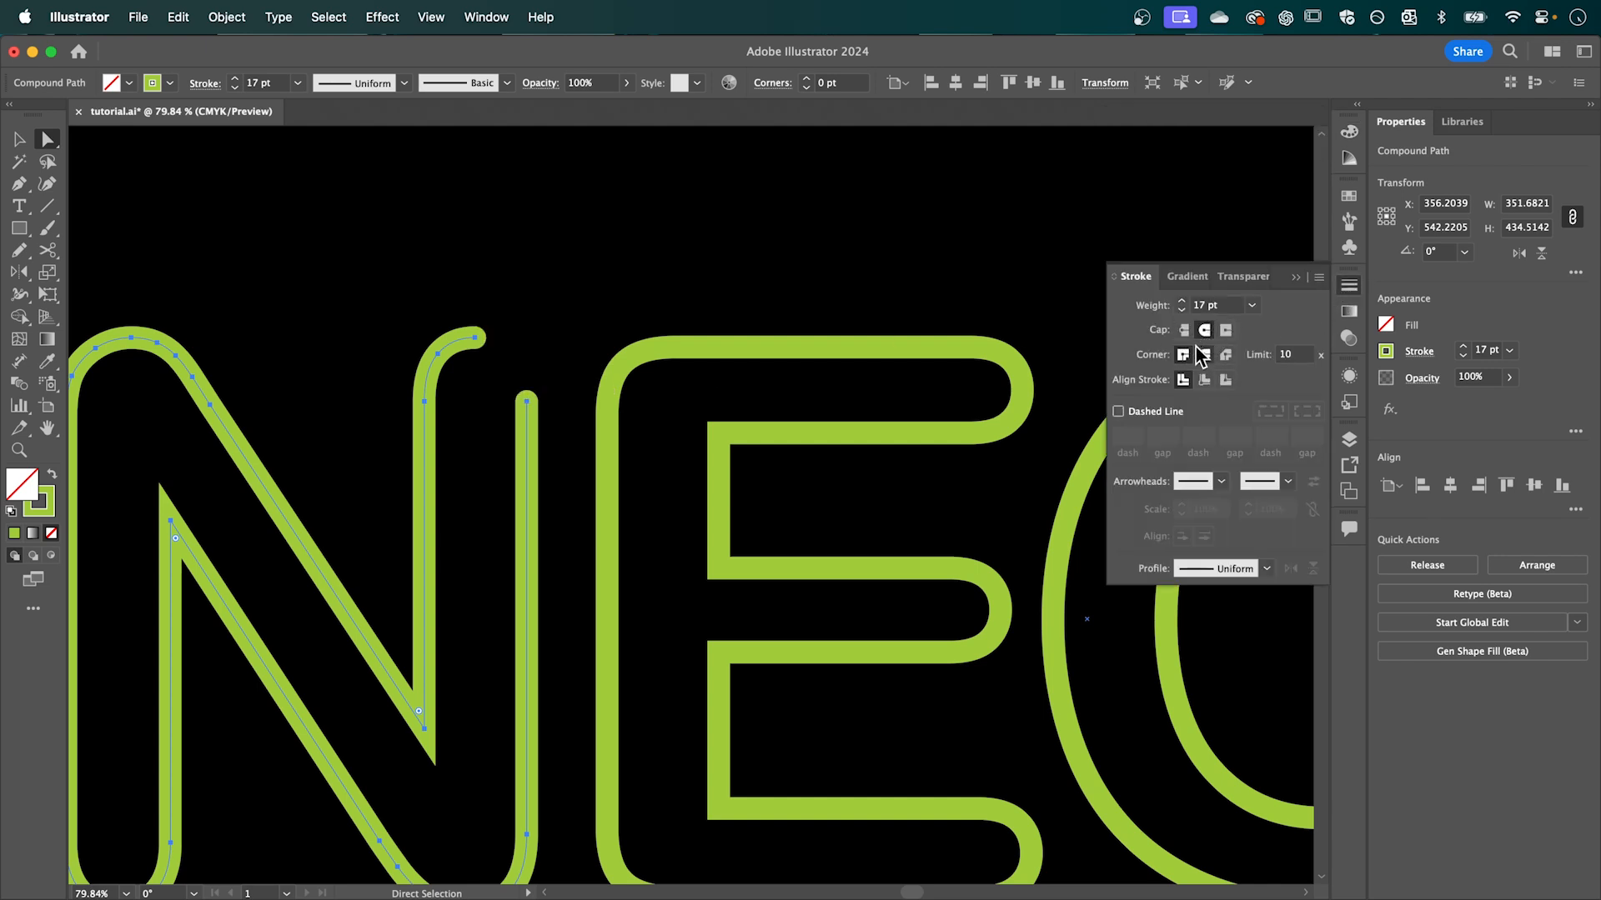
{"action": "mouse_move", "coordinate": [1204, 354]}
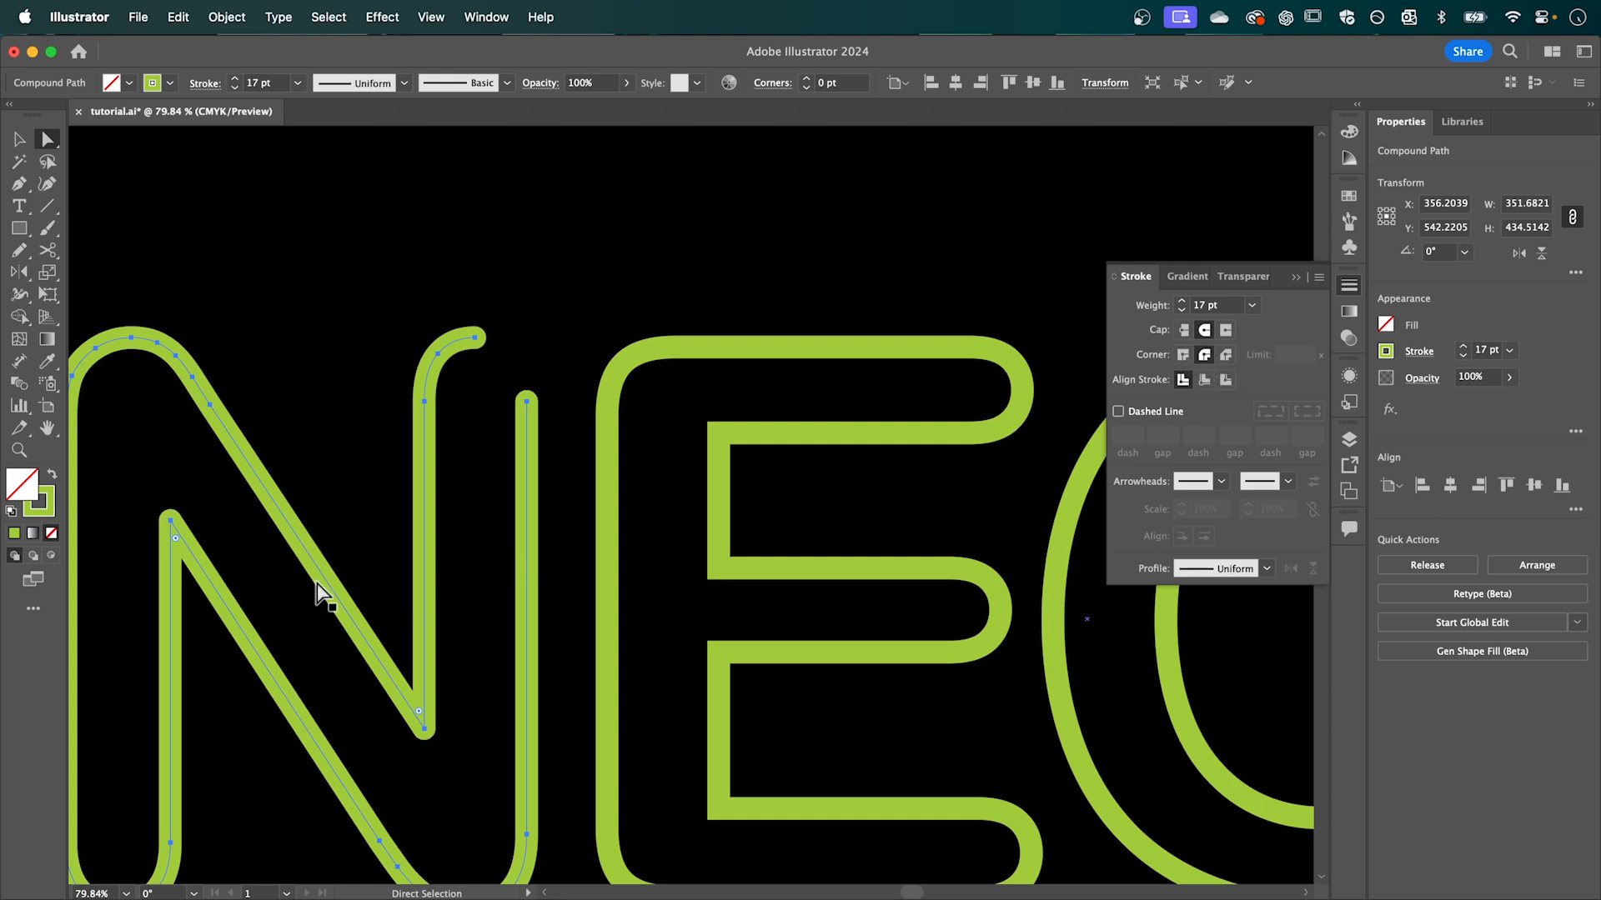
{"action": "mouse_move", "coordinate": [230, 597]}
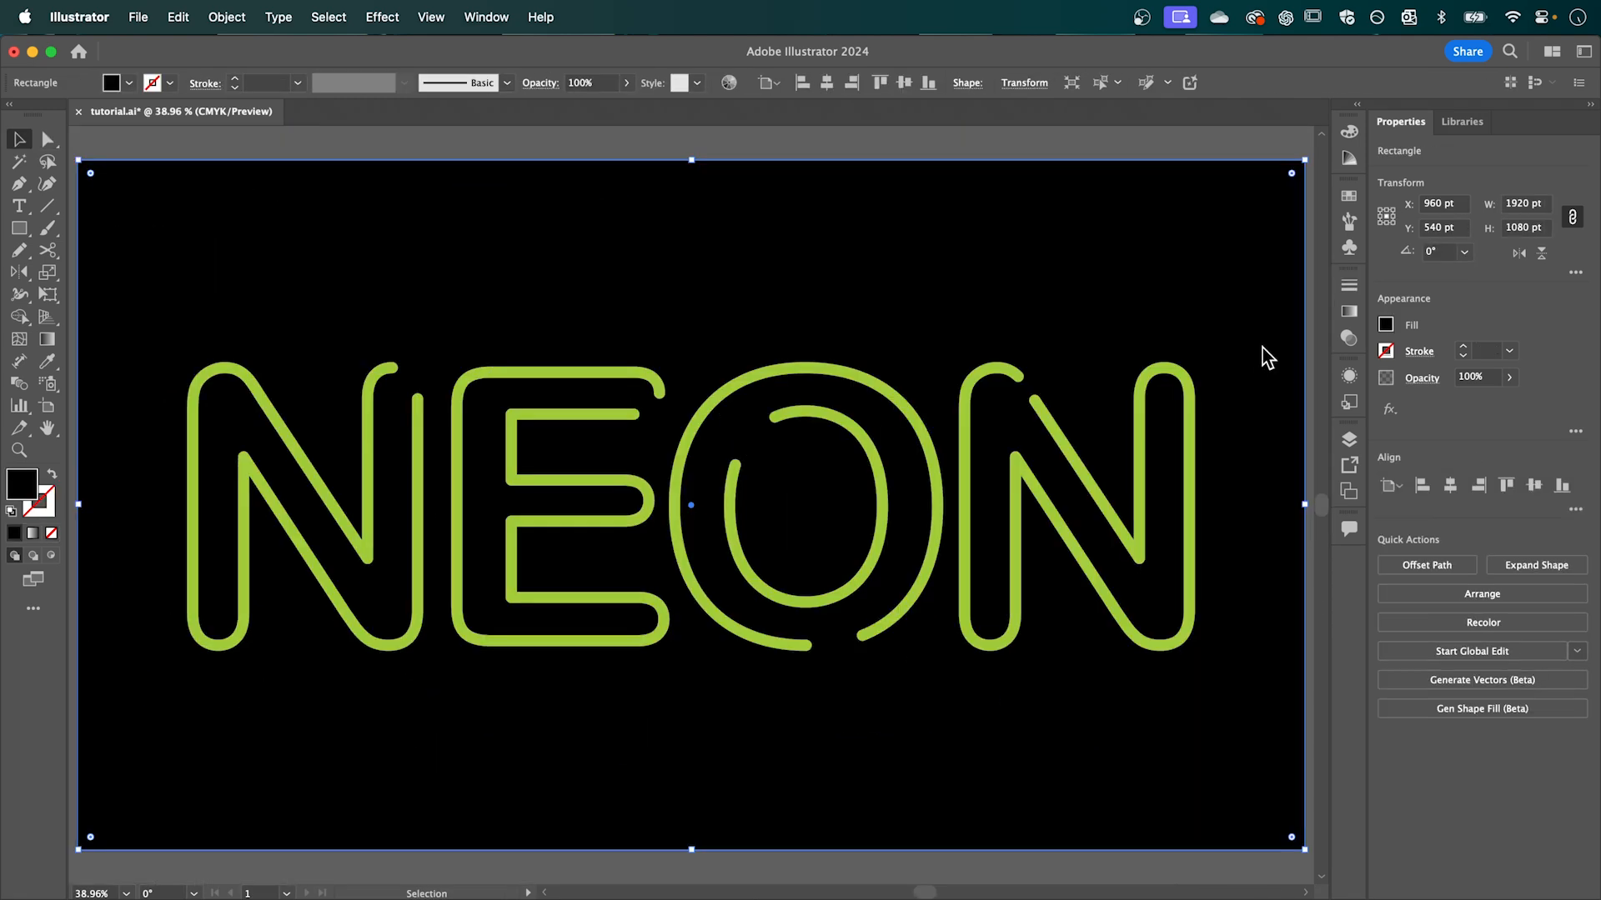
{"action": "mouse_move", "coordinate": [1259, 364]}
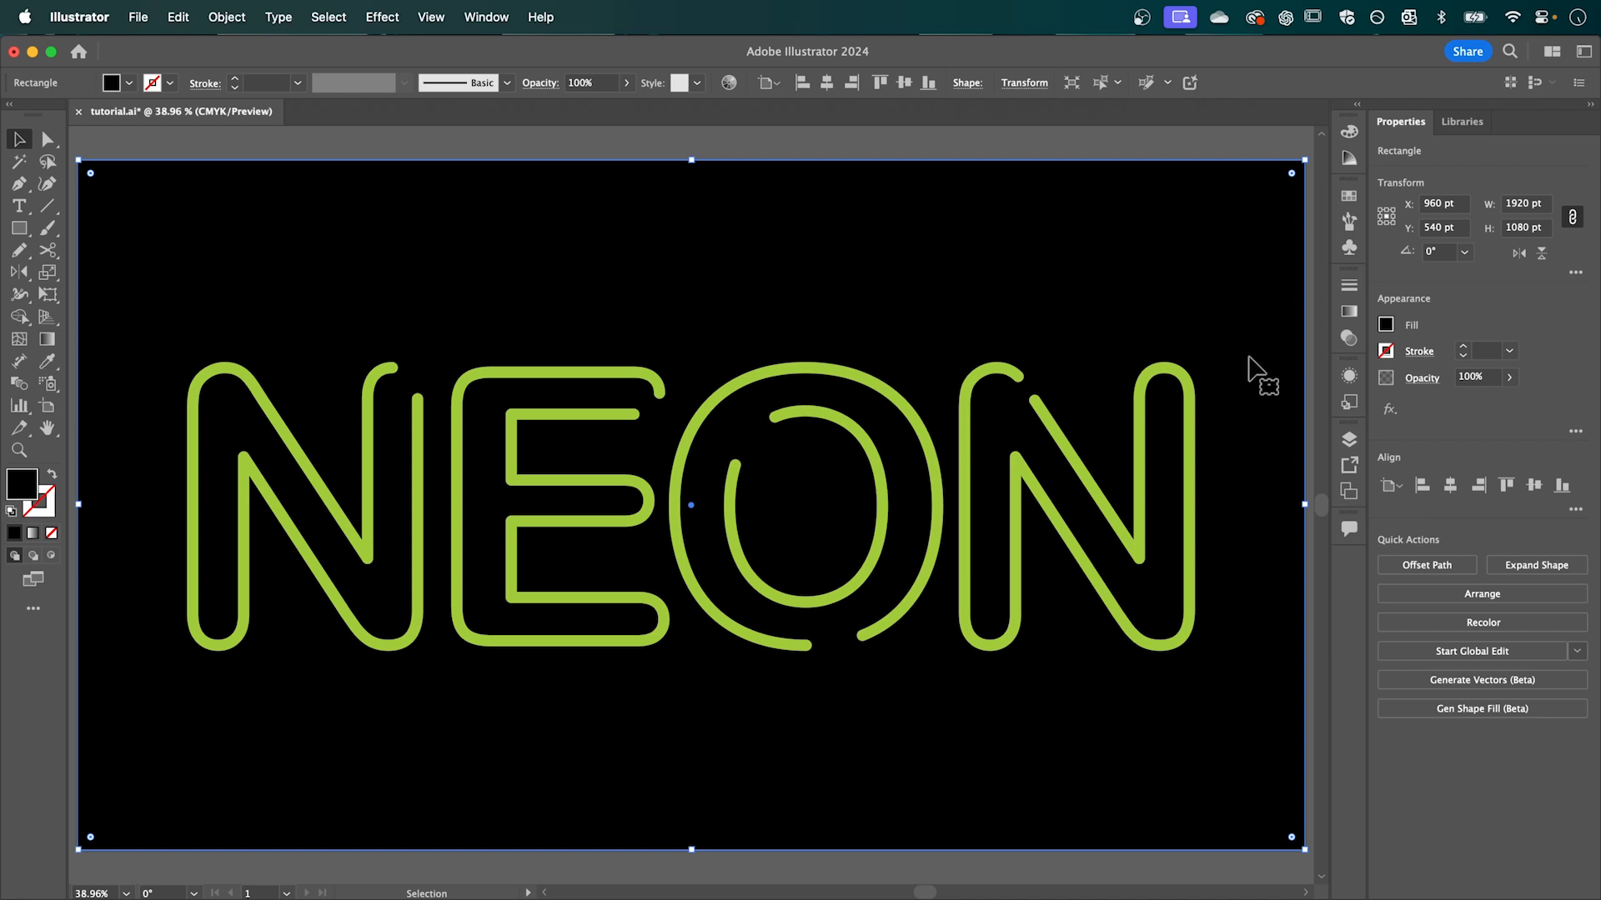
{"action": "mouse_move", "coordinate": [284, 277]}
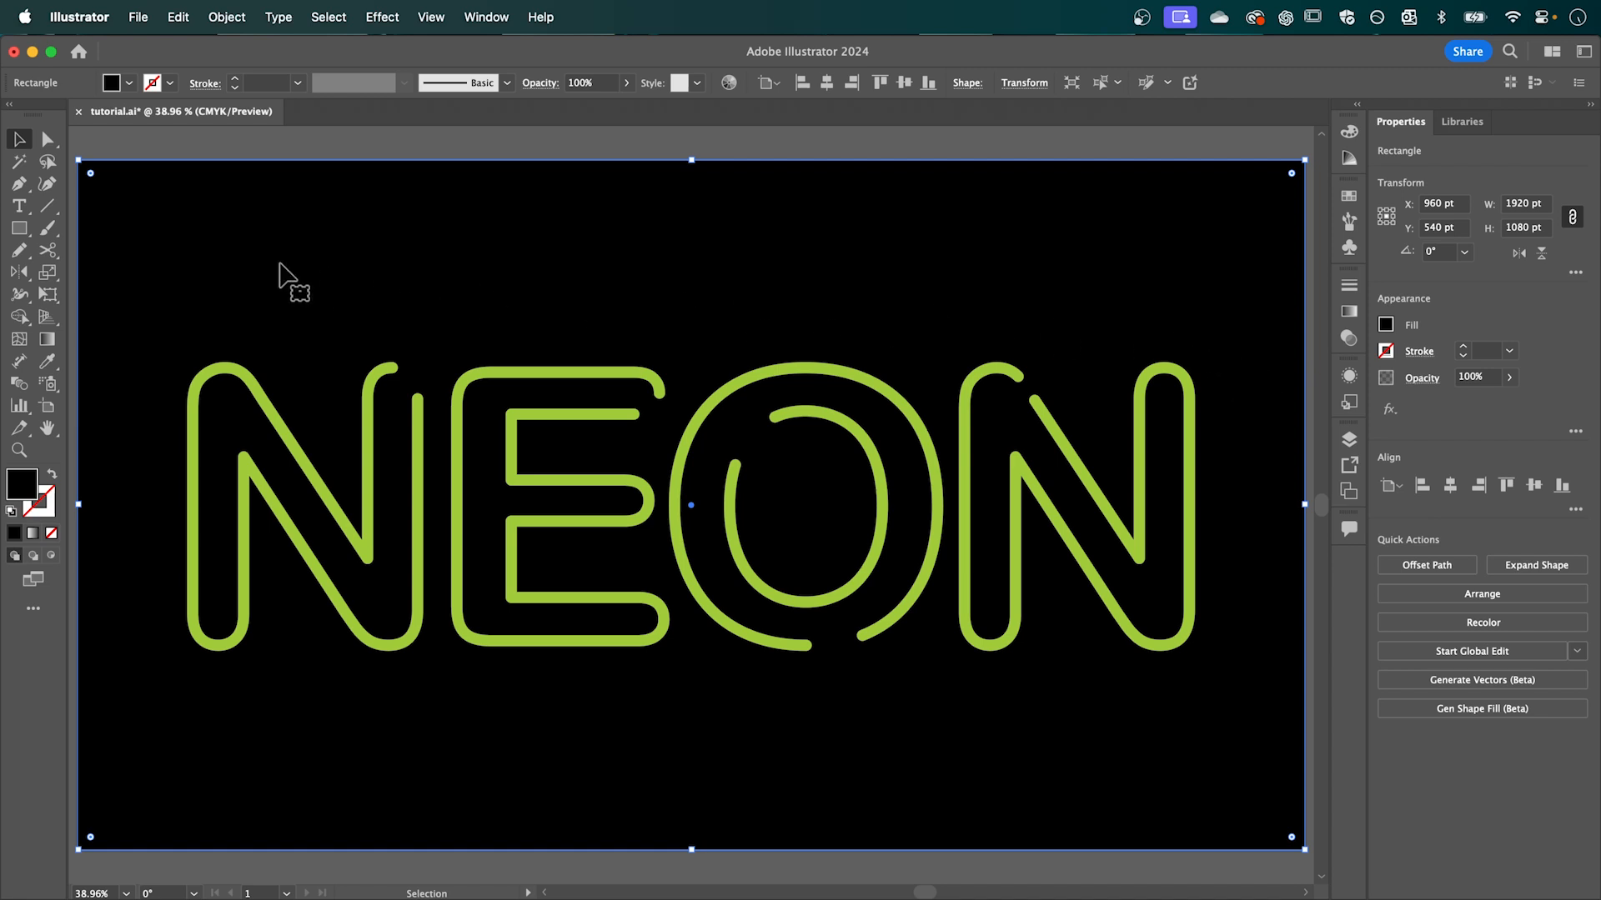
Step: Draw a wide ellipse across the word NEON with the Ellipse tool
{"action": "left_click", "coordinate": [18, 228]}
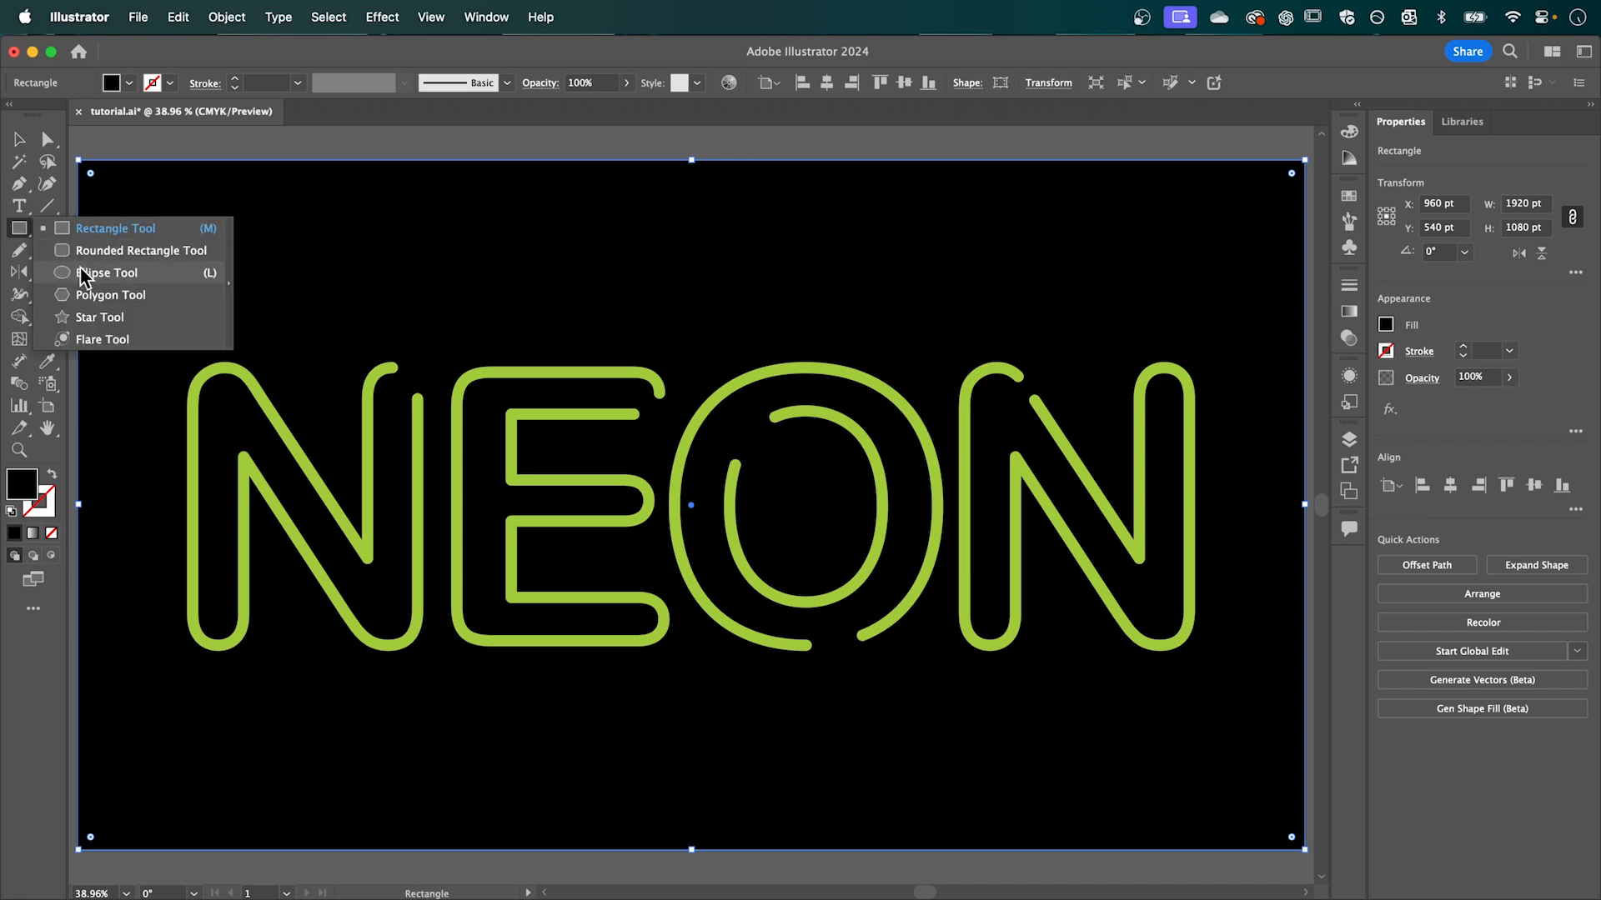
{"action": "left_click", "coordinate": [106, 272]}
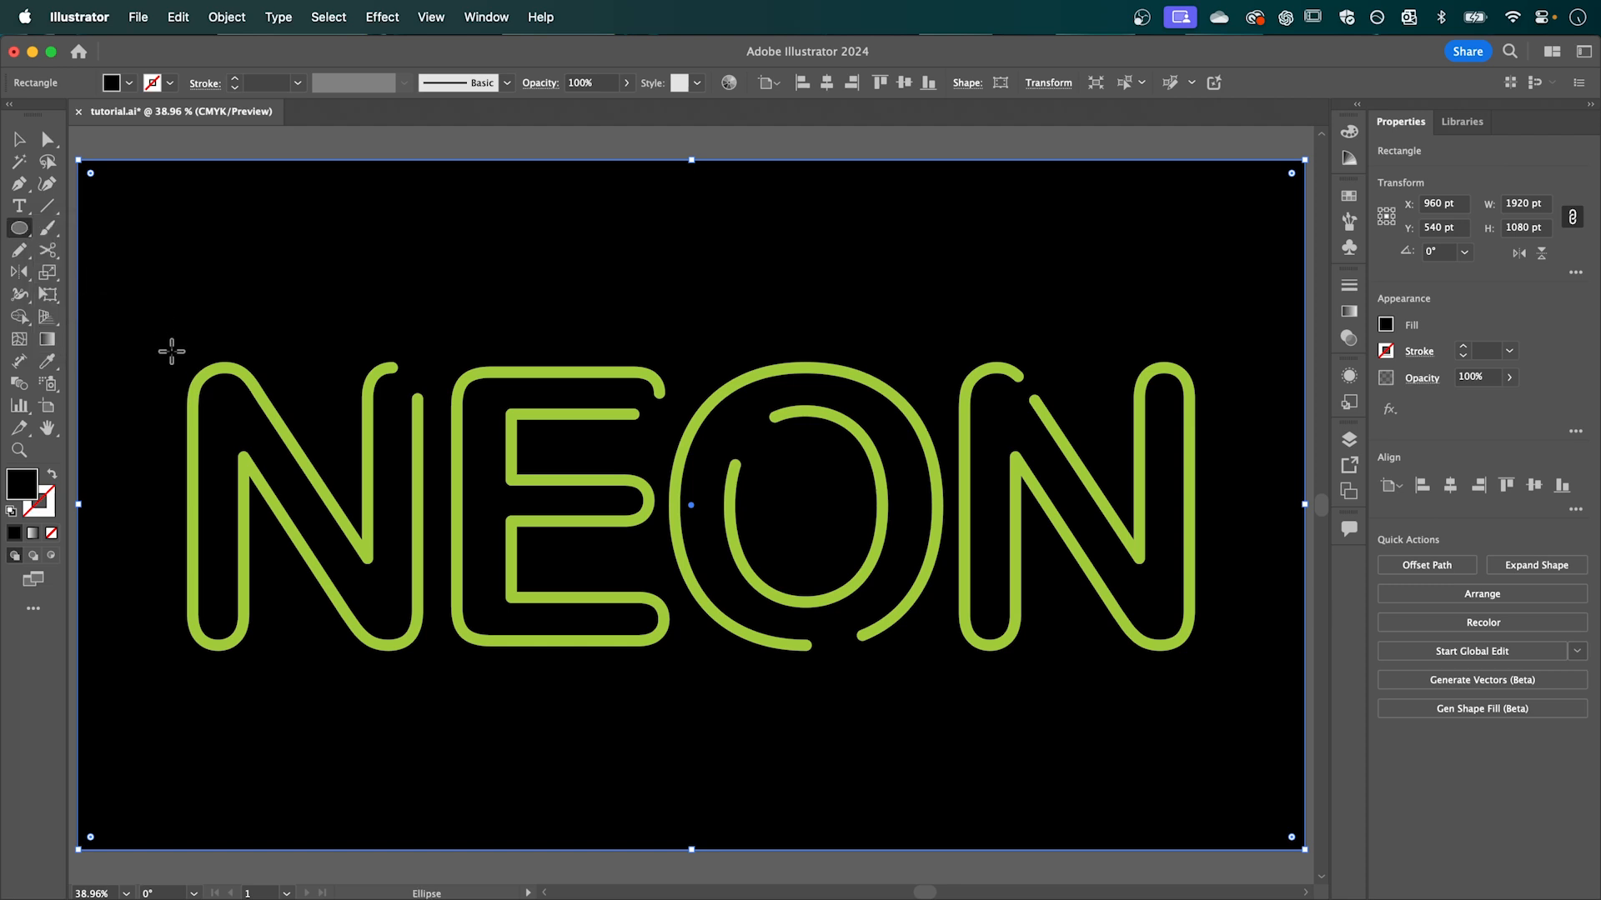
{"action": "mouse_move", "coordinate": [151, 368]}
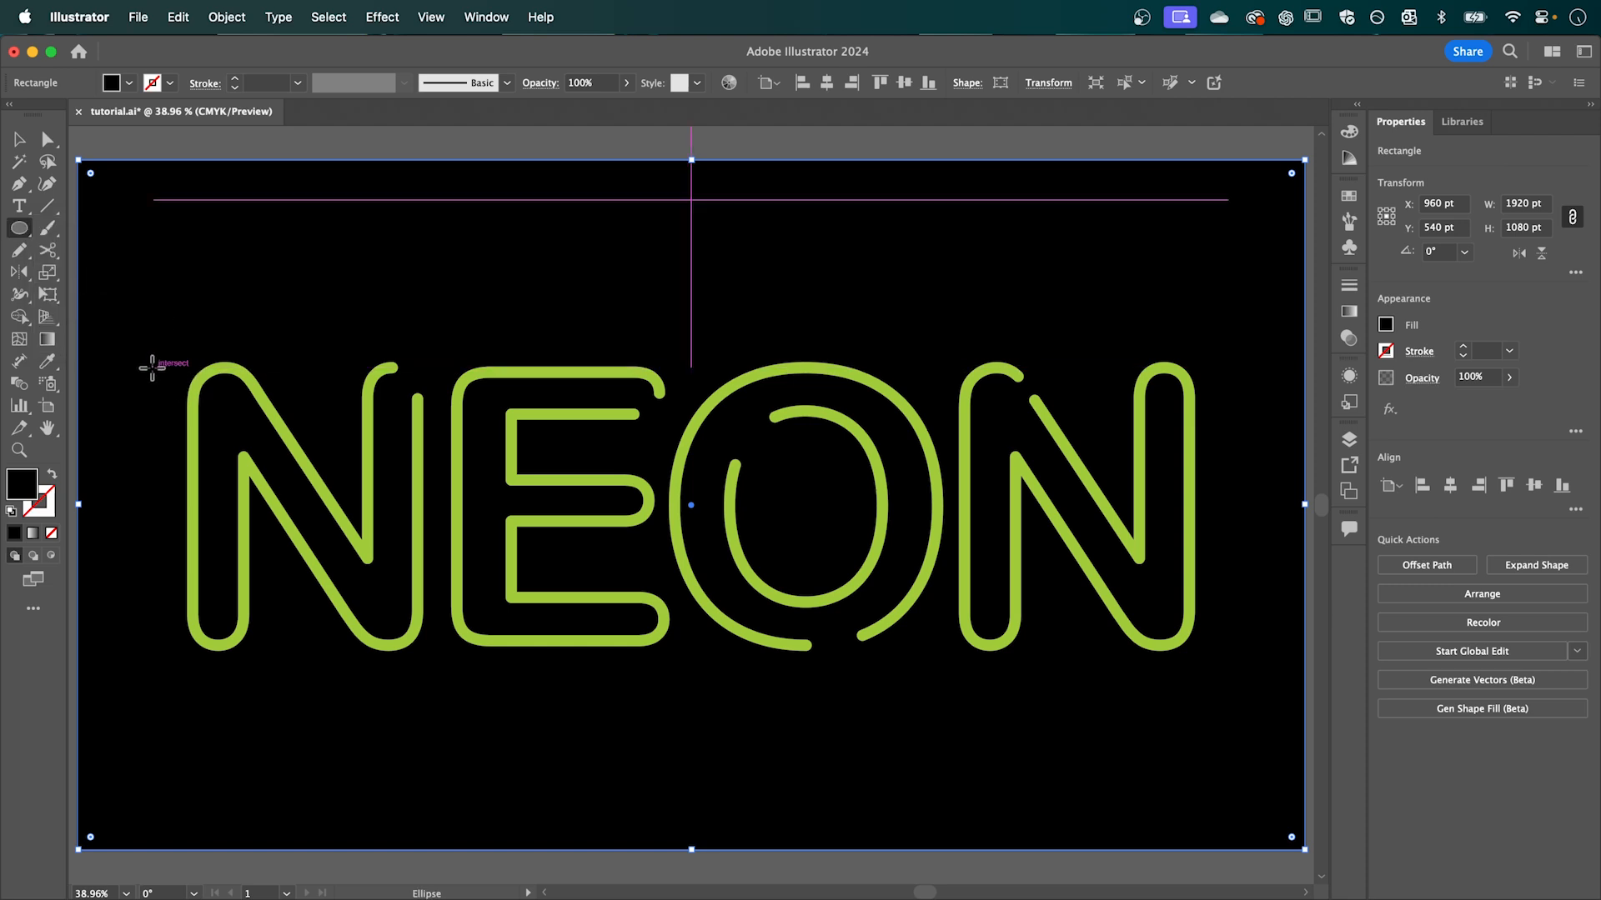
{"action": "left_click_drag", "start_coordinate": [151, 365], "coordinate": [1260, 691]}
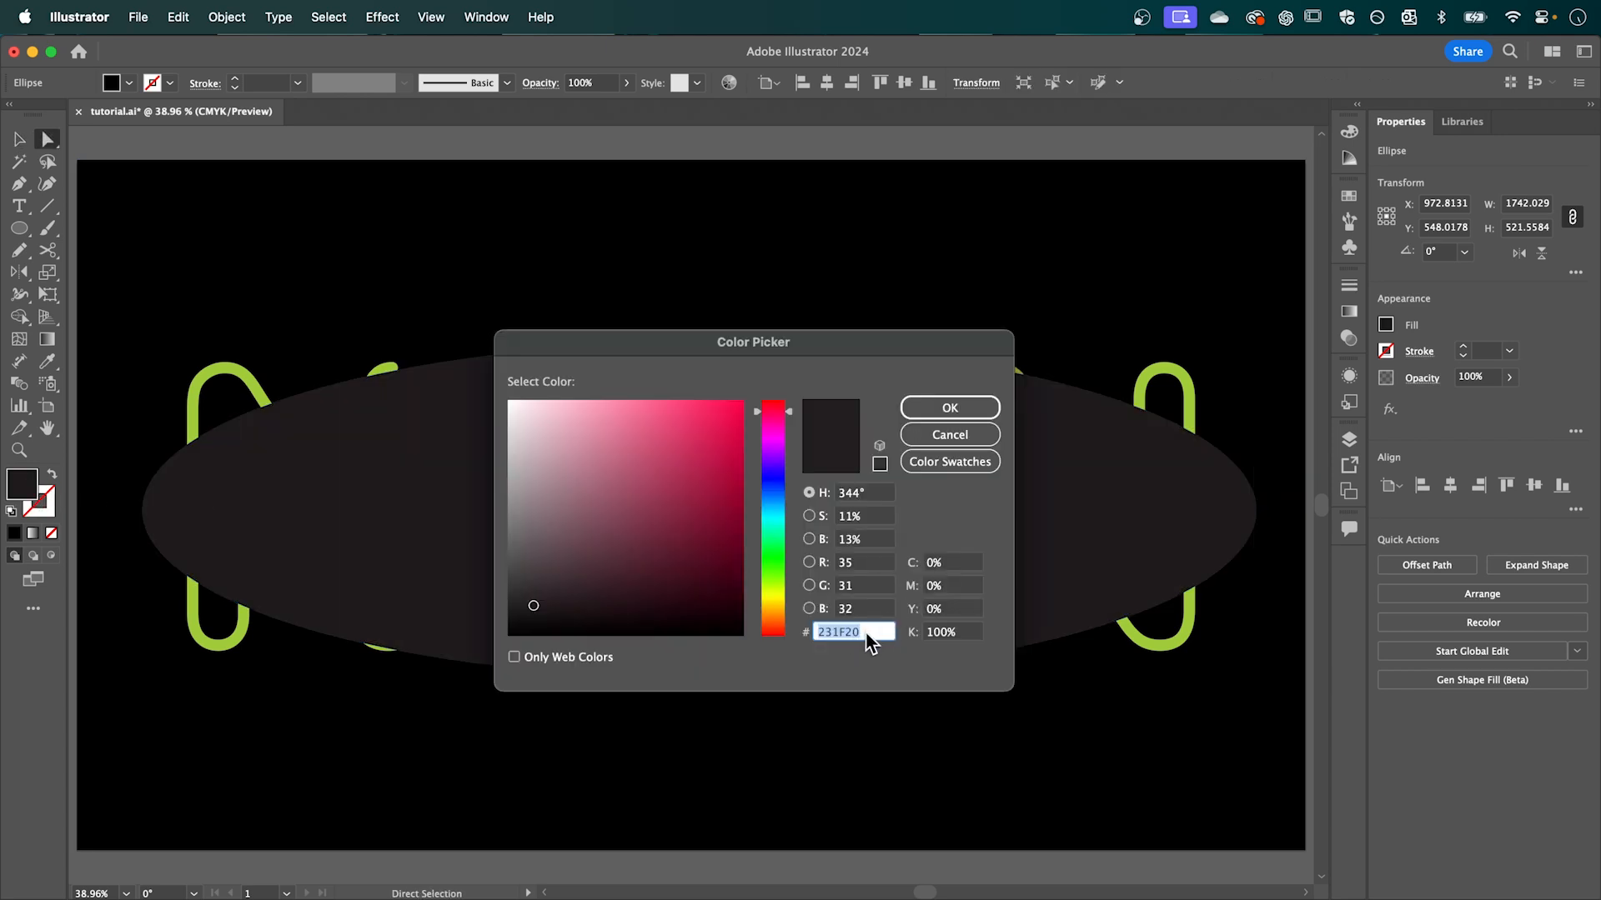
Step: Fill the ellipse with blue, then preview a Gaussian Blur and cancel it
{"action": "left_click", "coordinate": [947, 408]}
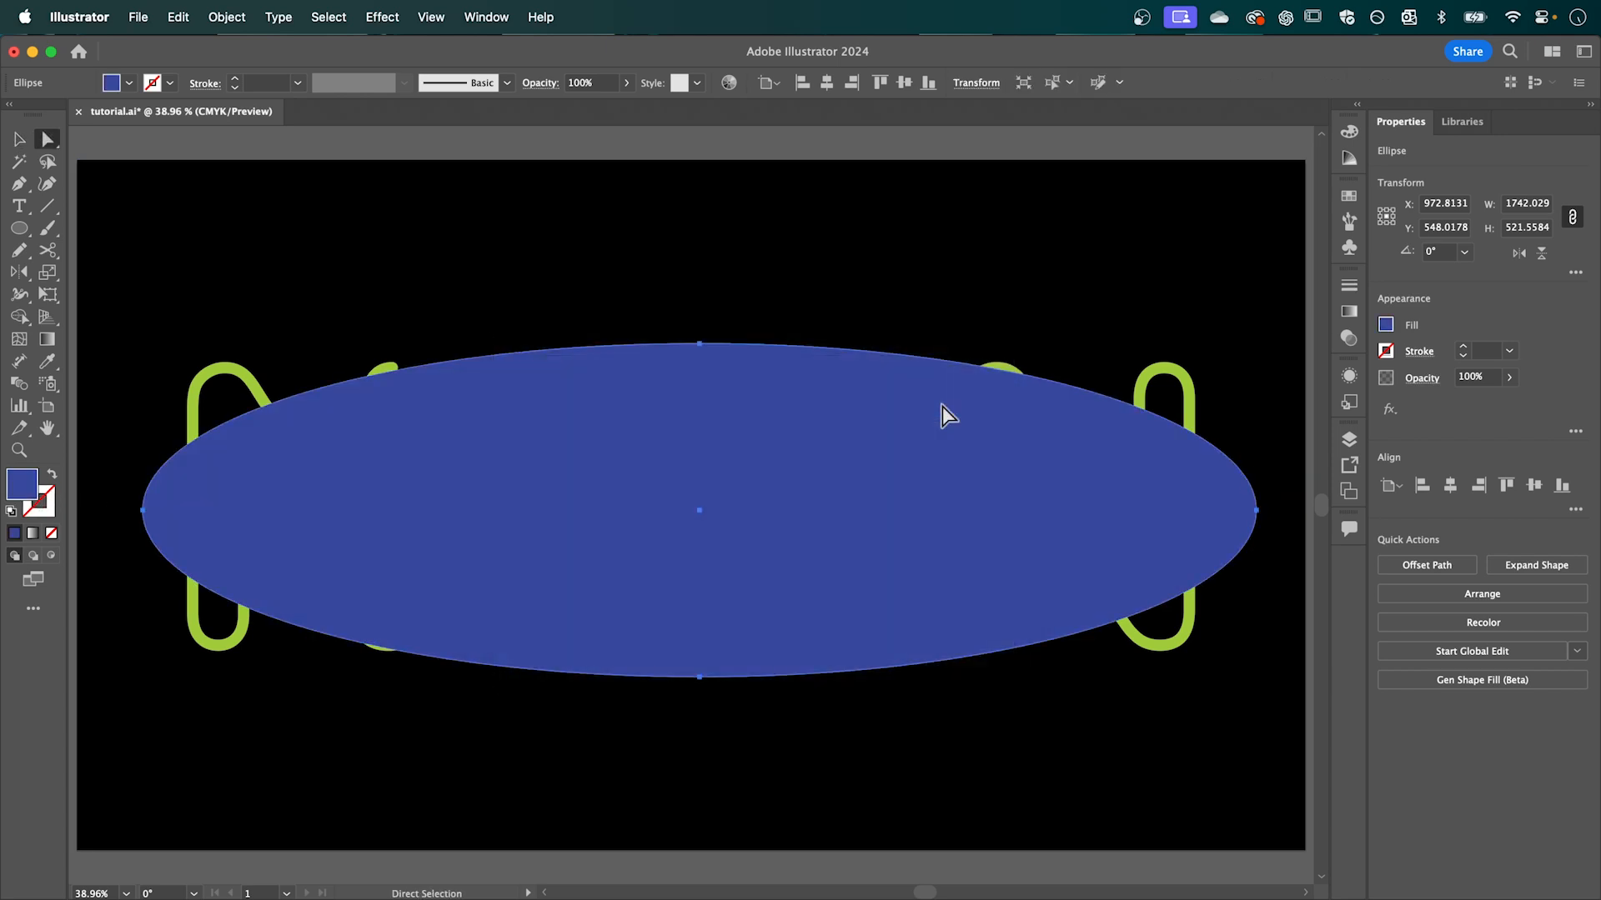
{"action": "mouse_move", "coordinate": [712, 546]}
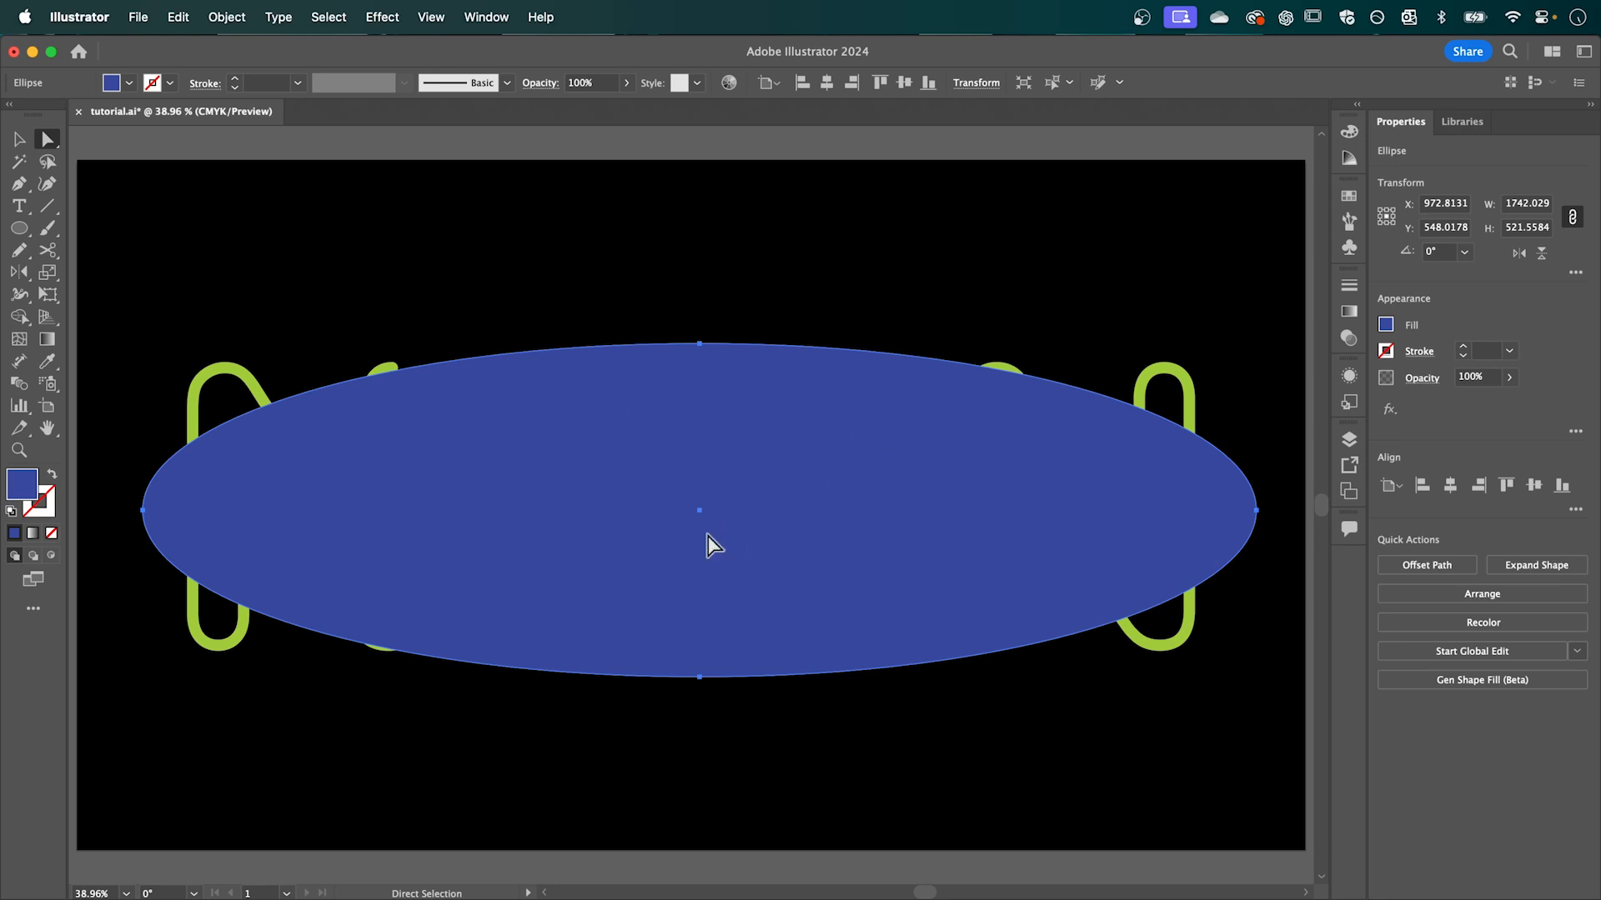
{"action": "left_click", "coordinate": [382, 17]}
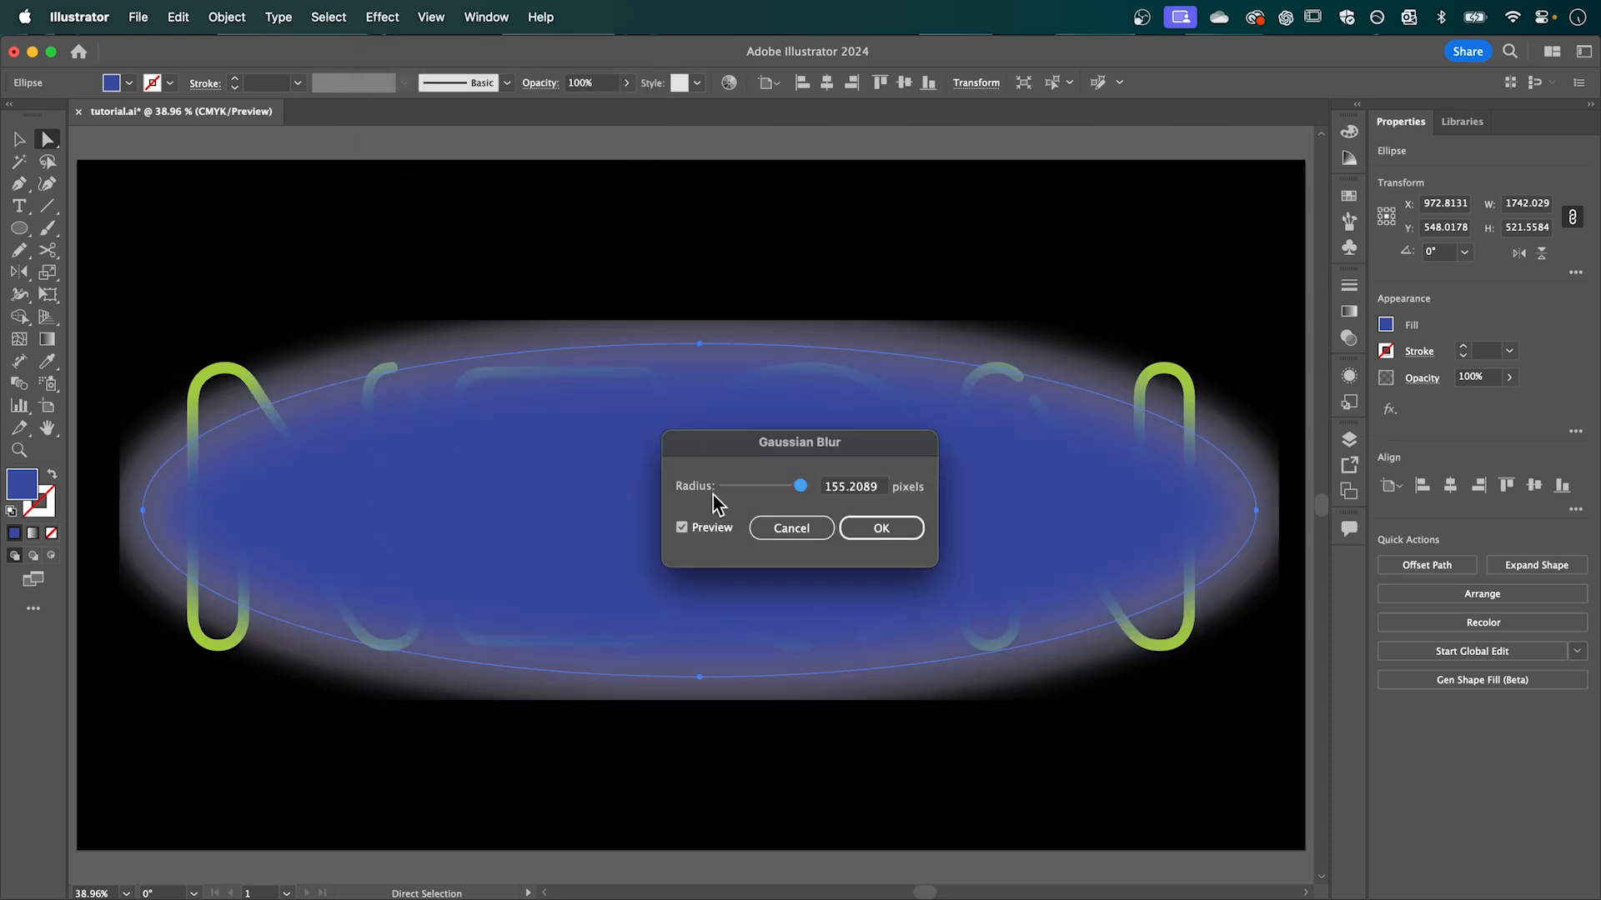
{"action": "mouse_move", "coordinate": [857, 342]}
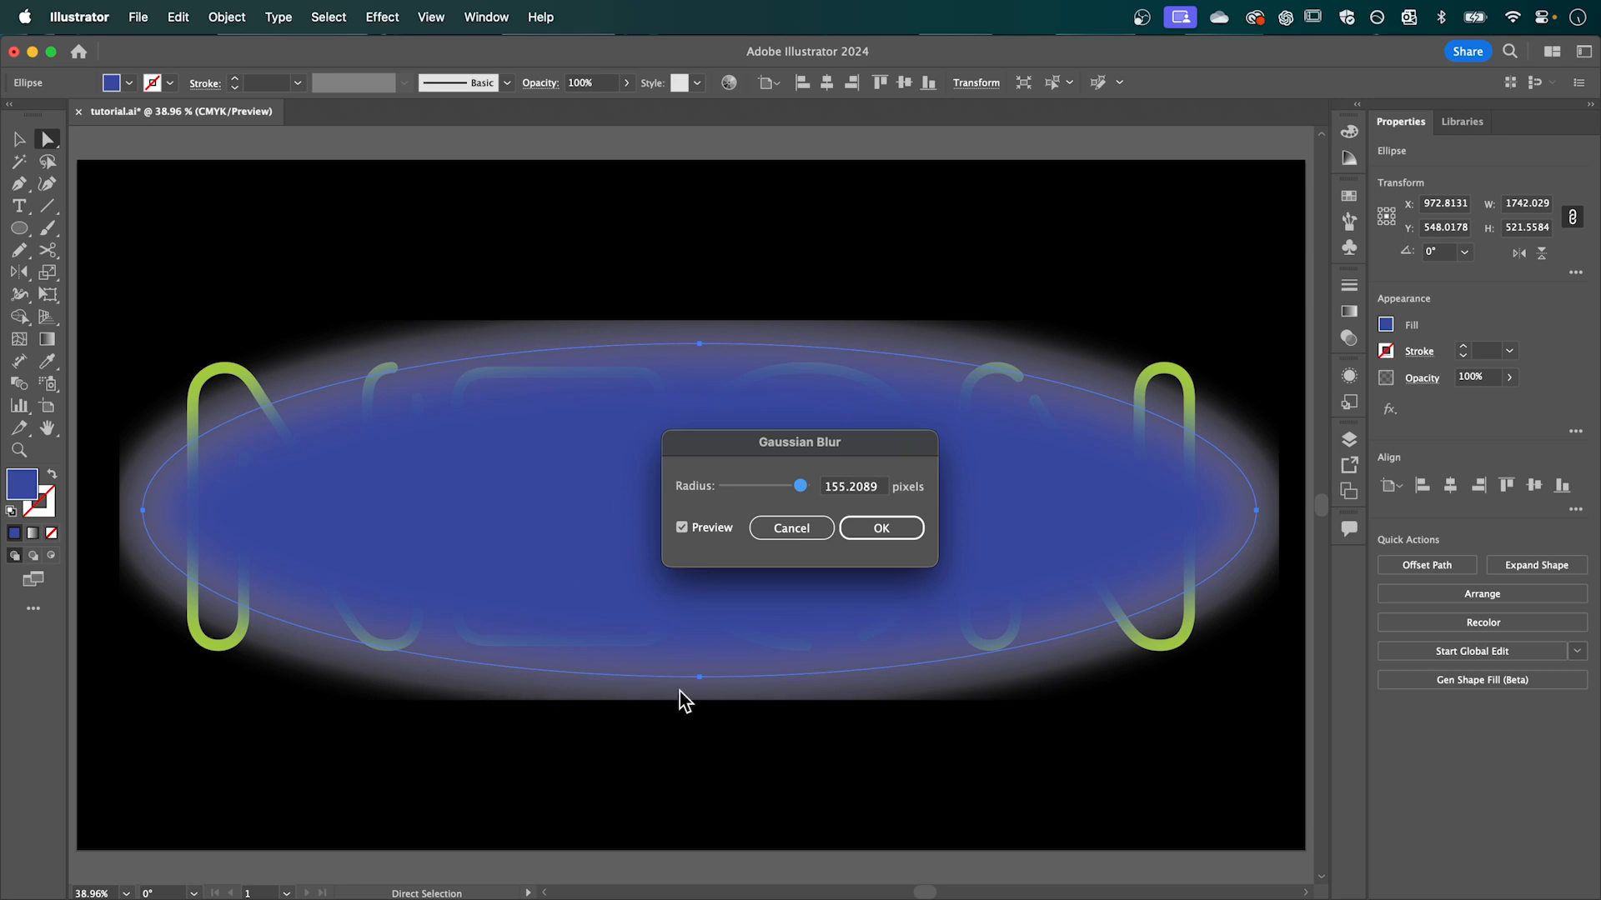
{"action": "mouse_move", "coordinate": [393, 715]}
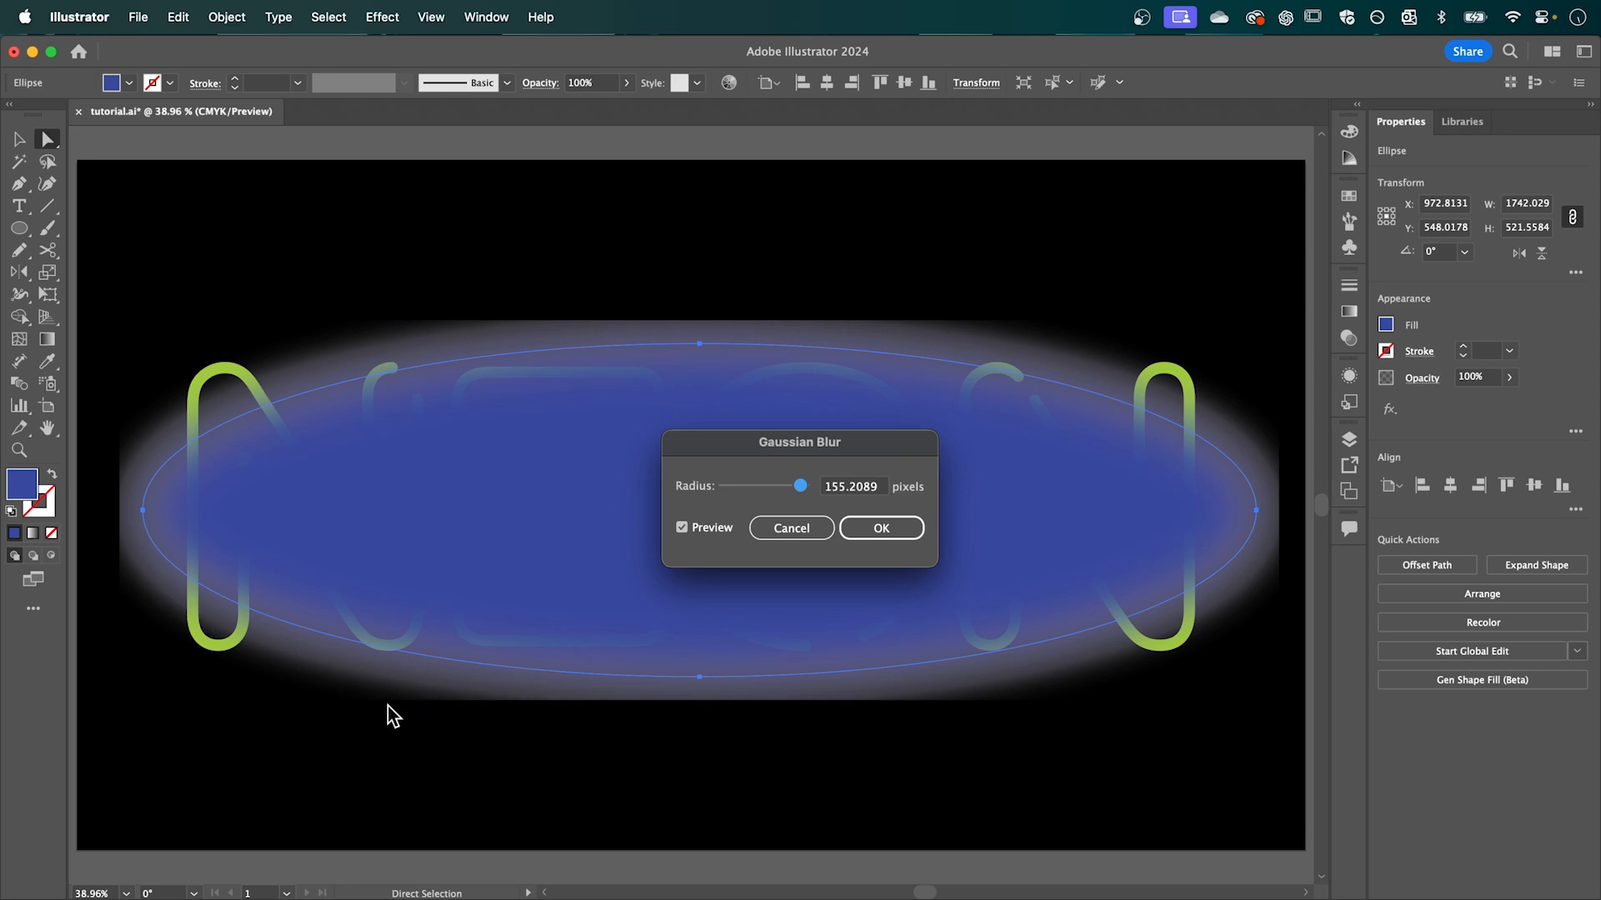
{"action": "left_click", "coordinate": [791, 528]}
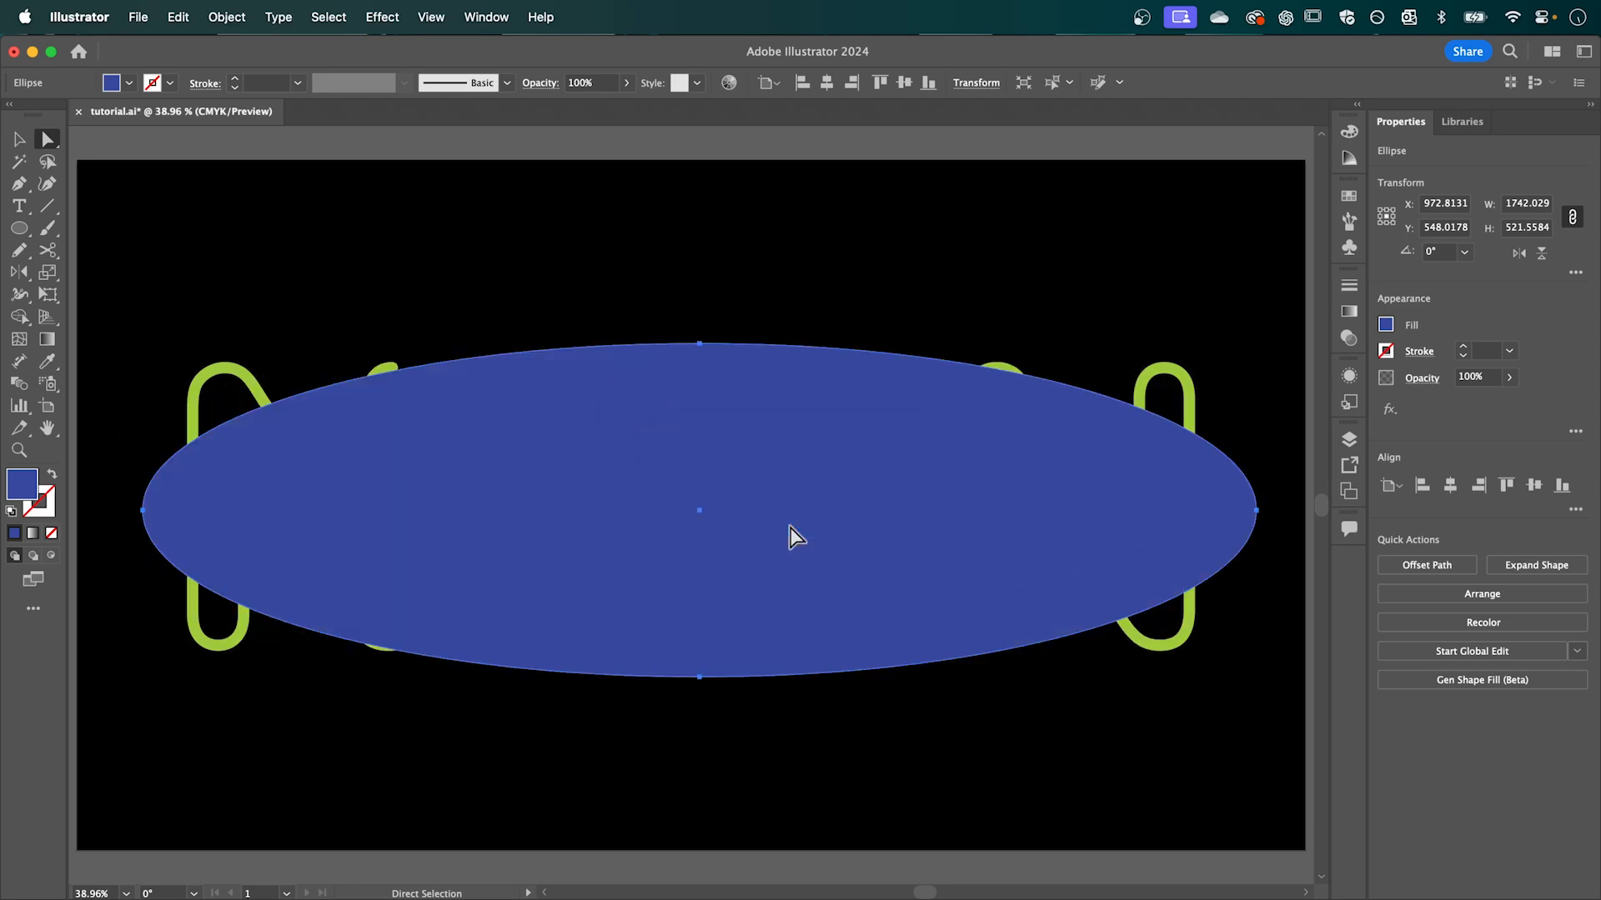
{"action": "left_click", "coordinate": [382, 17]}
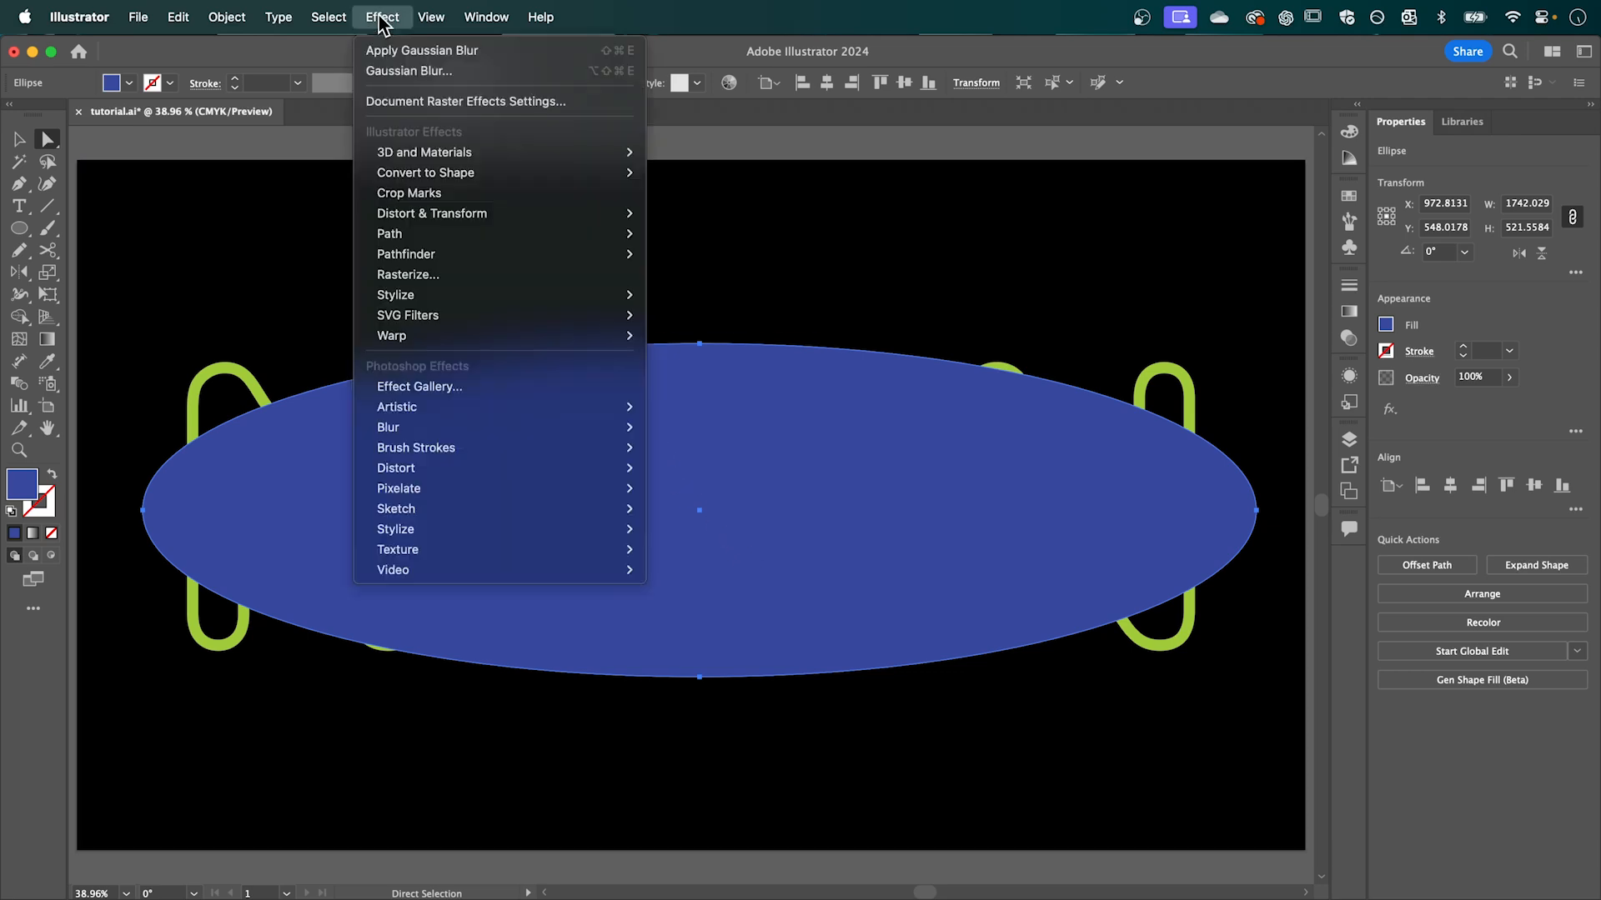
{"action": "mouse_move", "coordinate": [444, 101]}
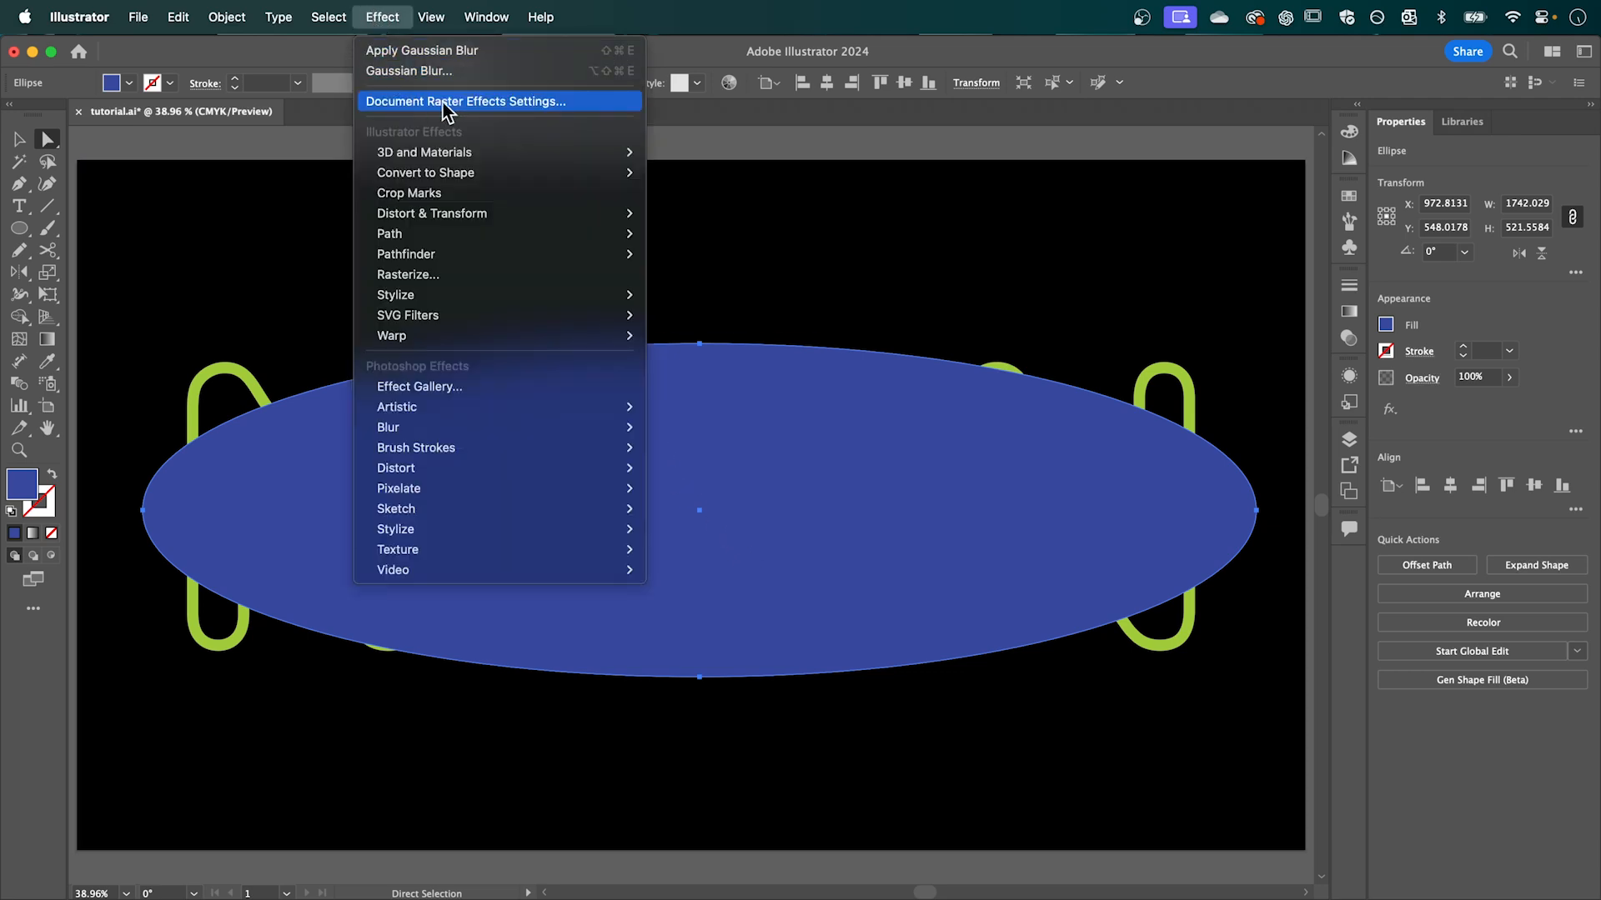
Step: Change Add Around Object from 36 pt to 500 in Document Raster Effects Settings
{"action": "left_click", "coordinate": [464, 101]}
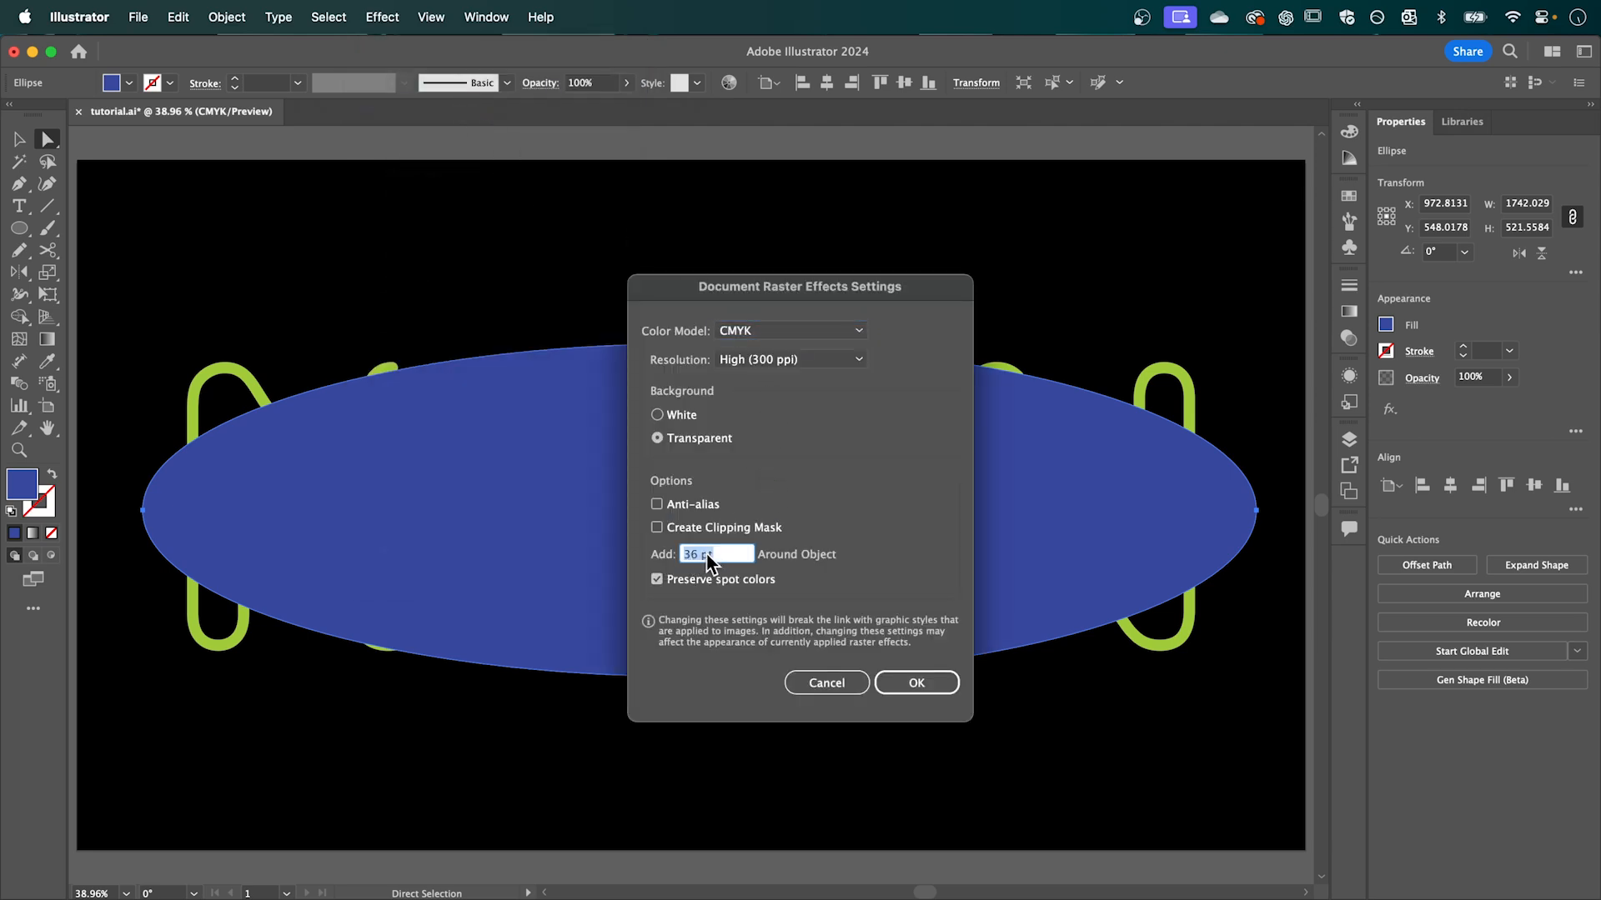
{"action": "type", "text": "5"}
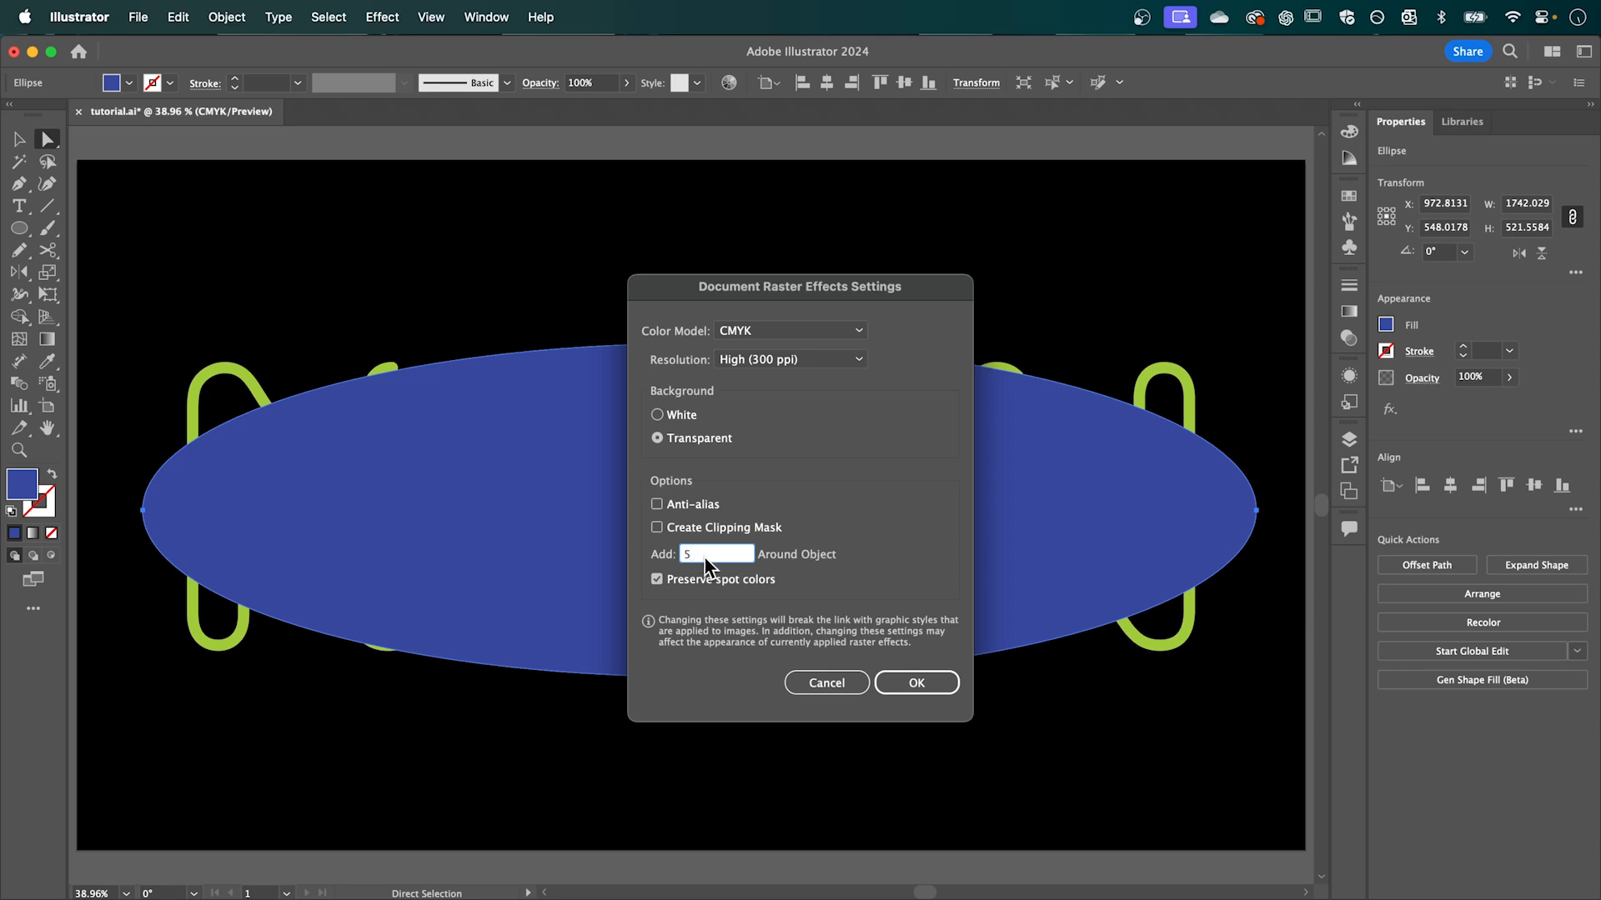
{"action": "type", "text": "00"}
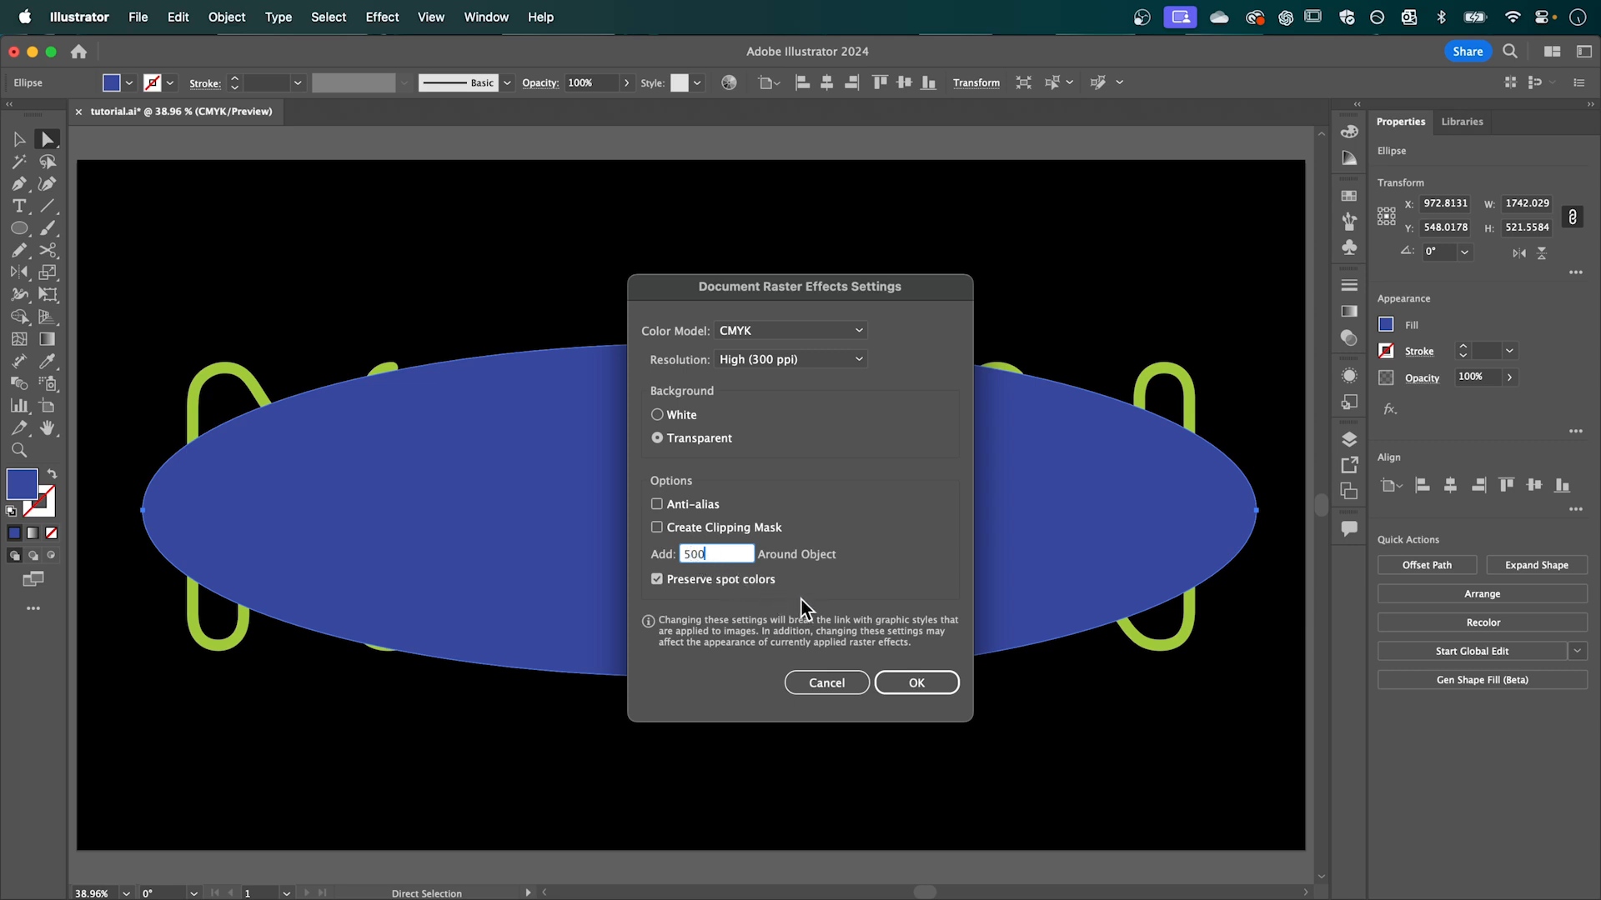
{"action": "left_click", "coordinate": [914, 682]}
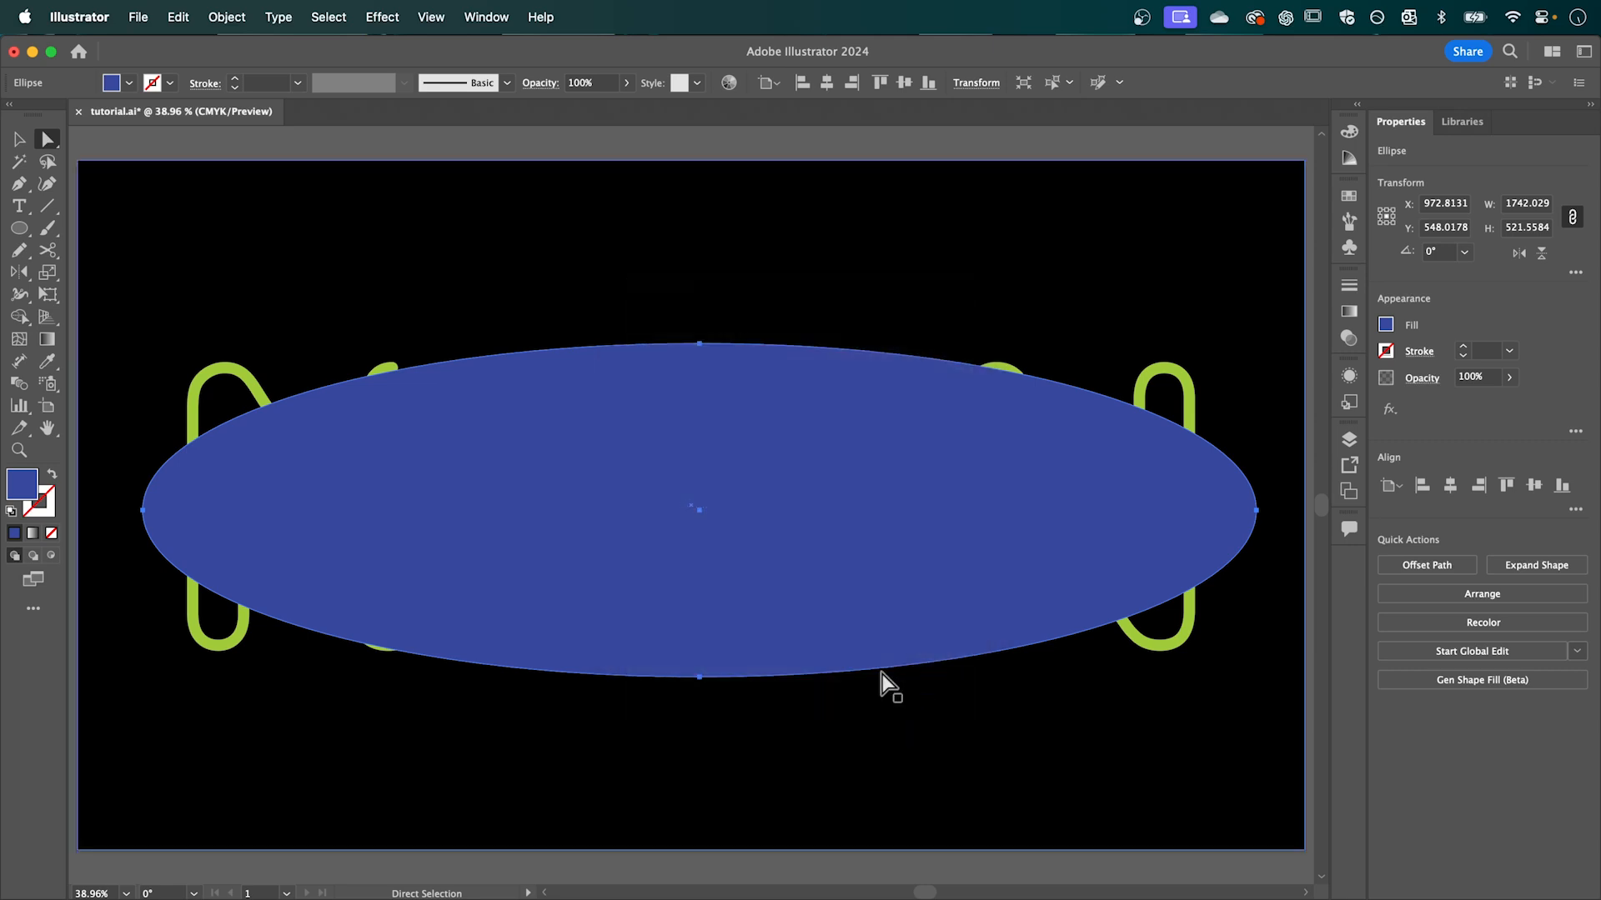
{"action": "mouse_move", "coordinate": [454, 151]}
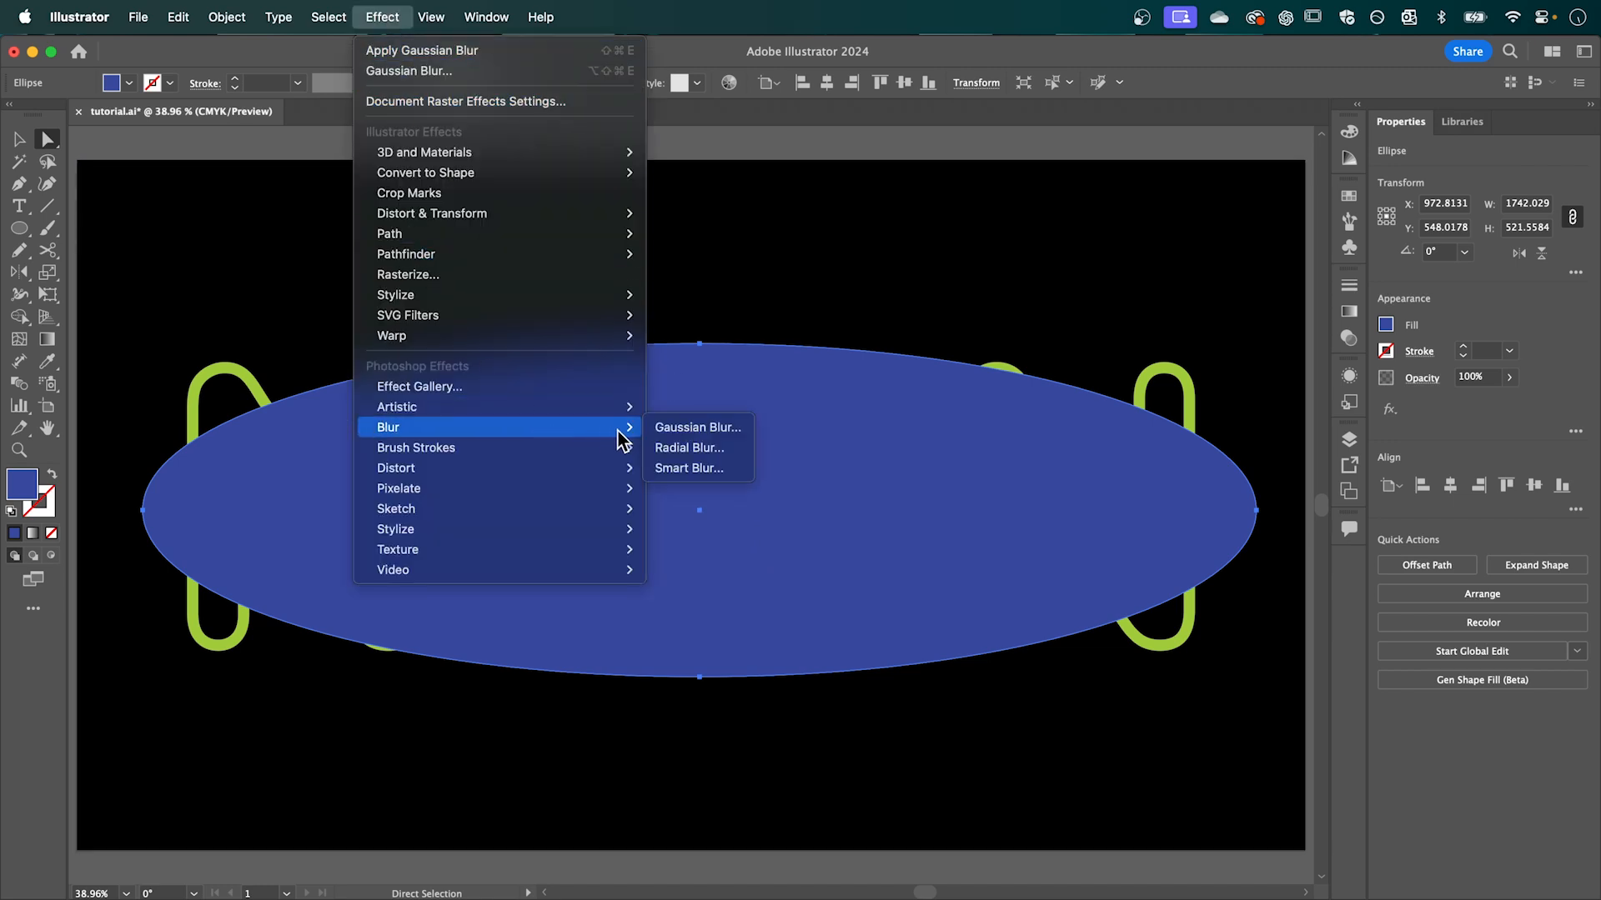
Step: Preview a 155.2089-pixel Gaussian Blur on the blue ellipse
{"action": "left_click", "coordinate": [786, 486]}
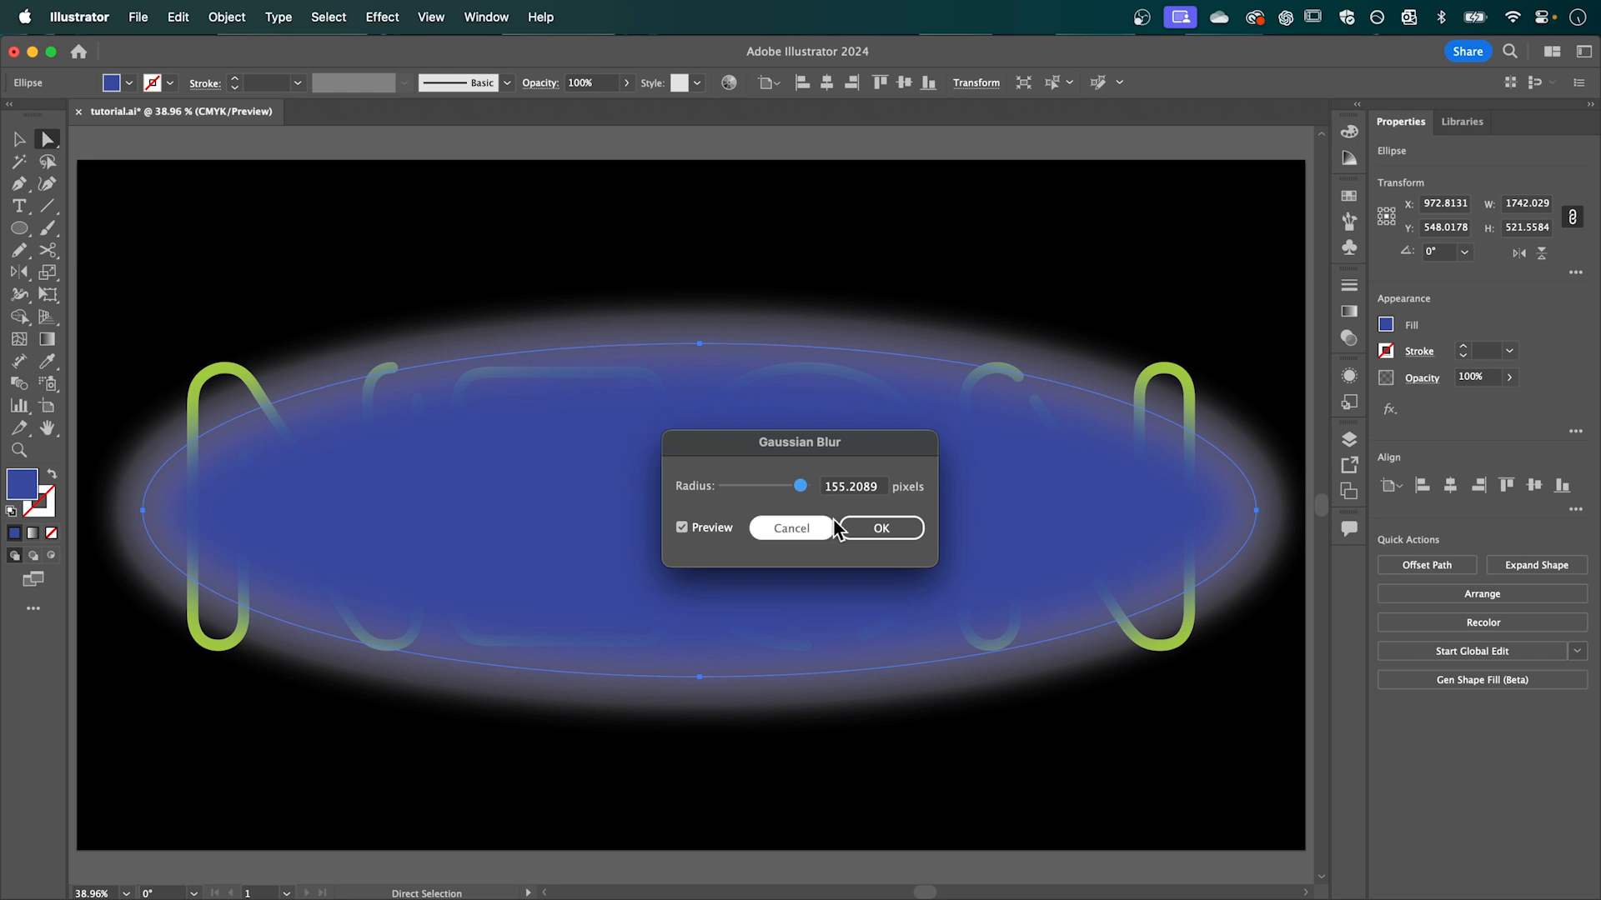
Step: Apply the blur, lower the ellipse opacity to 12%, and adjust its stacking order
{"action": "left_click", "coordinate": [879, 527]}
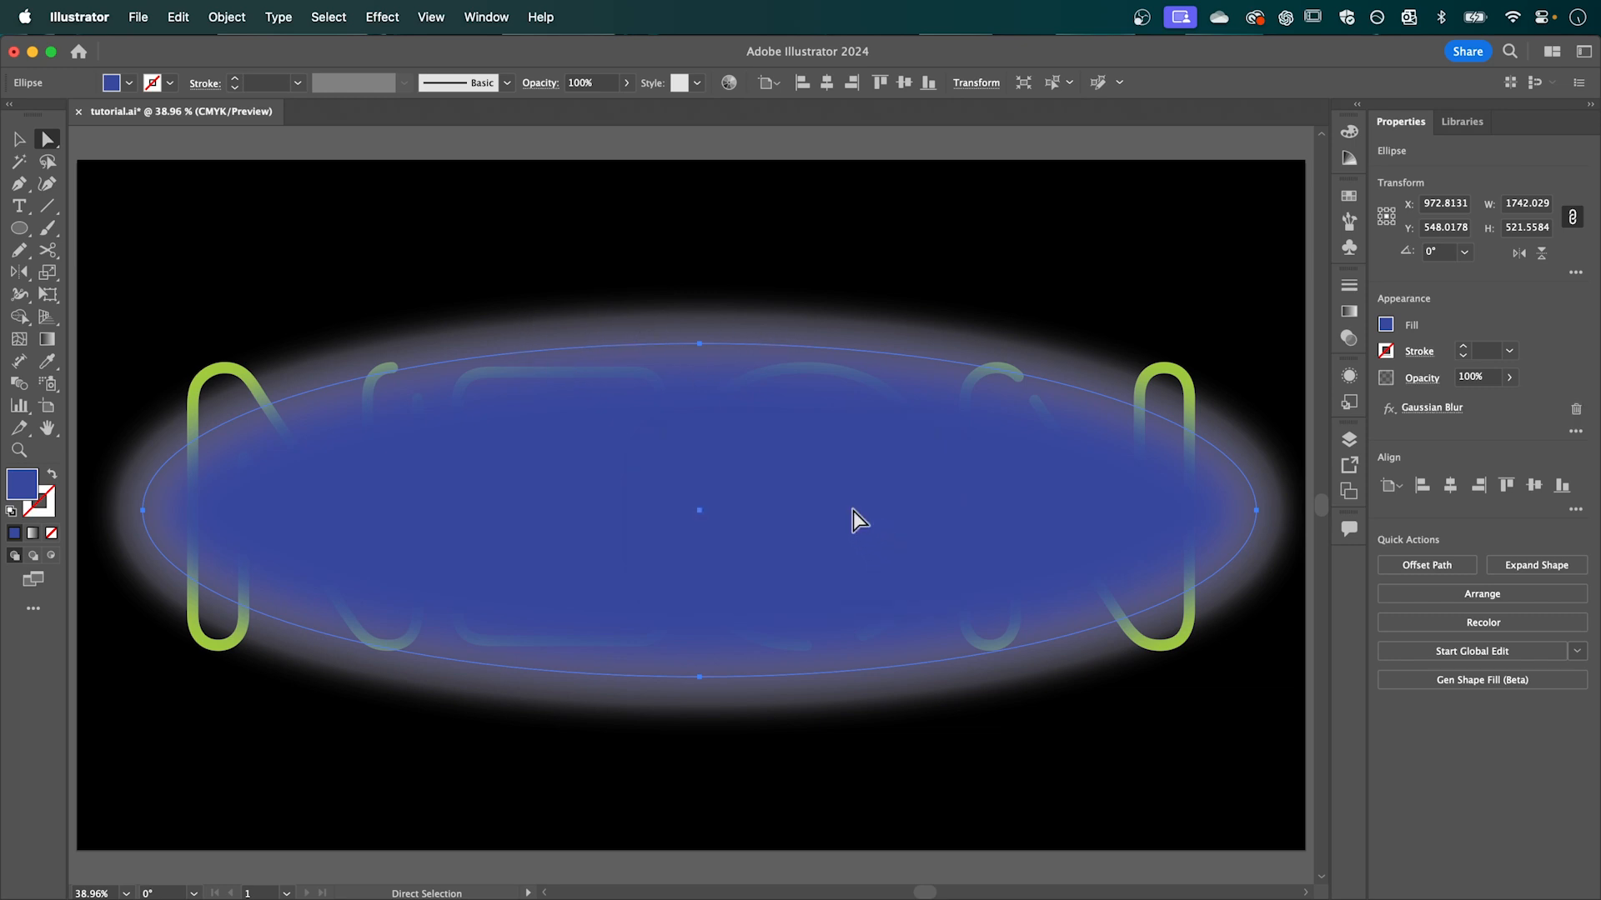
{"action": "left_click", "coordinate": [1347, 340]}
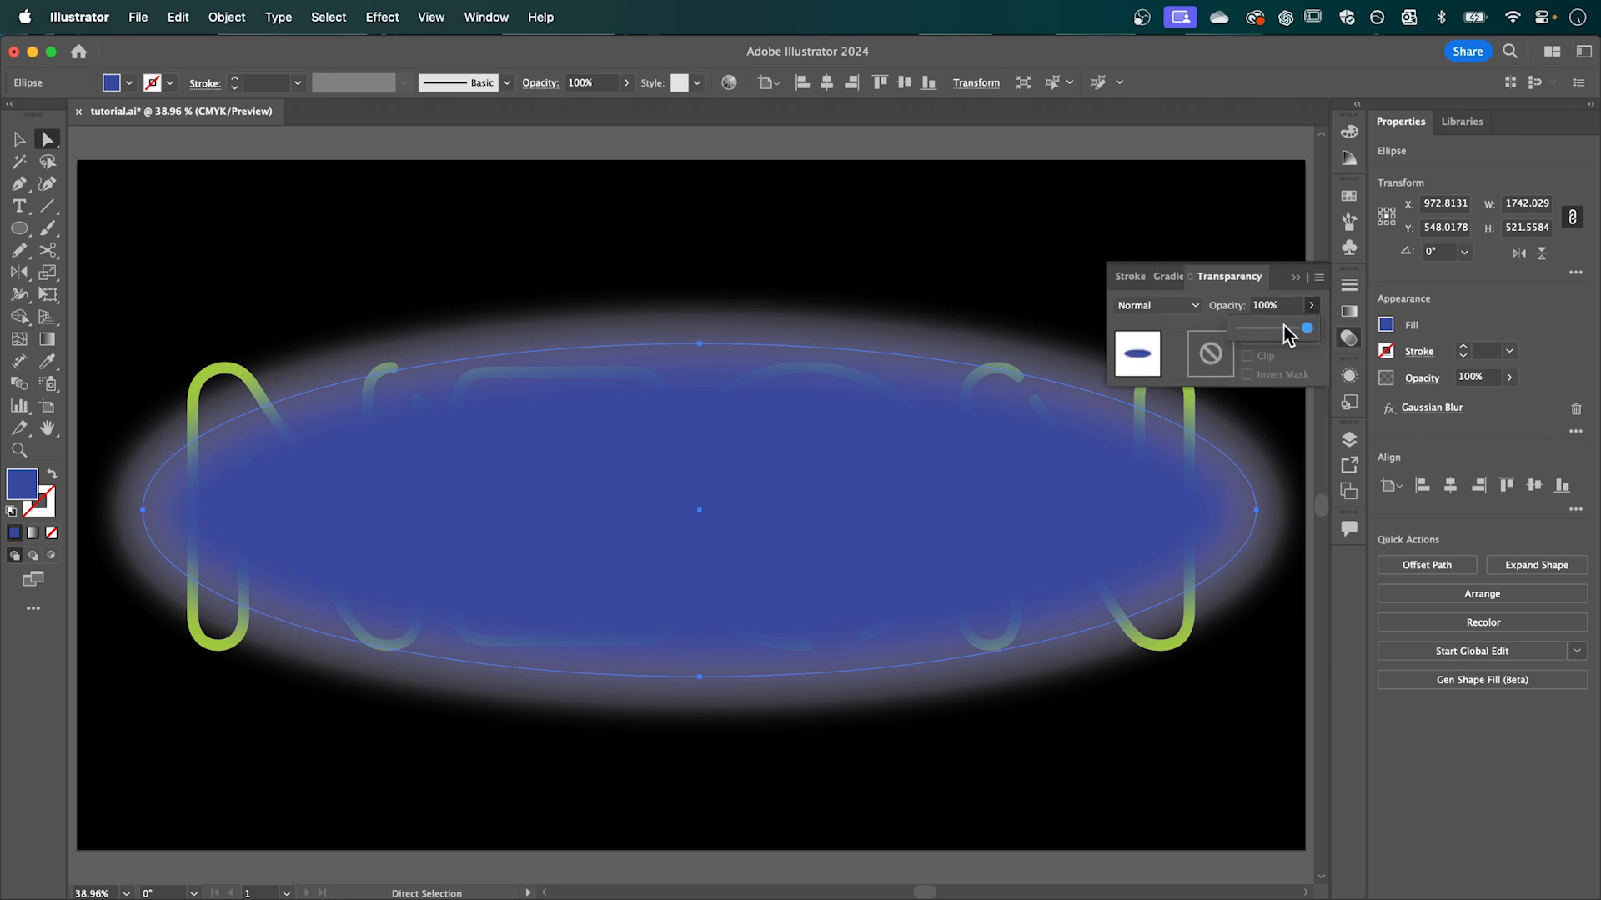
{"action": "left_click_drag", "start_coordinate": [1307, 328], "coordinate": [1250, 327]}
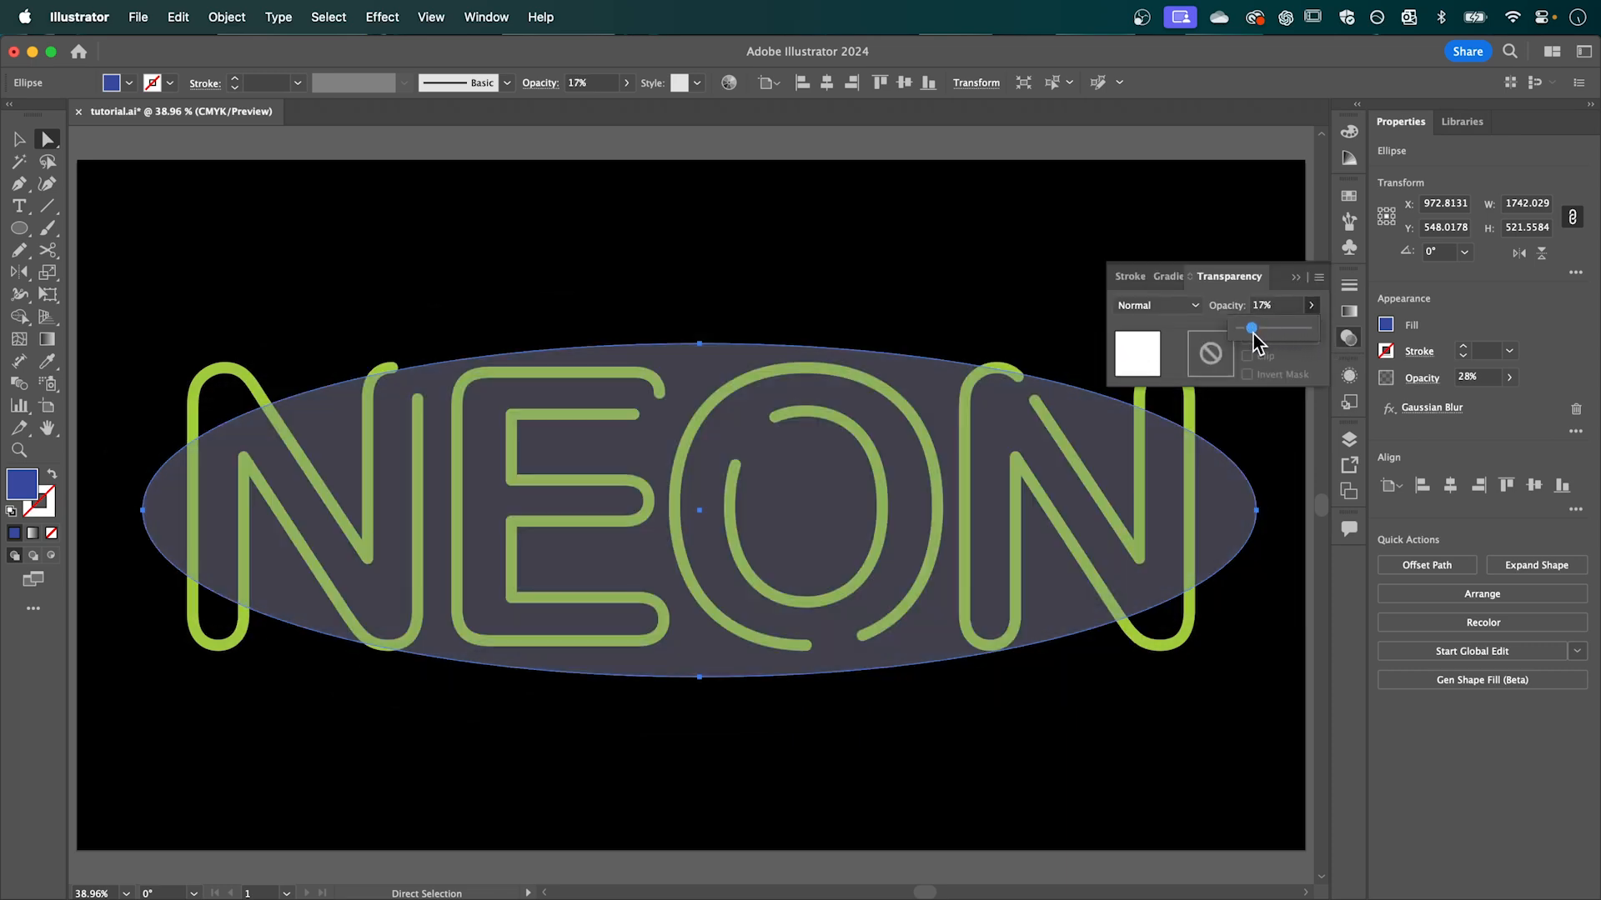
{"action": "left_click_drag", "start_coordinate": [1251, 327], "coordinate": [1247, 327]}
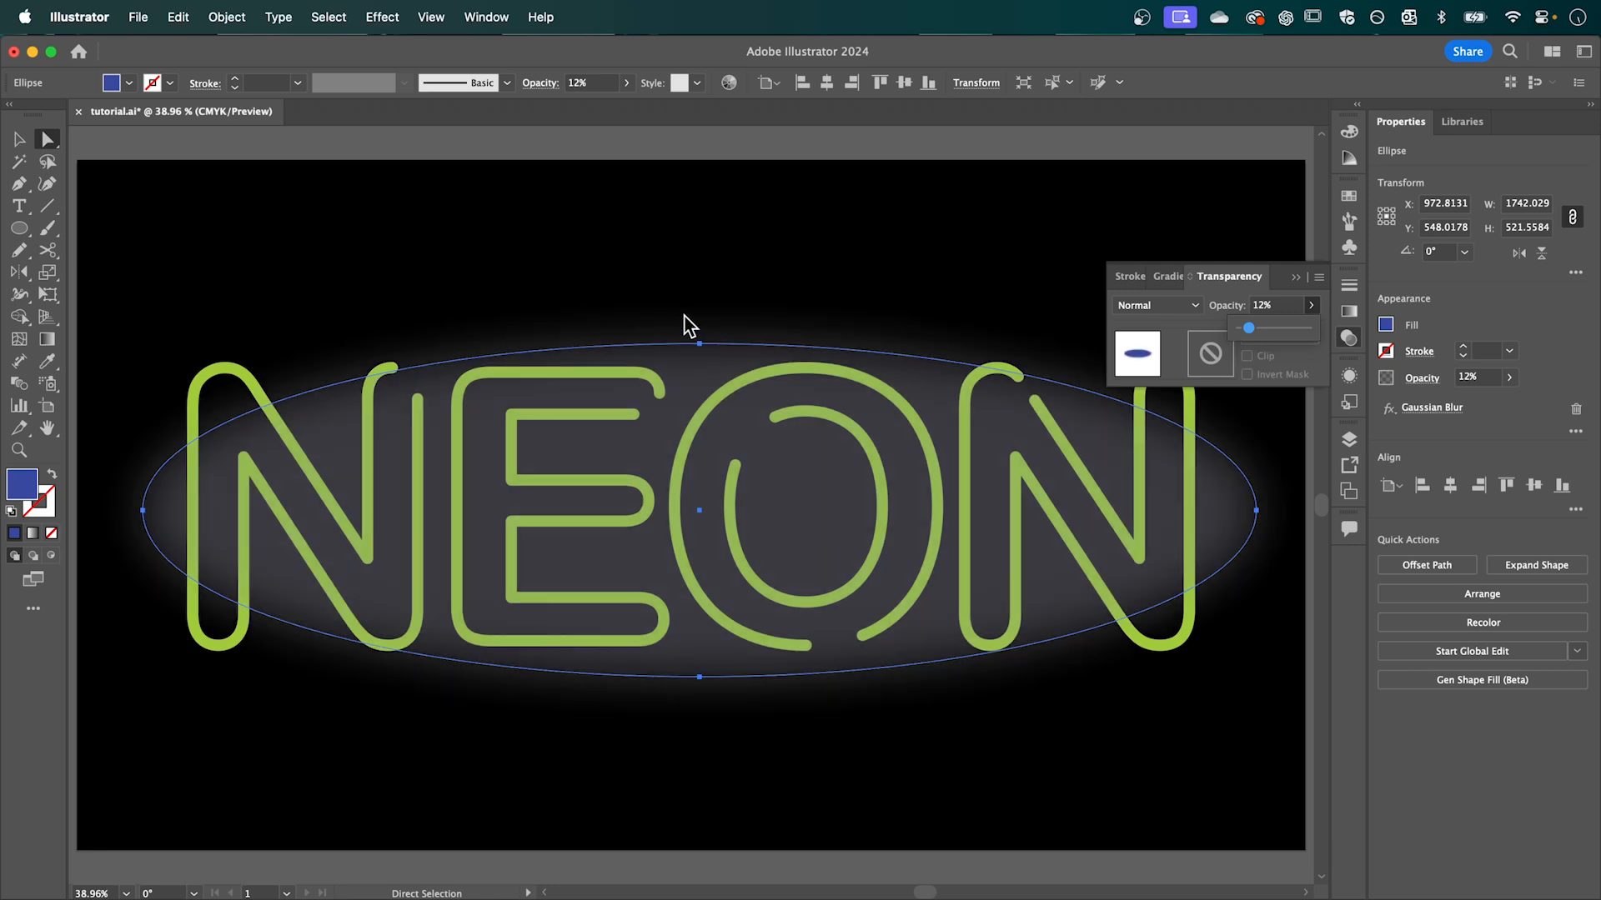
{"action": "mouse_move", "coordinate": [687, 351]}
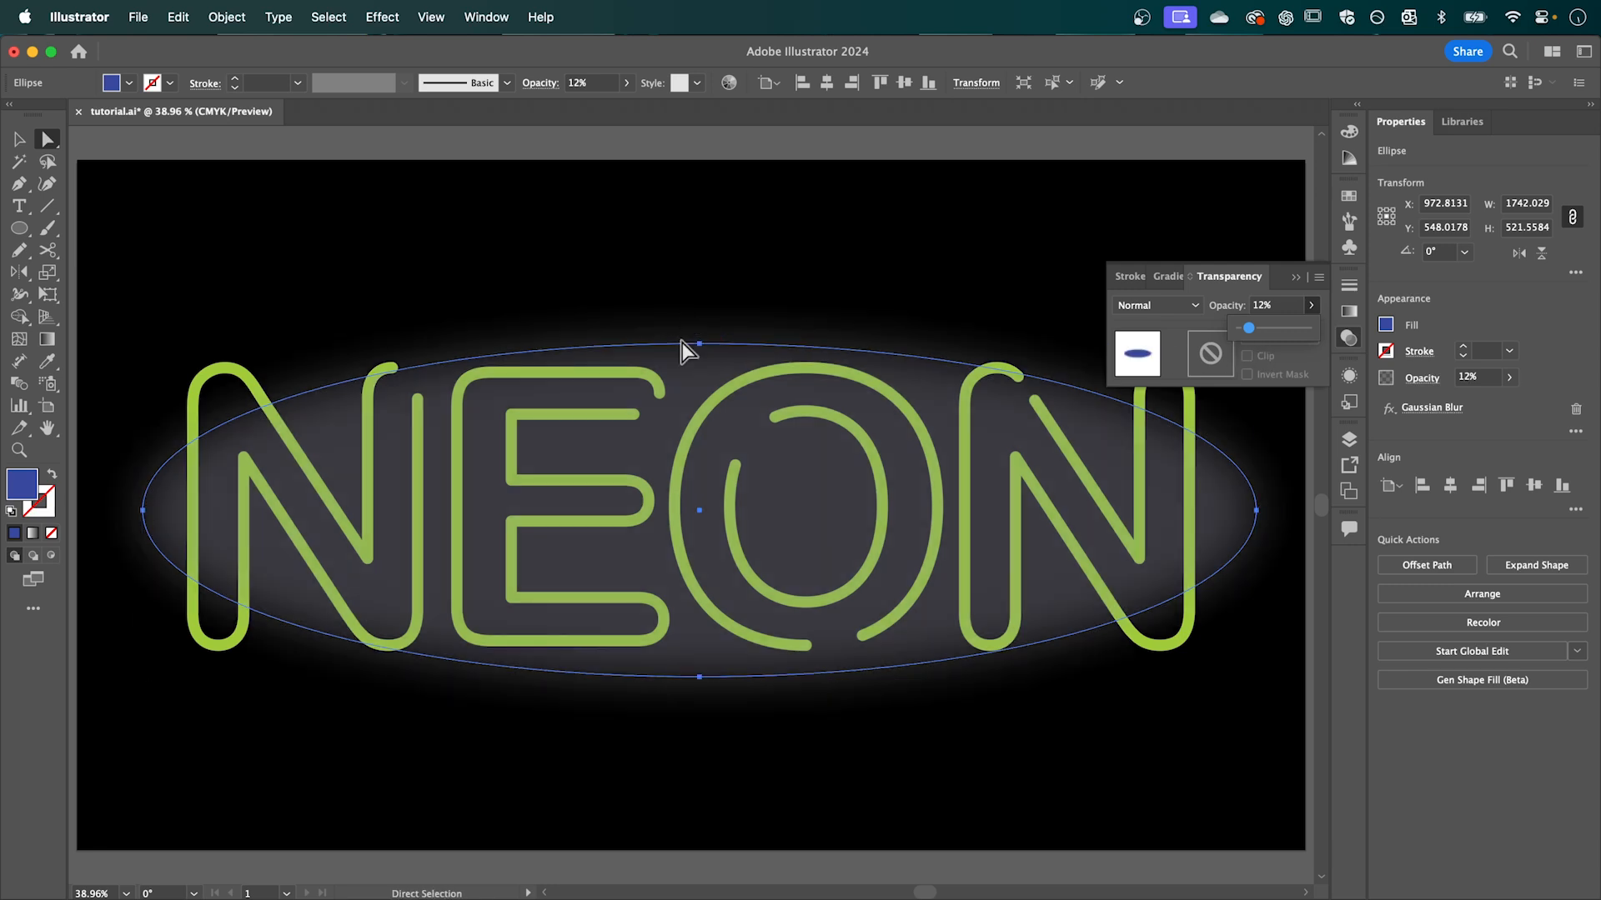
{"action": "right_click", "coordinate": [684, 352]}
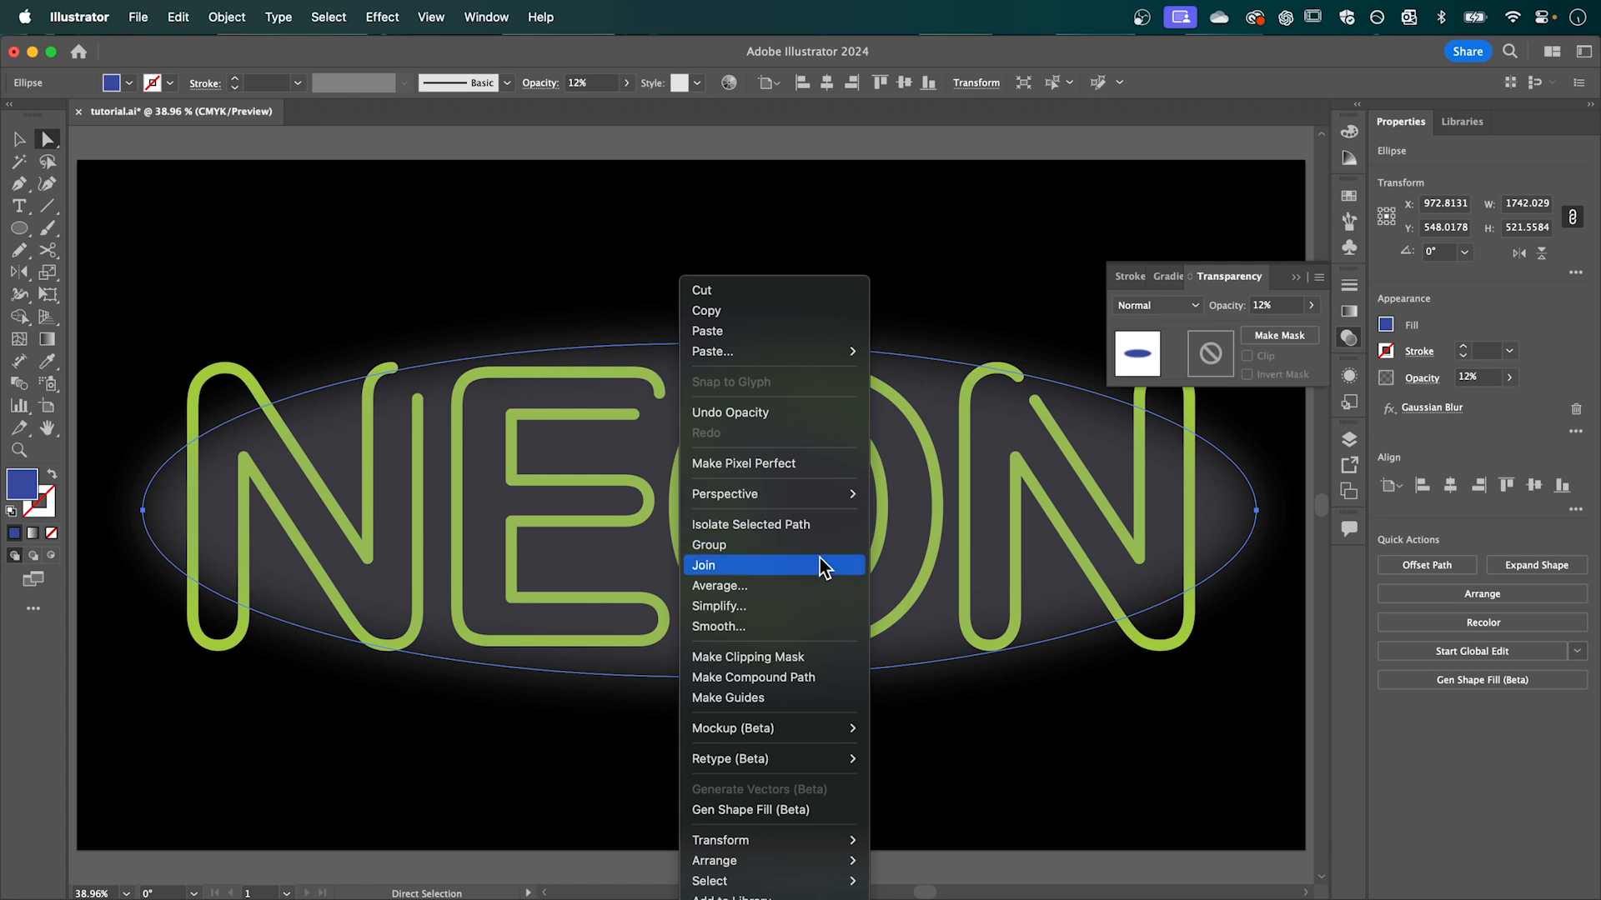
{"action": "mouse_move", "coordinate": [714, 860]}
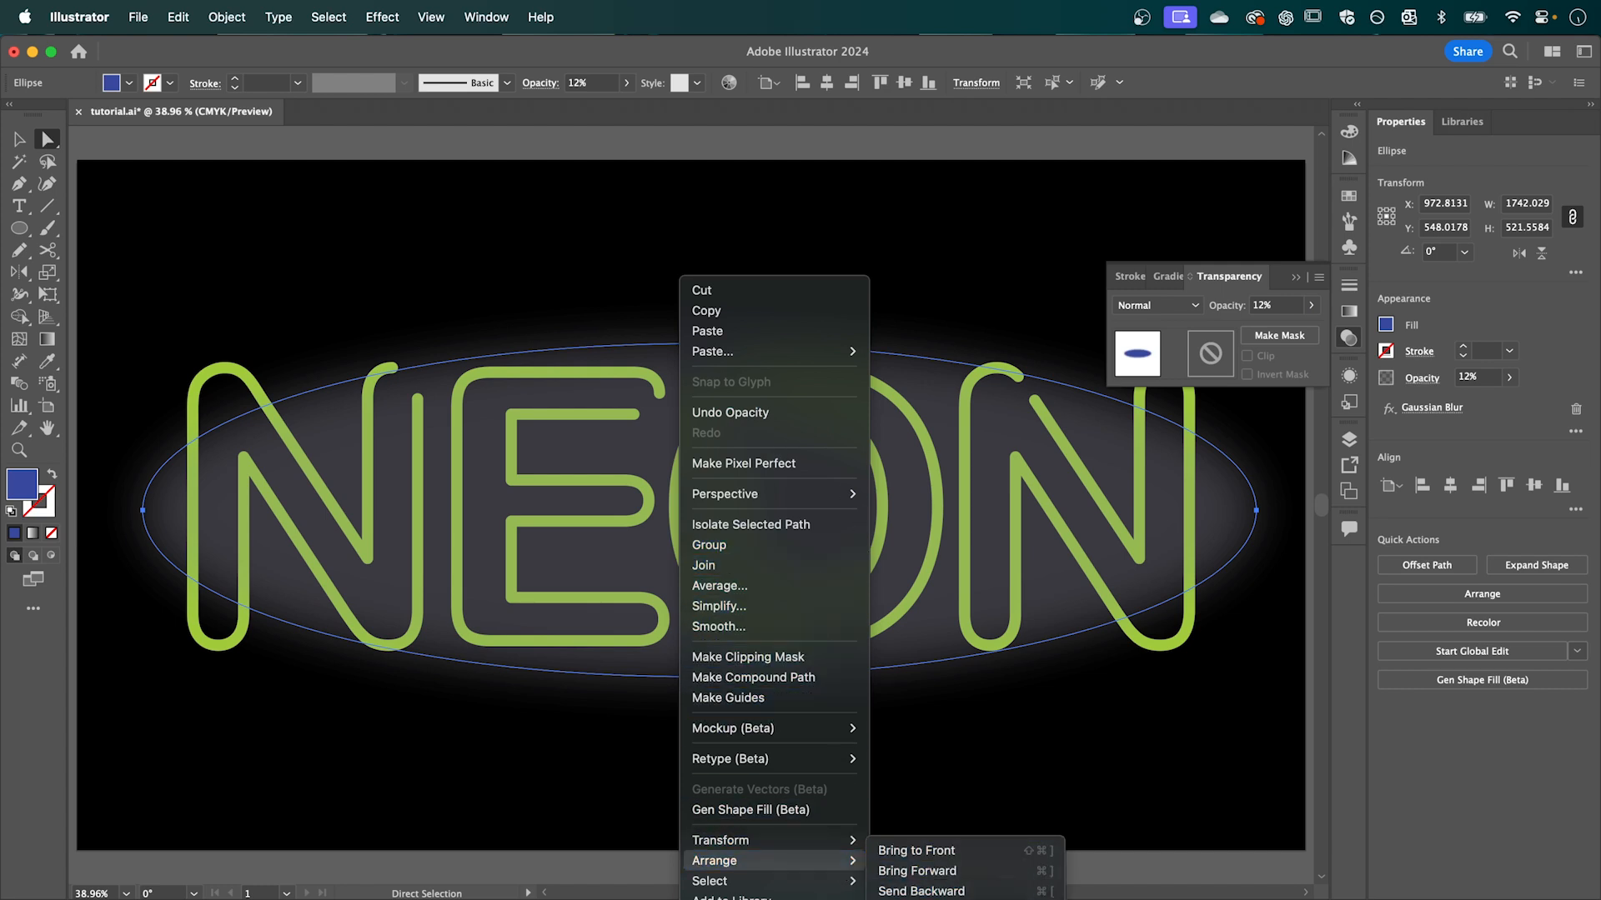
{"action": "left_click", "coordinate": [653, 669]}
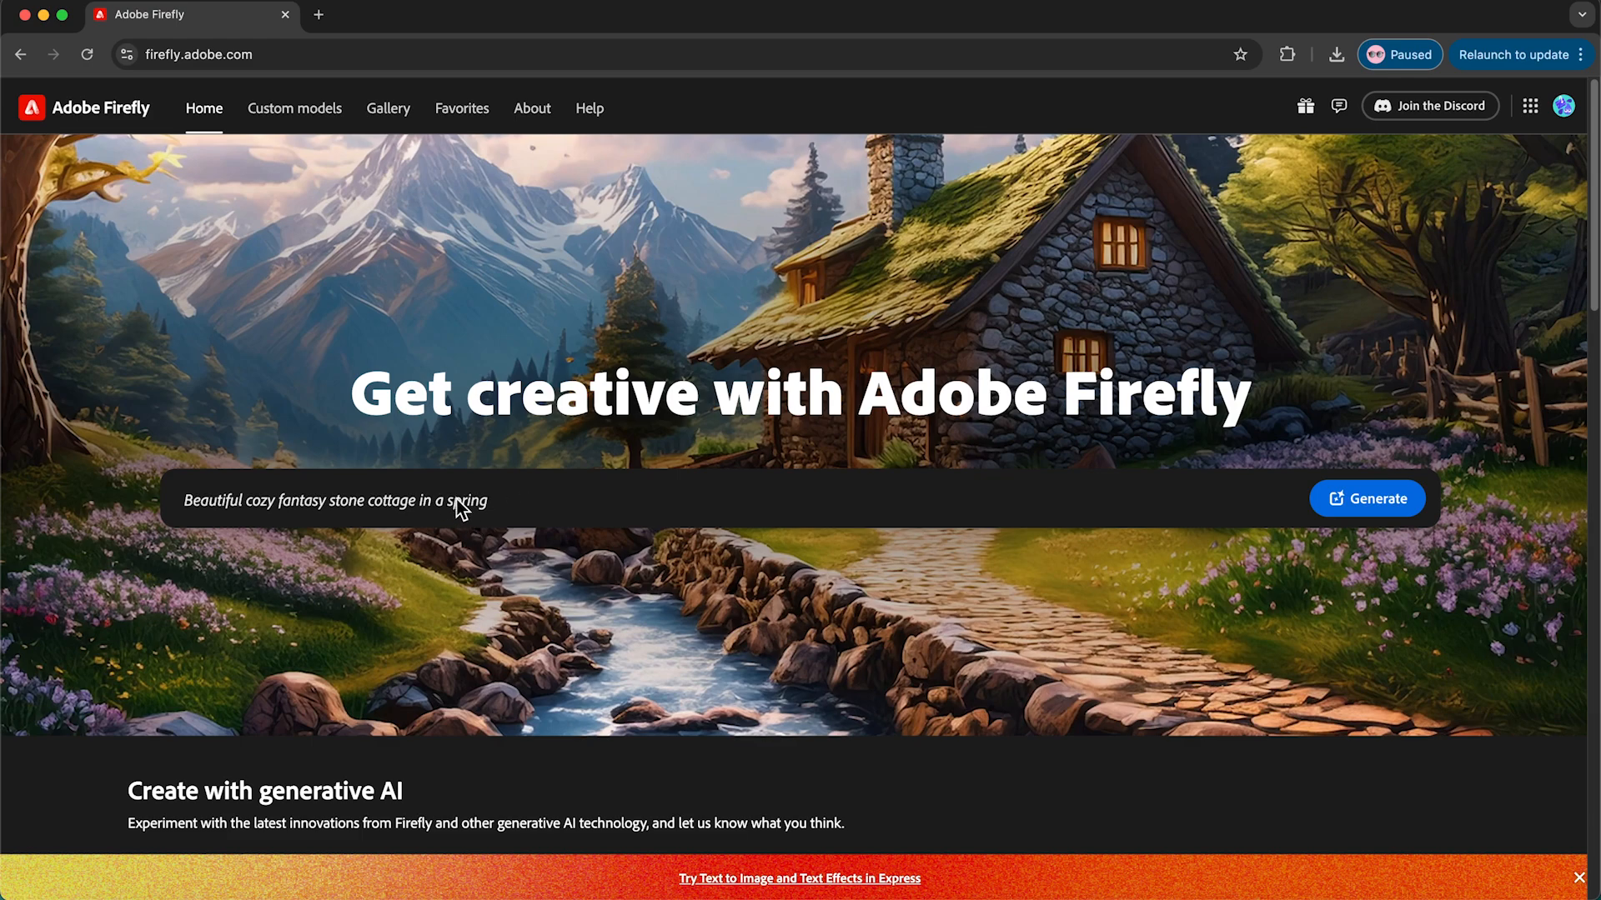
Step: Enter the prompt 'neon sign, bright orange glow, isolated on partially visible brick wall, hyper realistic'
{"action": "type", "text": "neon sign, bright orange glow, isolated on partially visible brick wall, hyper realistic"}
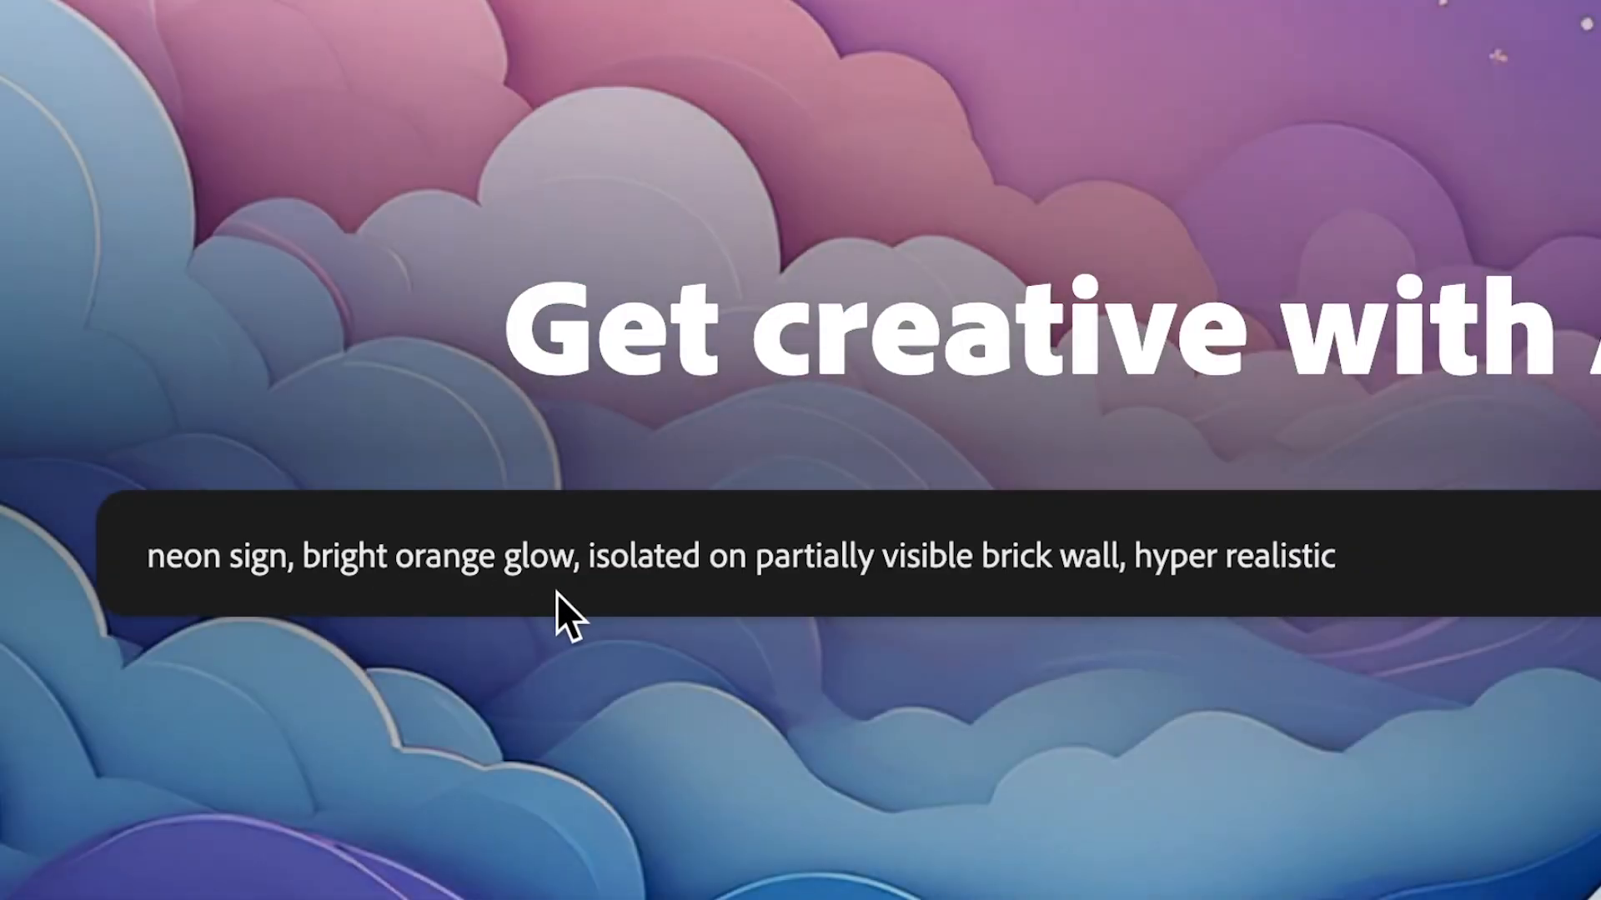
{"action": "mouse_move", "coordinate": [909, 602]}
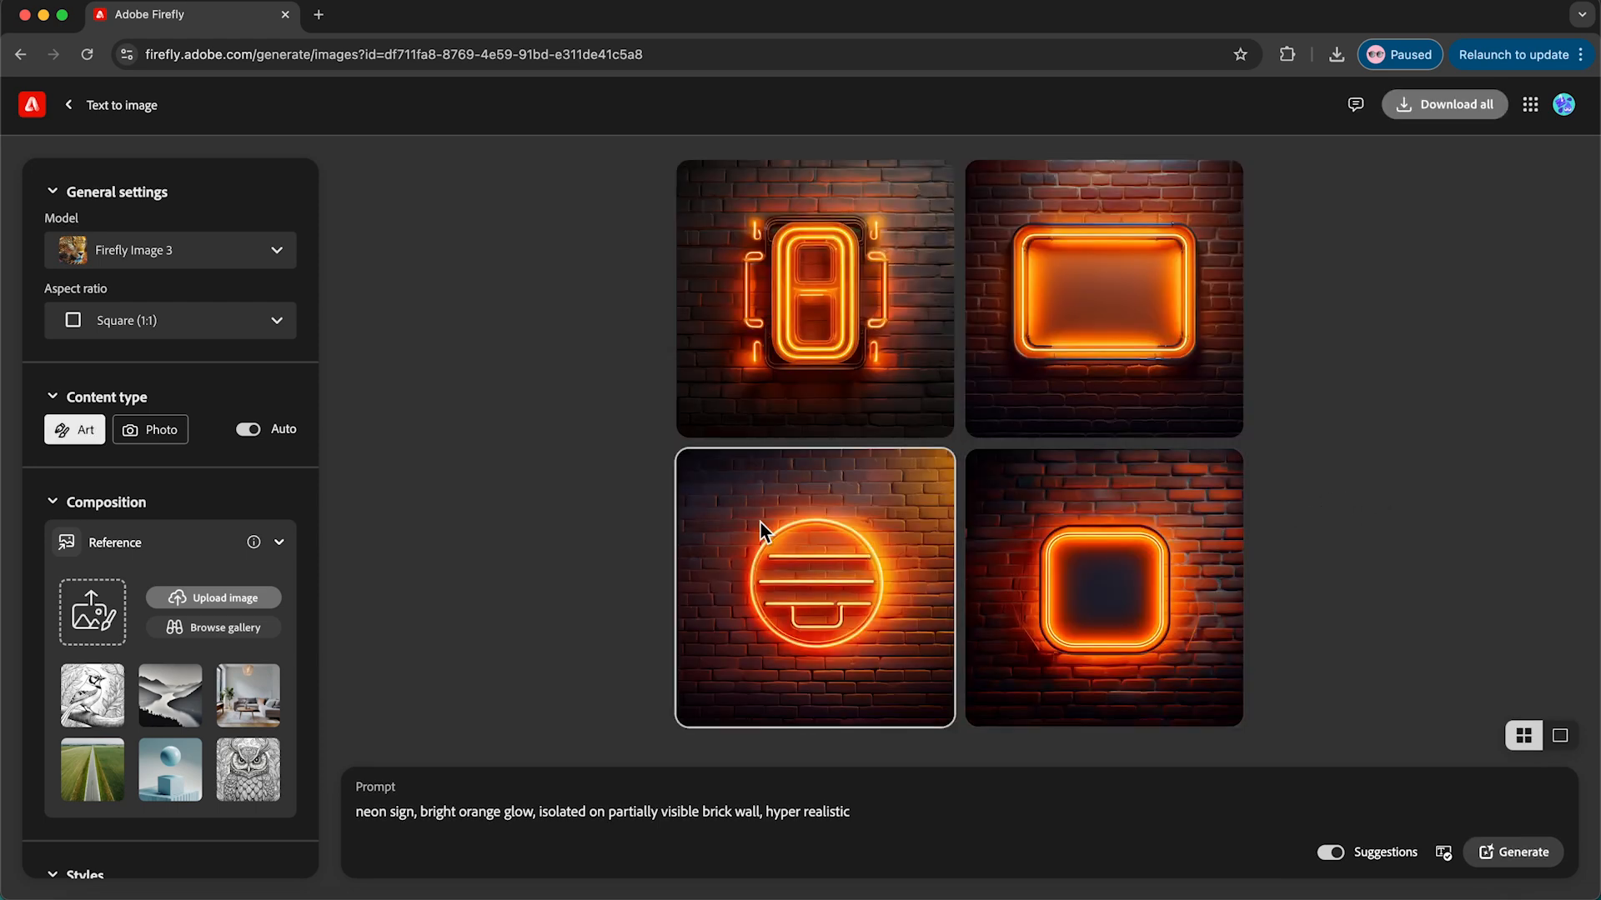
Step: Switch content type to Photo, add the Hyper realistic effect, and choose Widescreen (16:9)
{"action": "left_click", "coordinate": [150, 429]}
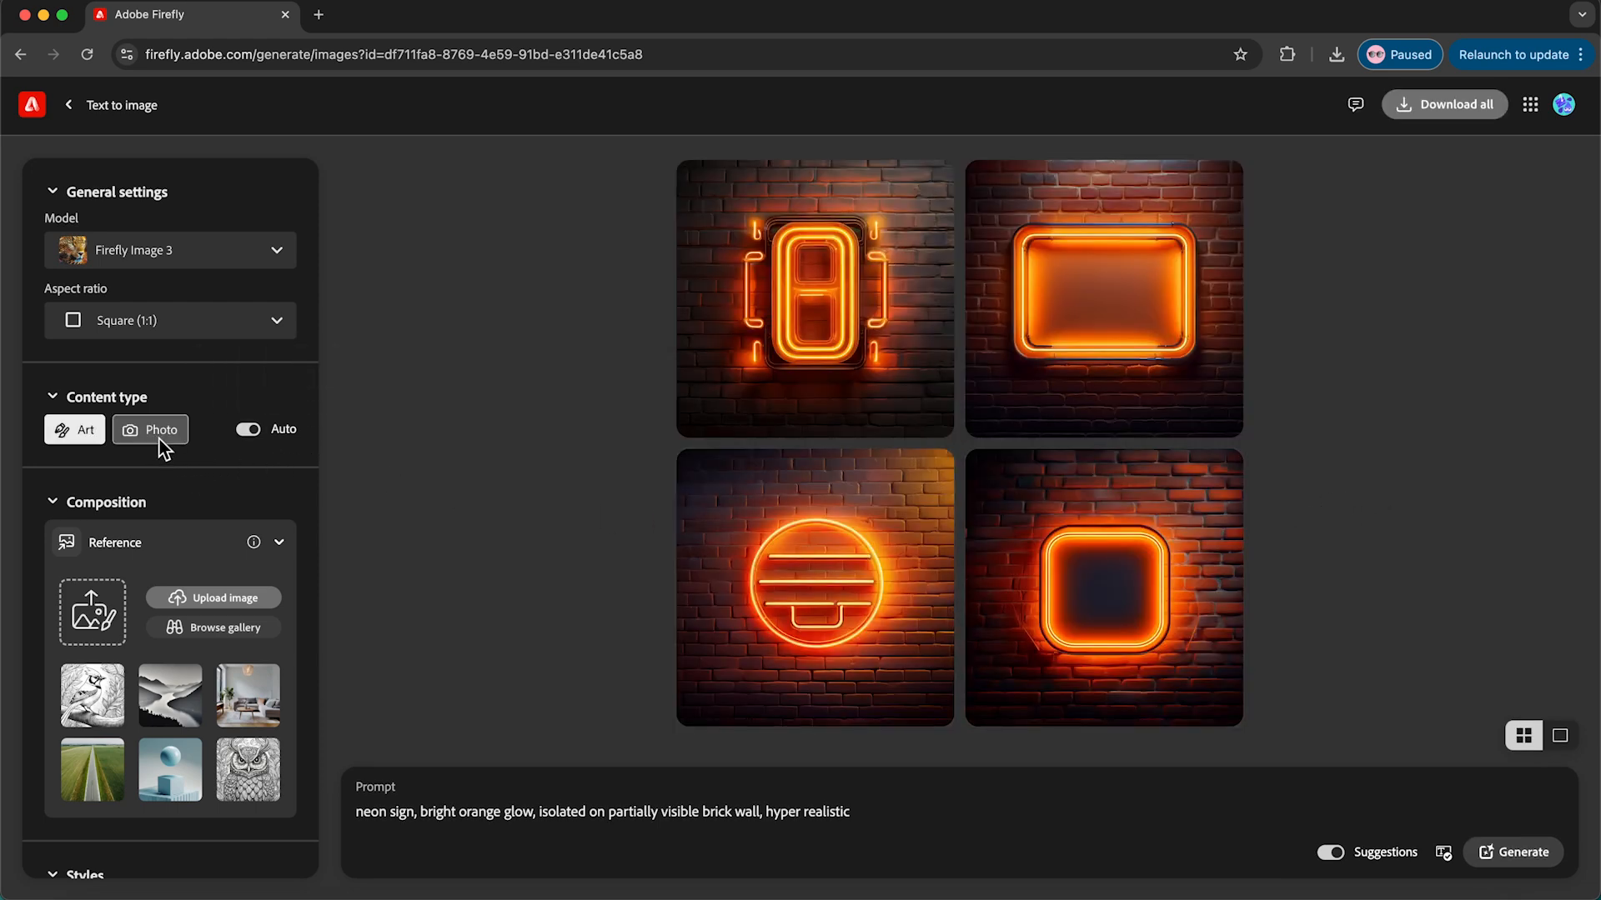
{"action": "left_click", "coordinate": [150, 428]}
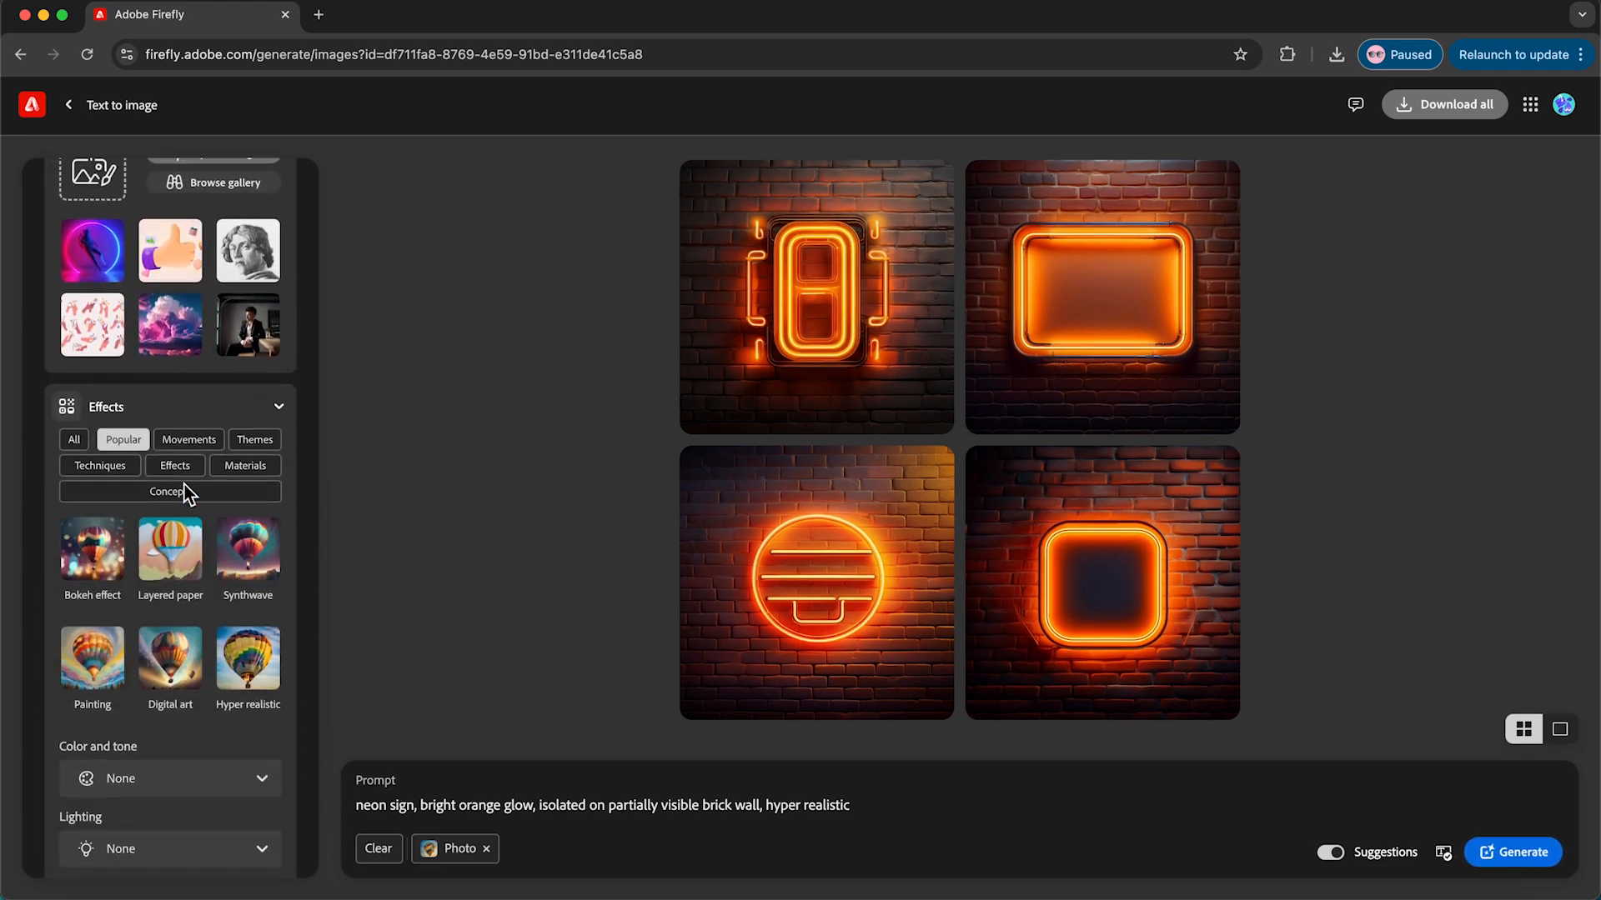
{"action": "scroll", "scroll_direction": "down", "scroll_amount": 3}
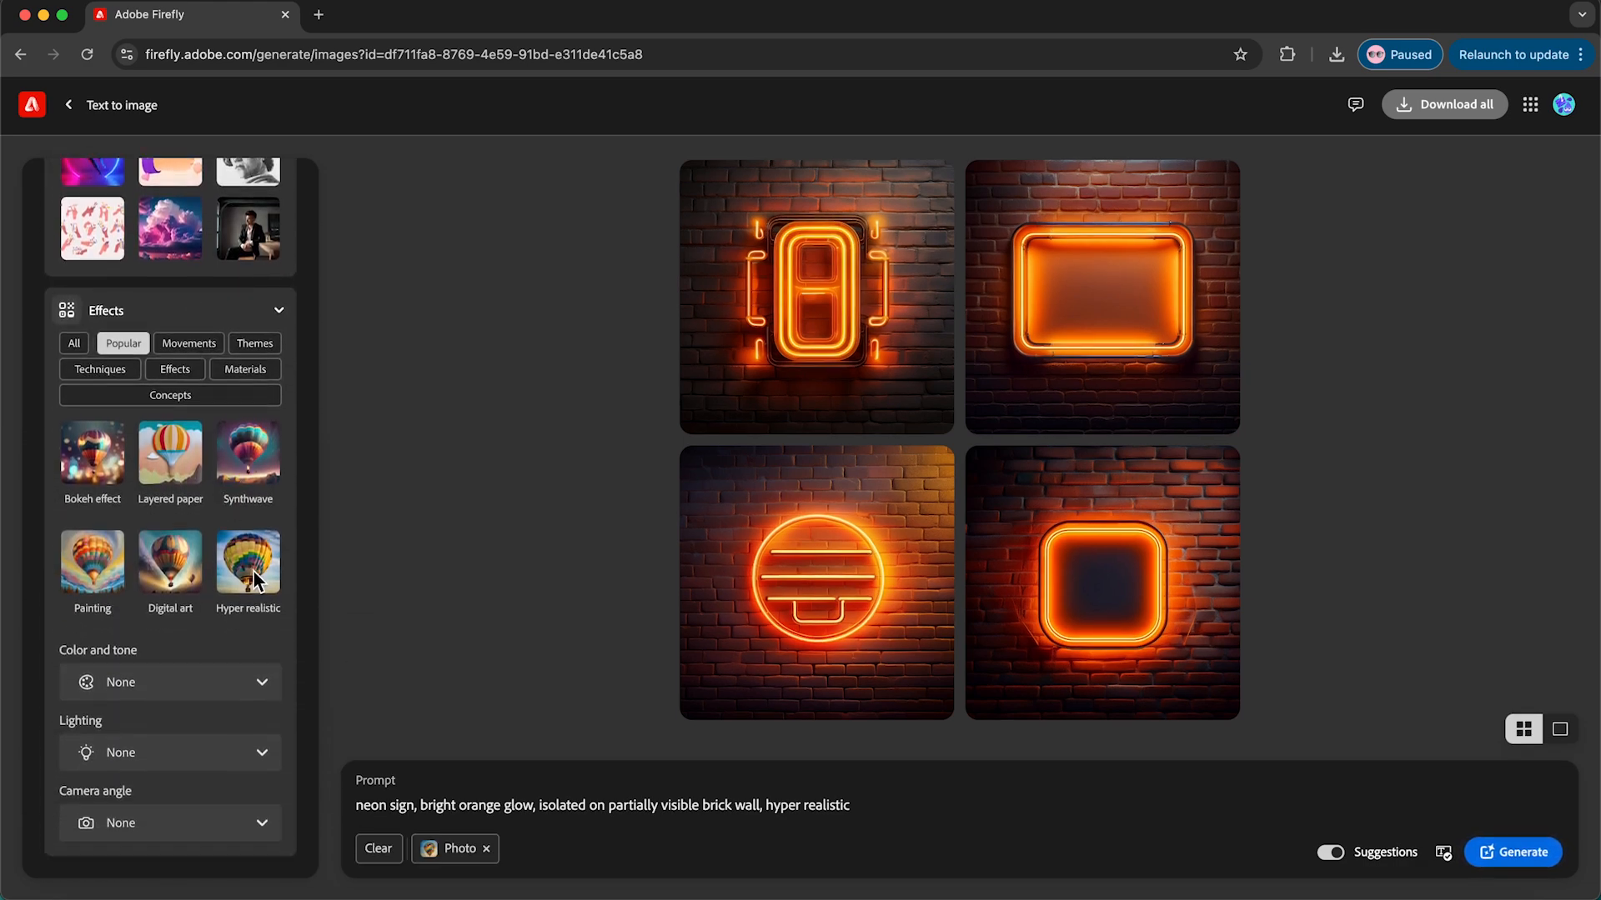
{"action": "left_click", "coordinate": [247, 561]}
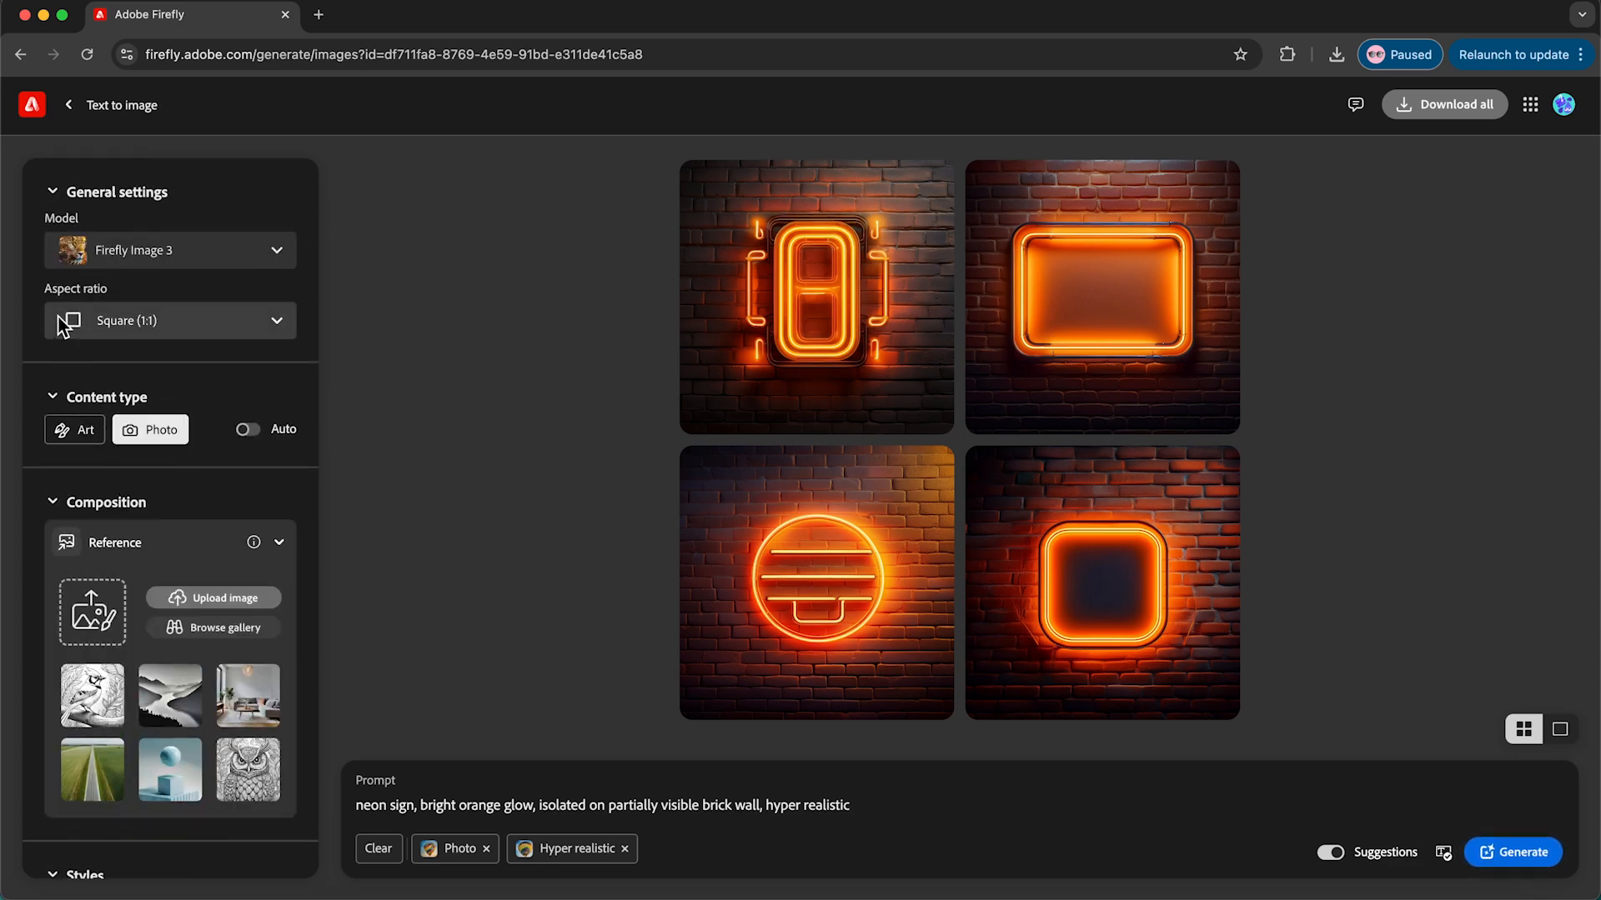
{"action": "left_click", "coordinate": [169, 320]}
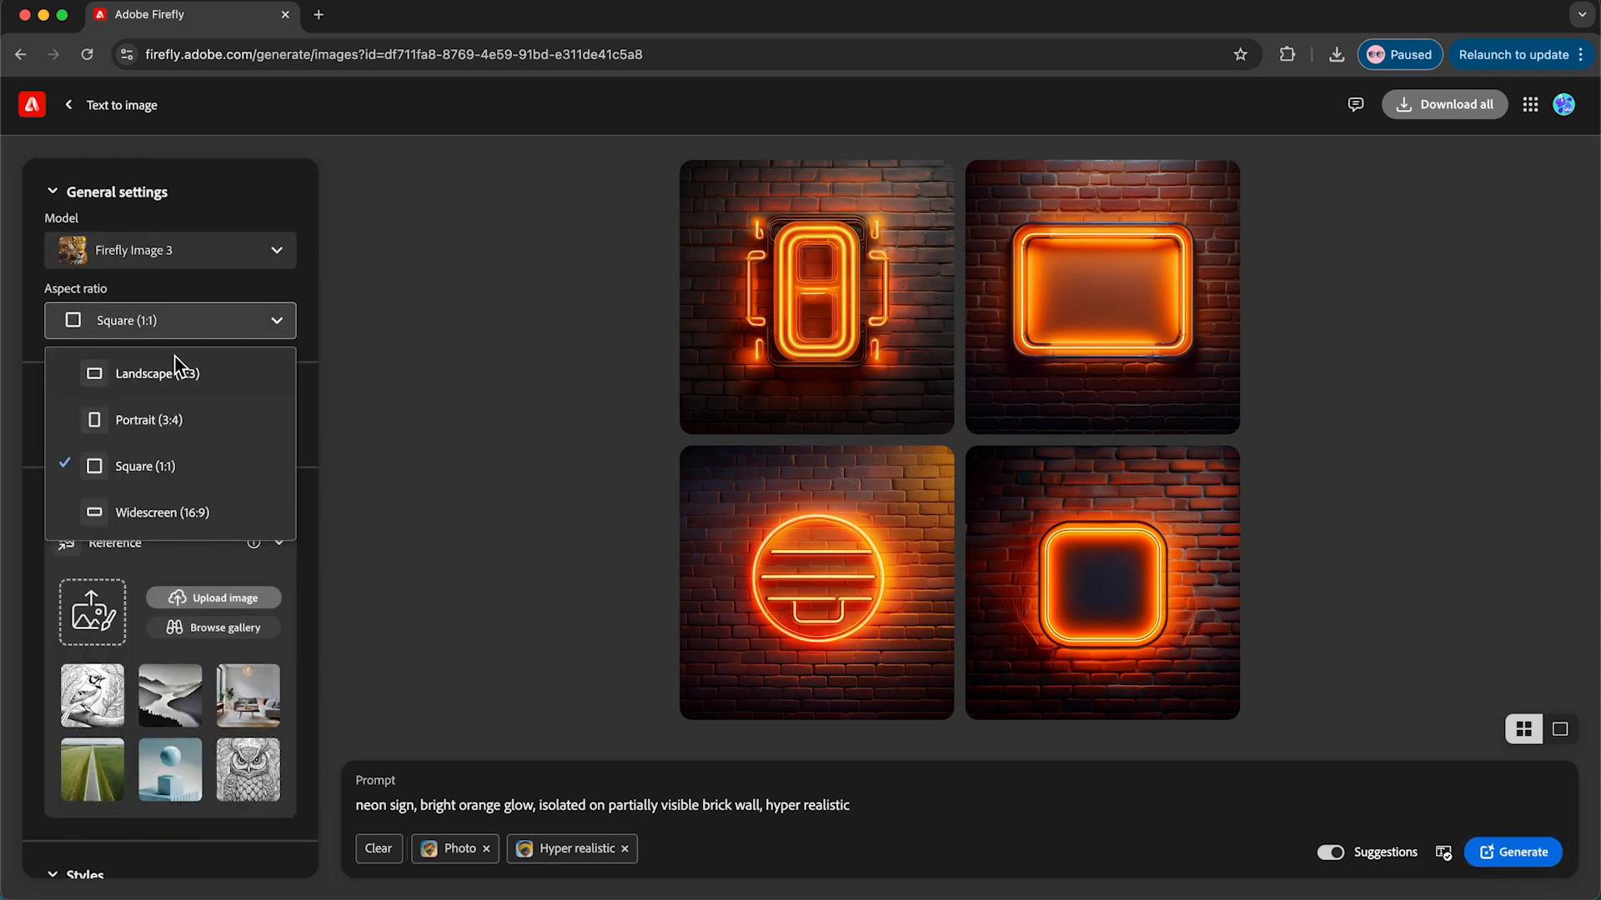
{"action": "mouse_move", "coordinate": [186, 520]}
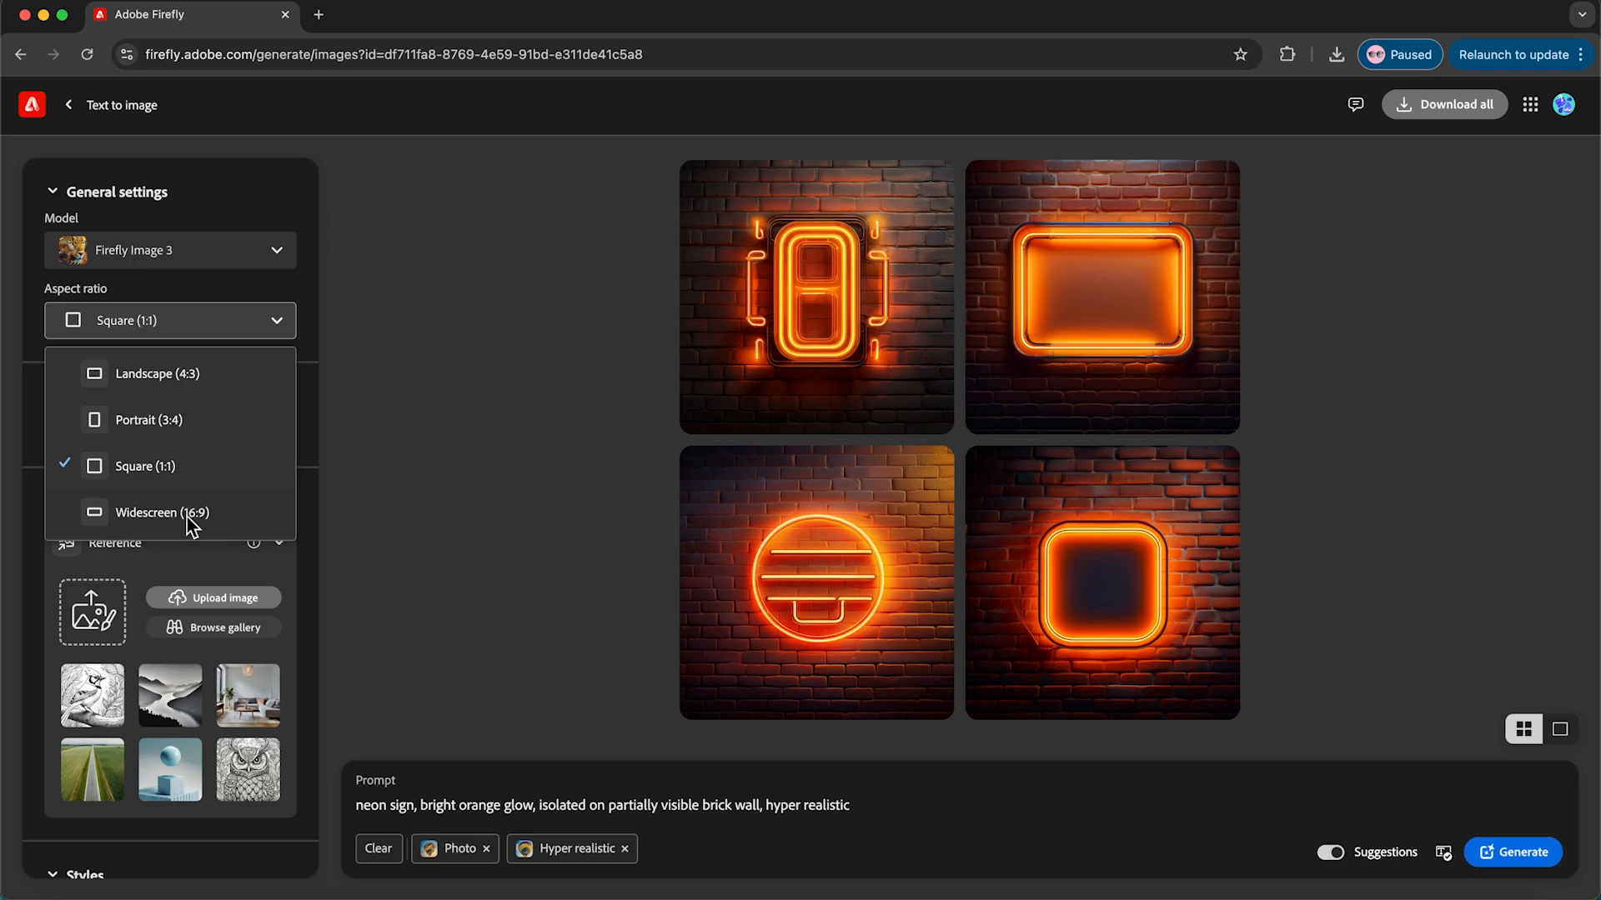
{"action": "left_click", "coordinate": [163, 513]}
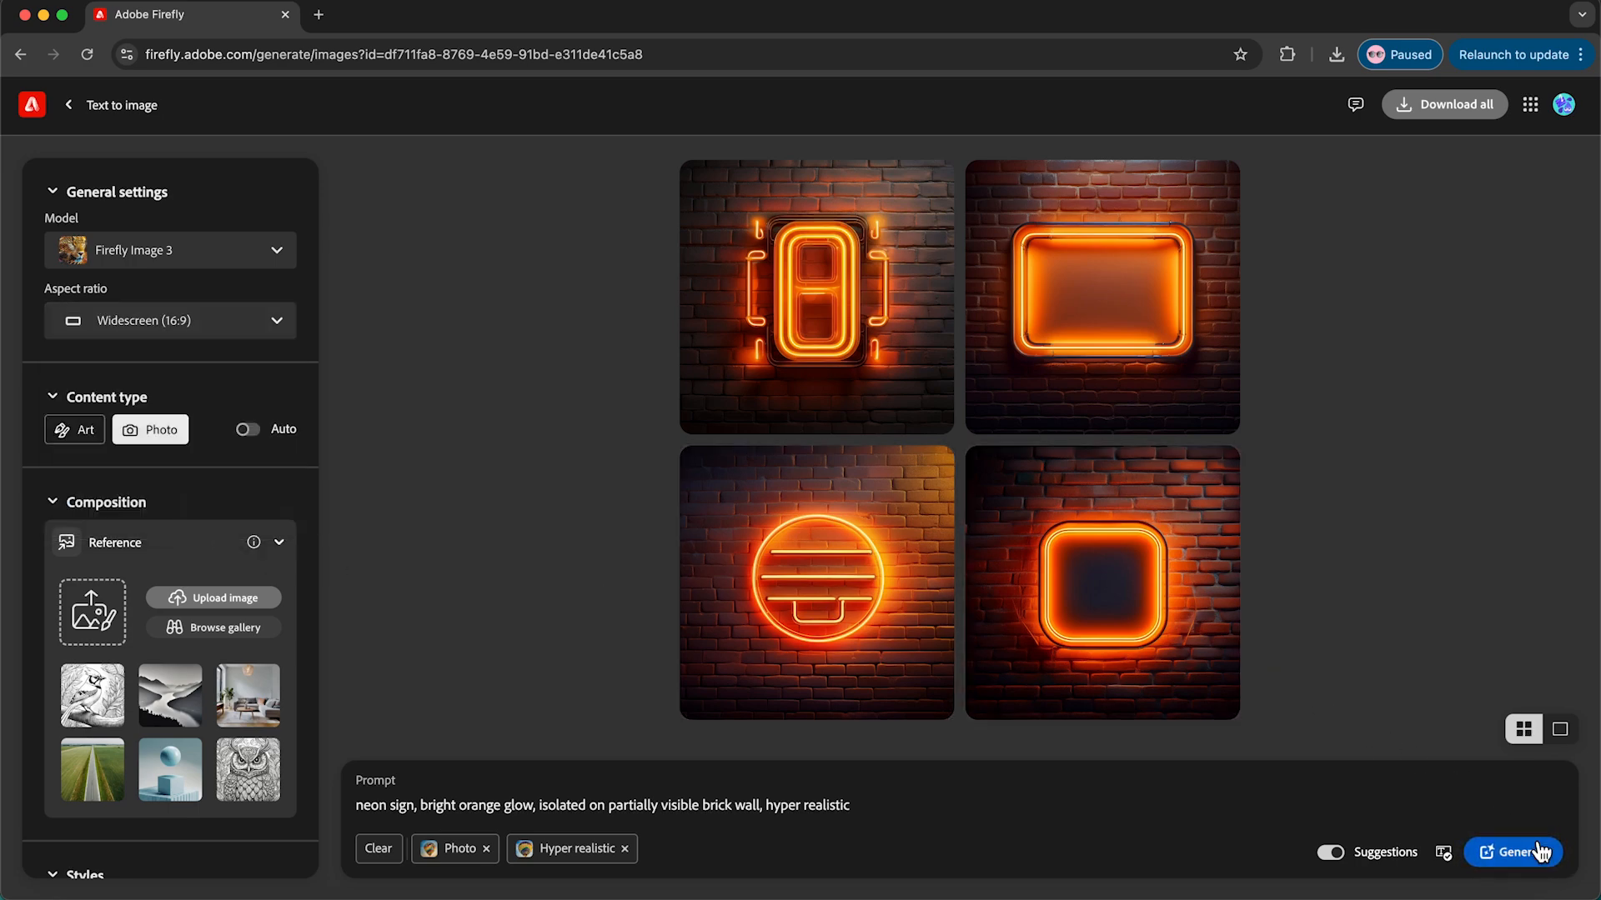
Step: Generate new widescreen images, browse to the HSON sign, and open its Edit options
{"action": "left_click", "coordinate": [1514, 851]}
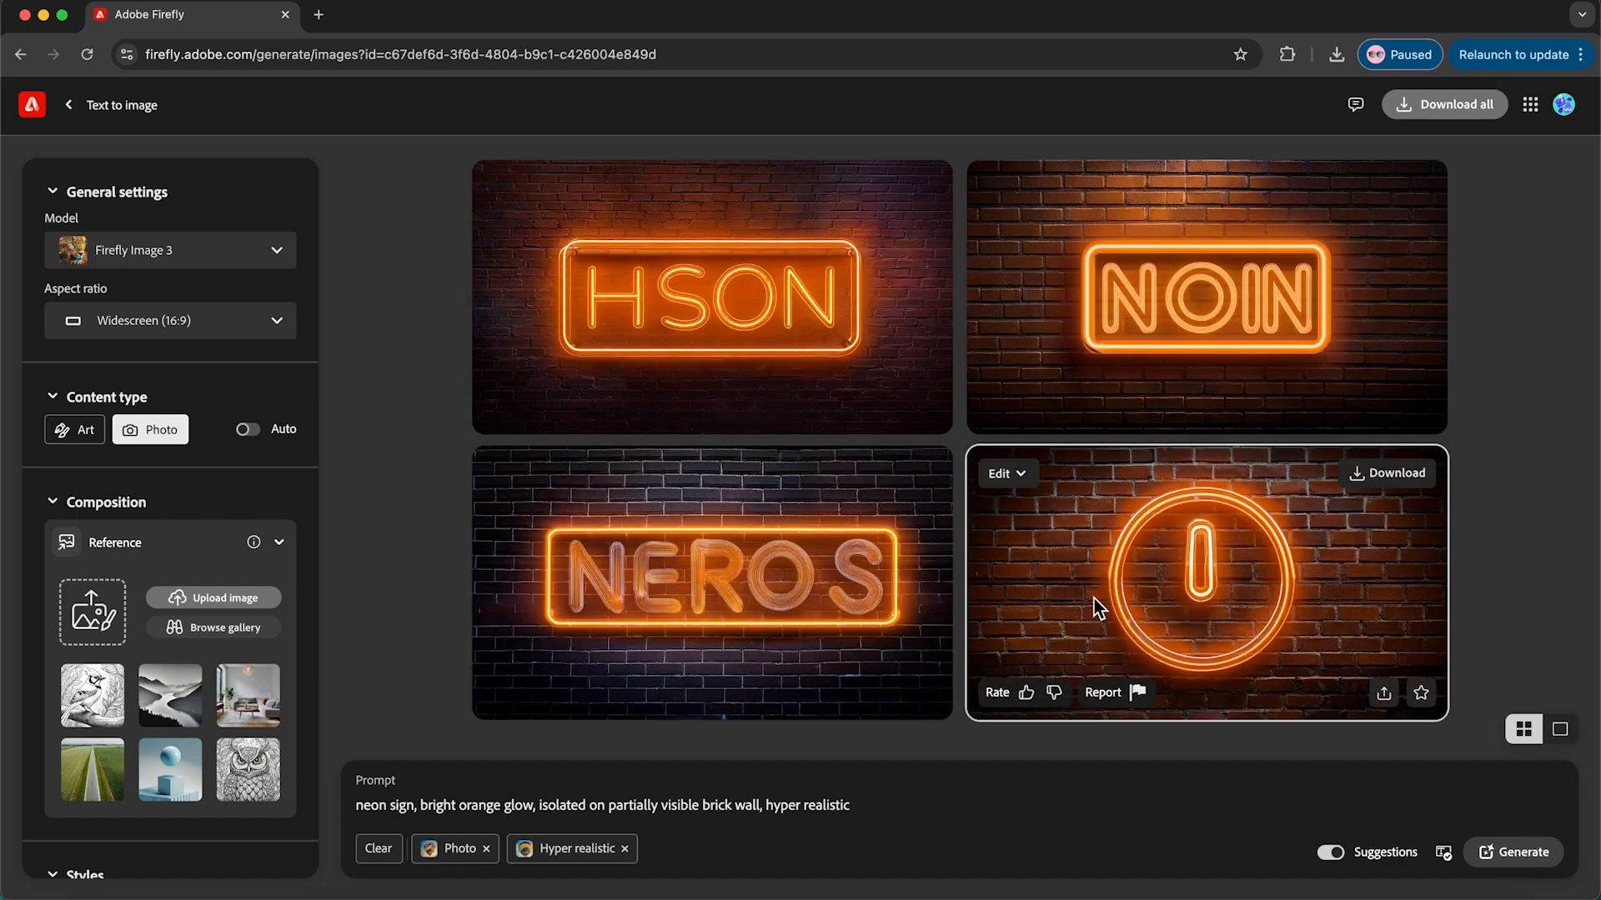
{"action": "left_click", "coordinate": [1205, 581]}
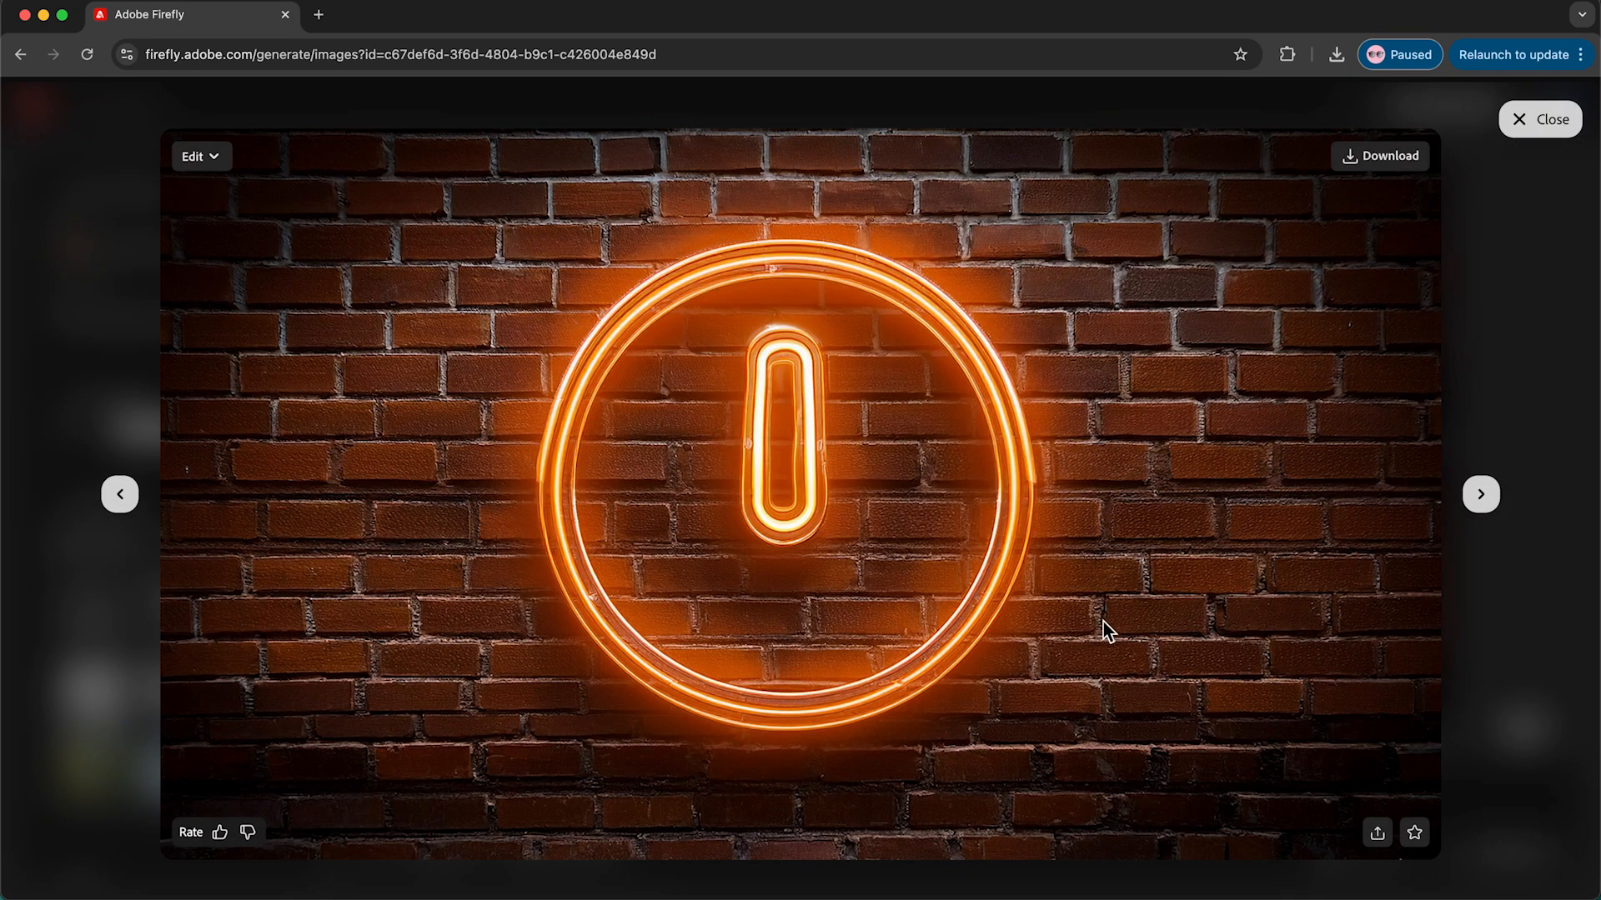
{"action": "left_click", "coordinate": [1479, 495]}
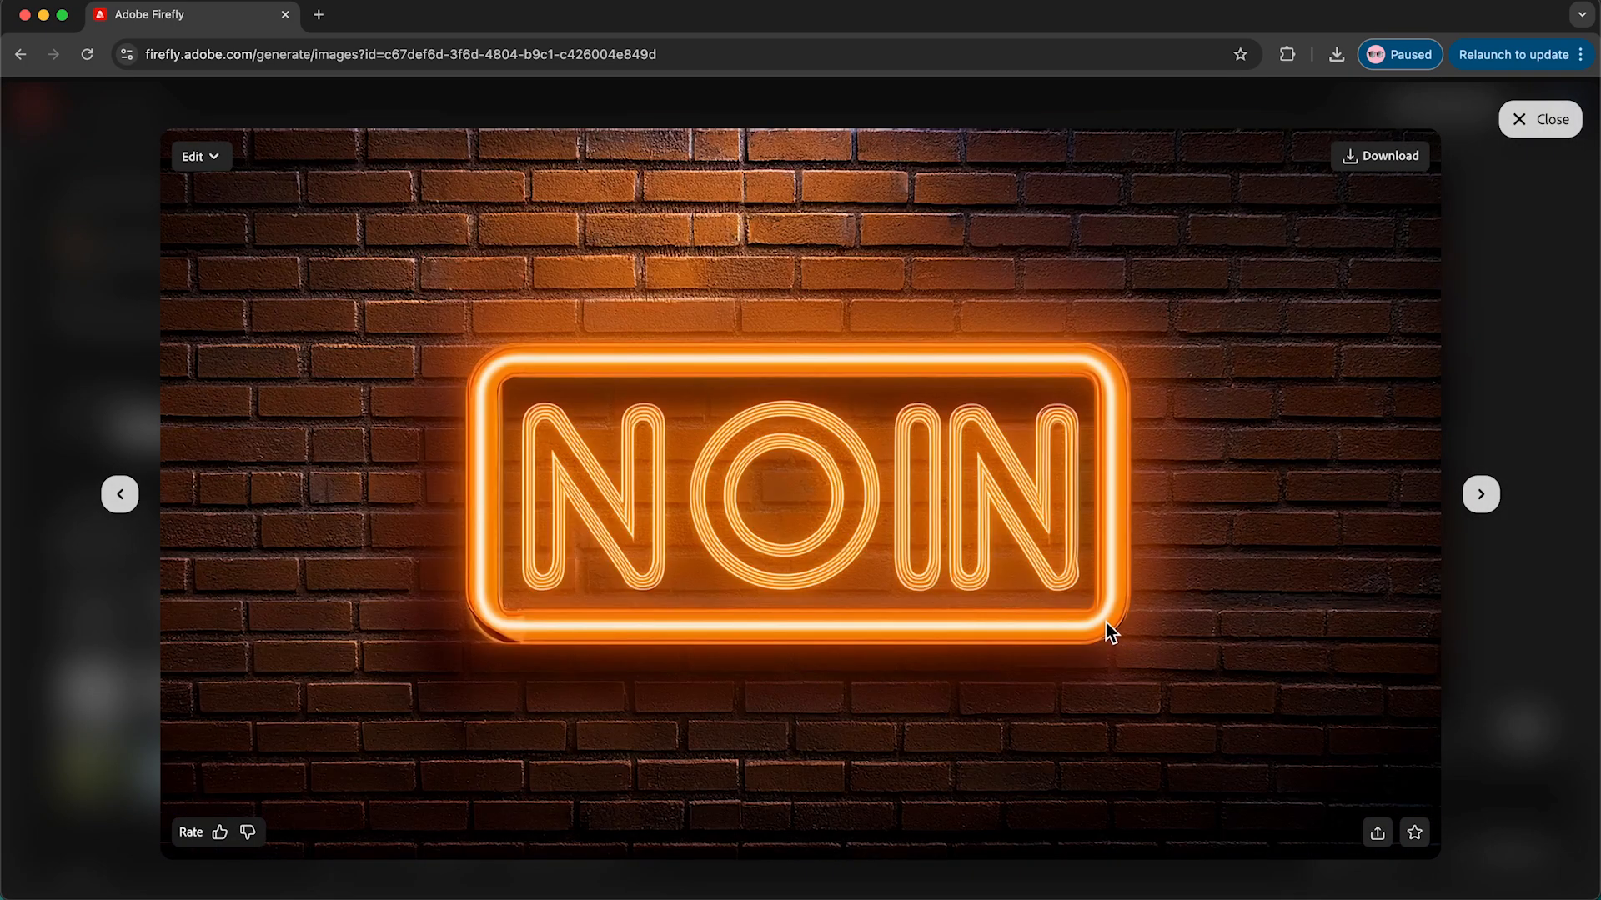
{"action": "left_click", "coordinate": [1479, 494]}
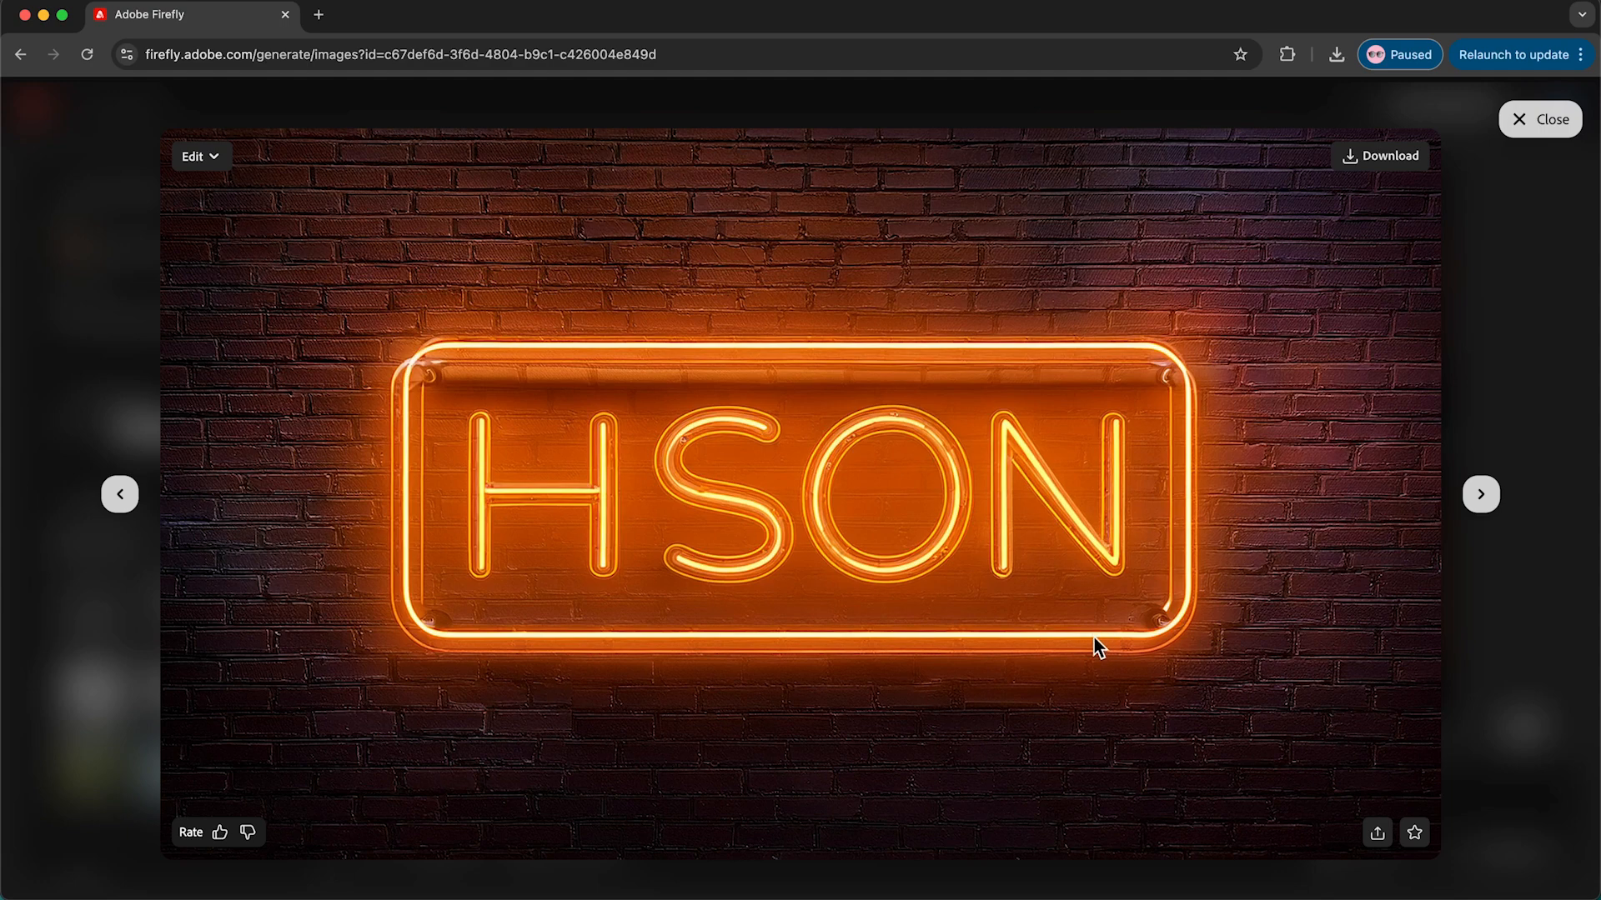
{"action": "mouse_move", "coordinate": [304, 376]}
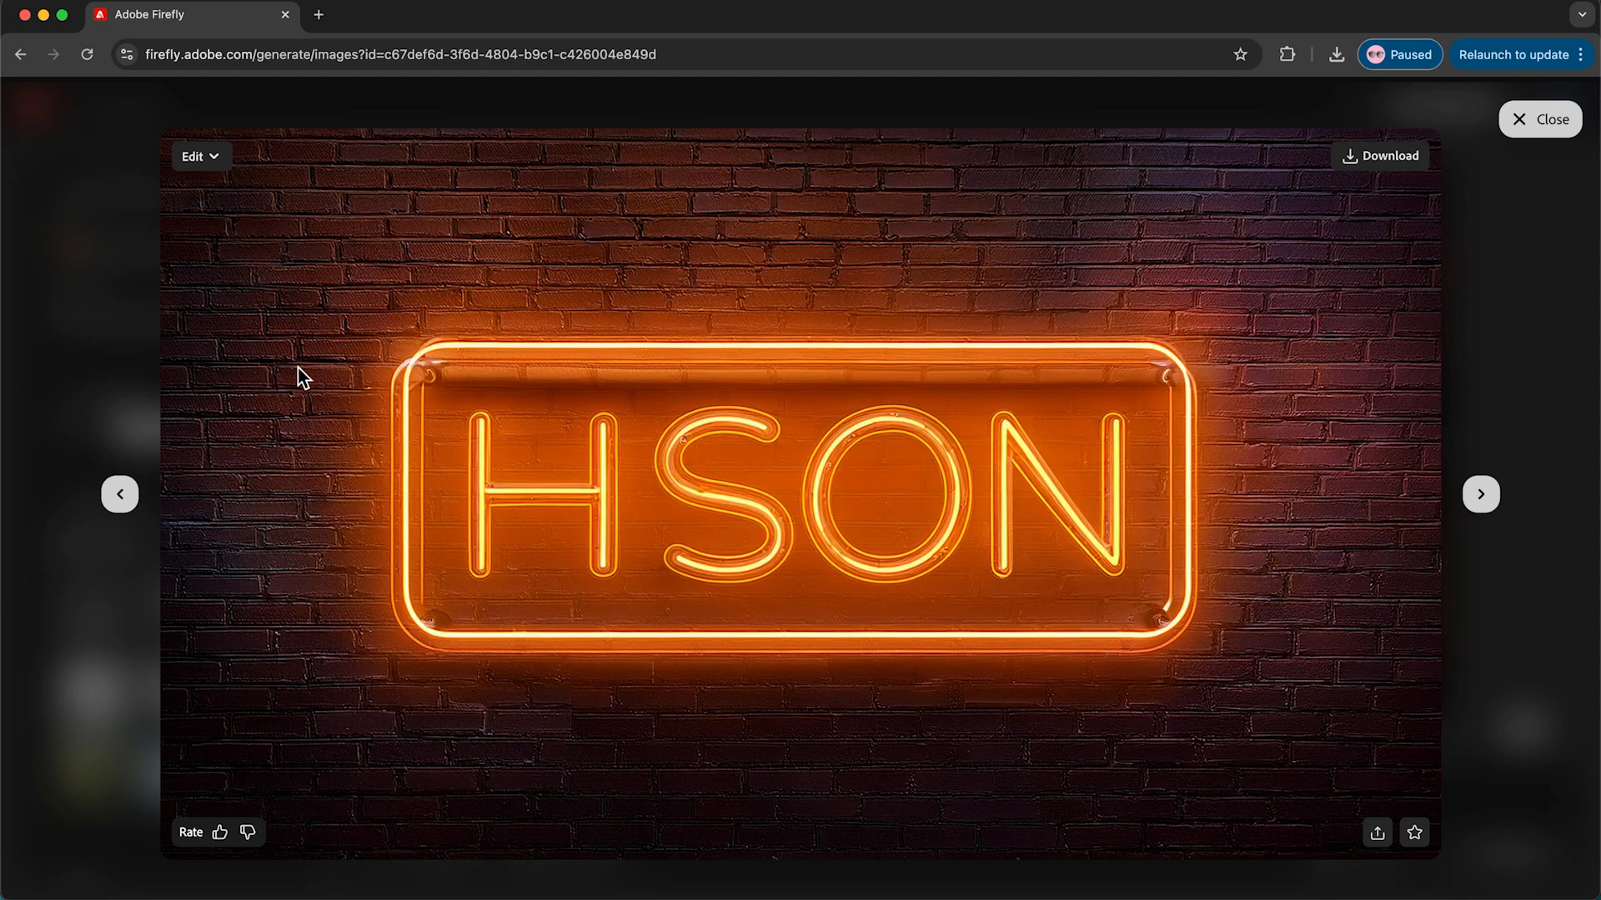
{"action": "left_click", "coordinate": [200, 156]}
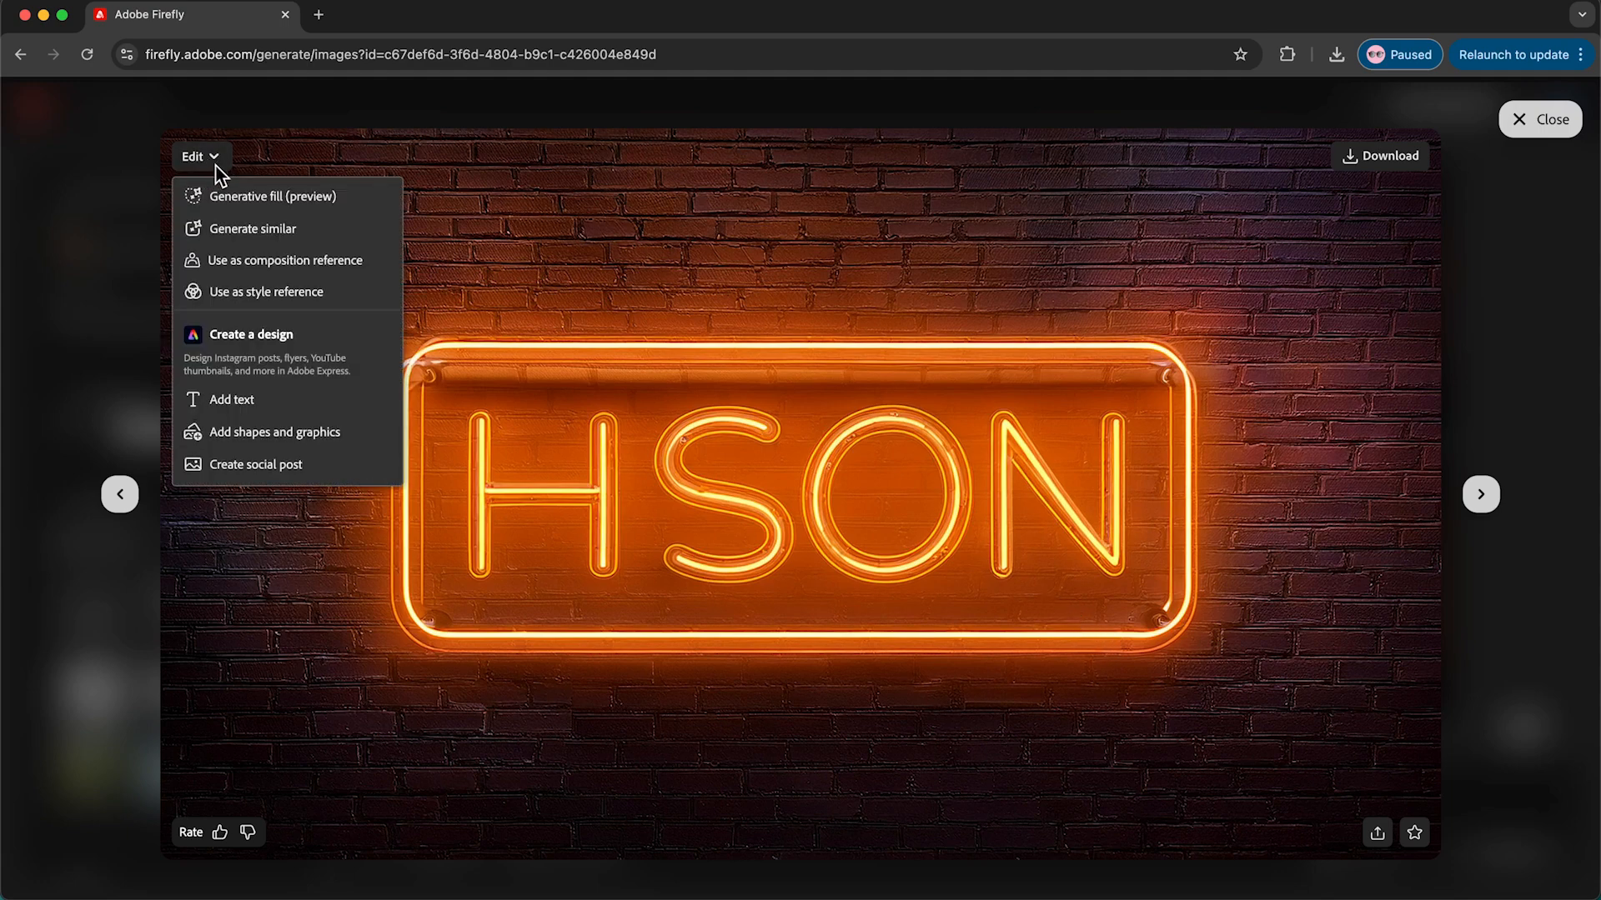
{"action": "mouse_move", "coordinate": [294, 299]}
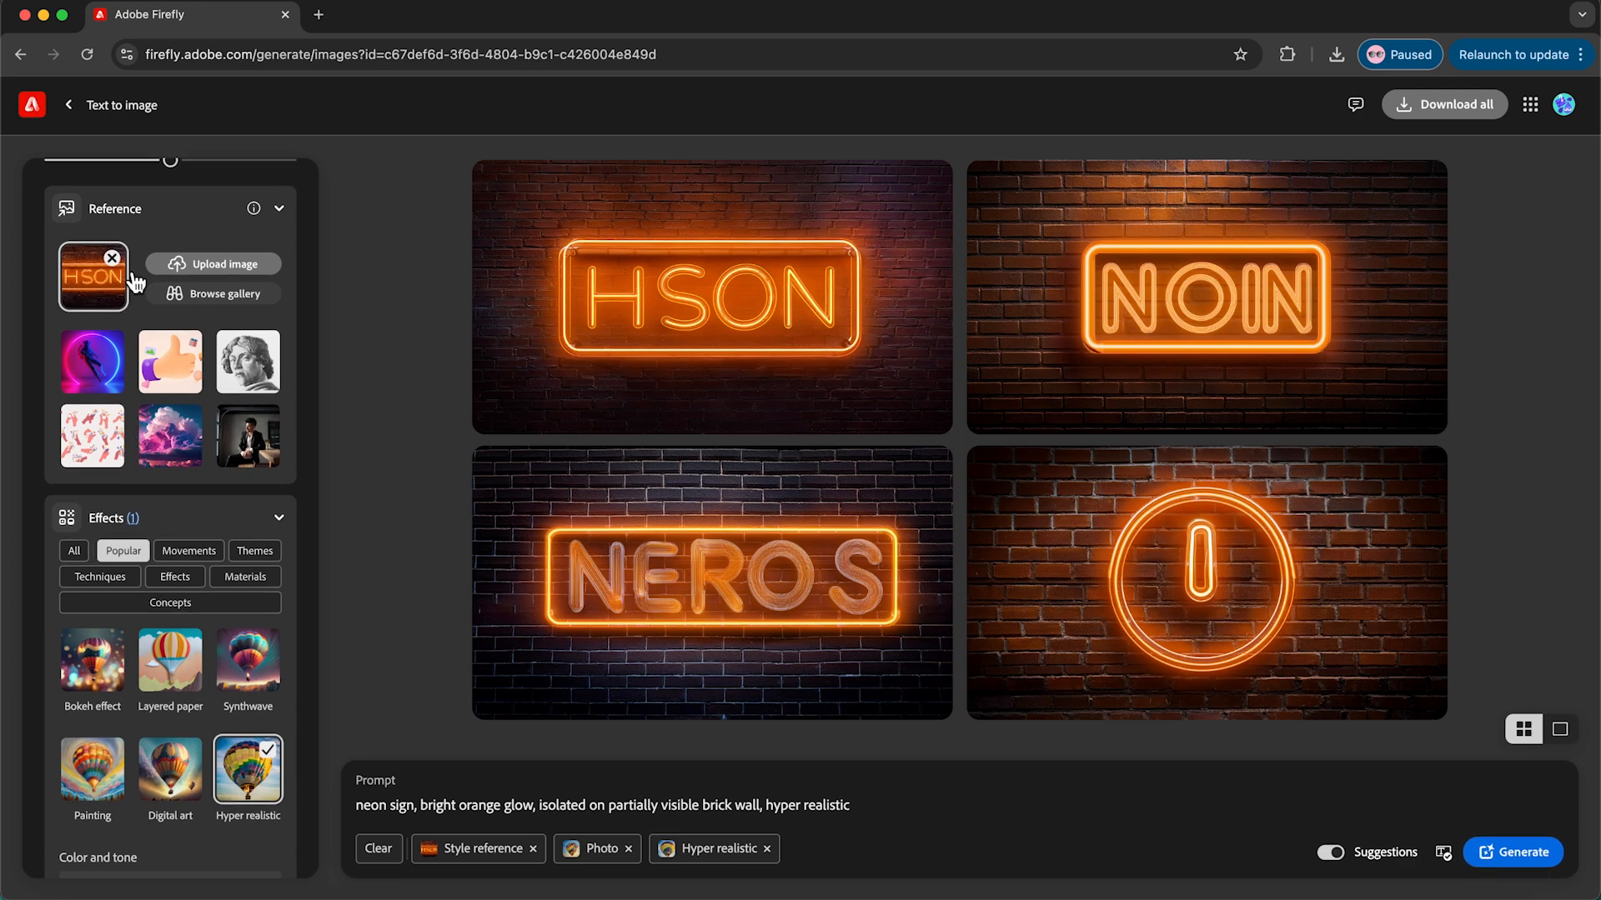
Step: Upload Design.jpg as the composition reference and drag Strength to maximum
{"action": "scroll", "scroll_direction": "down", "scroll_amount": 3}
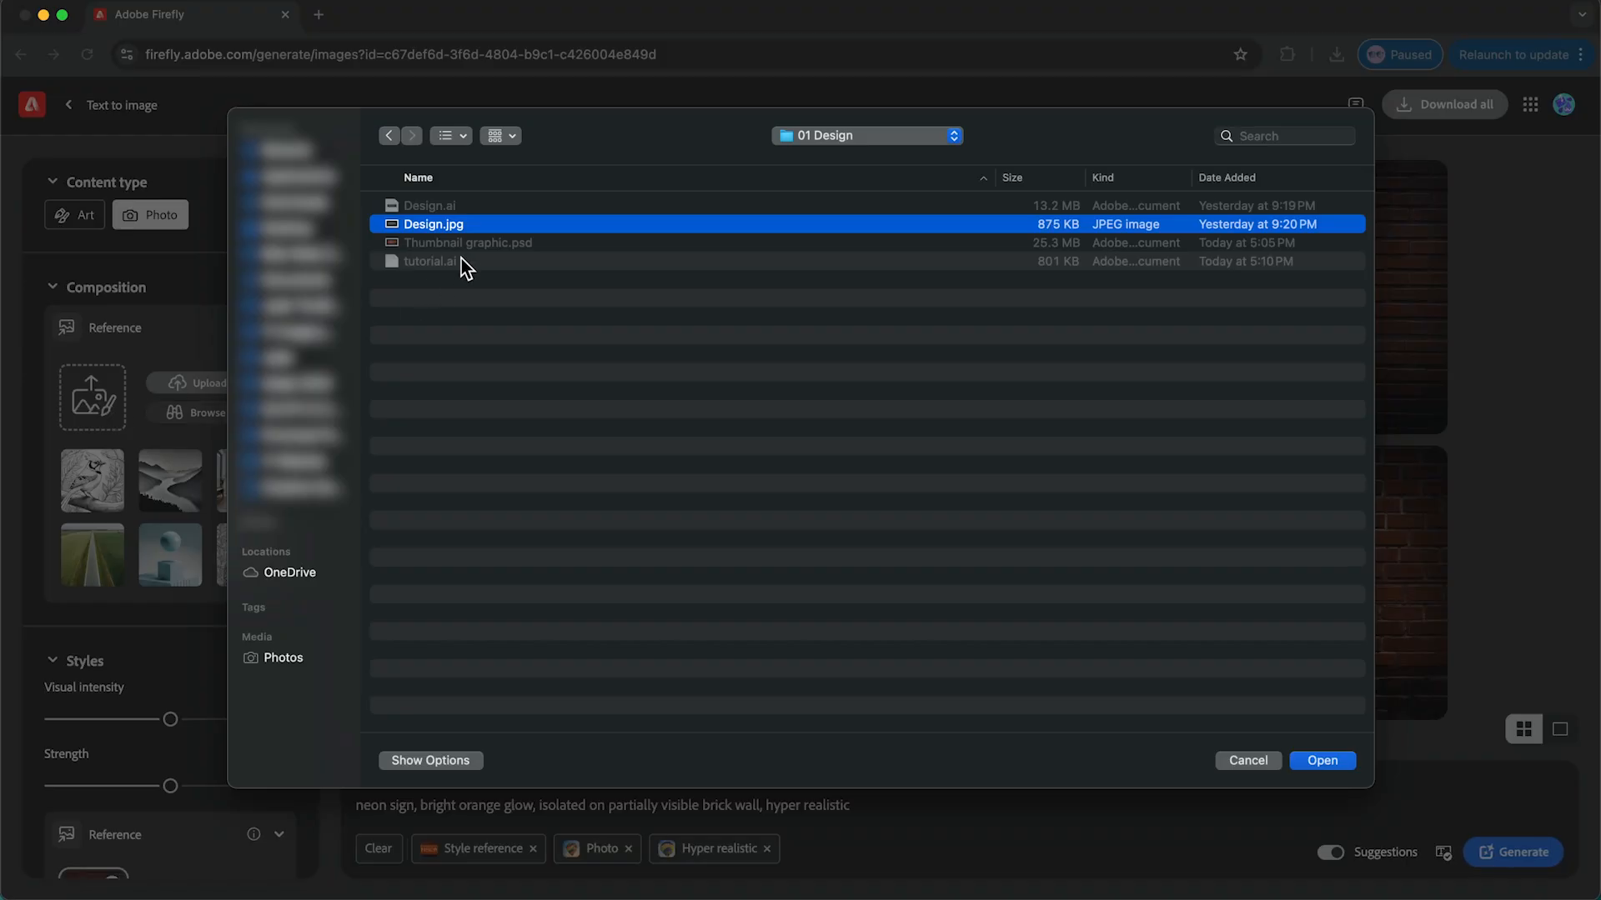
{"action": "double_click", "coordinate": [433, 223]}
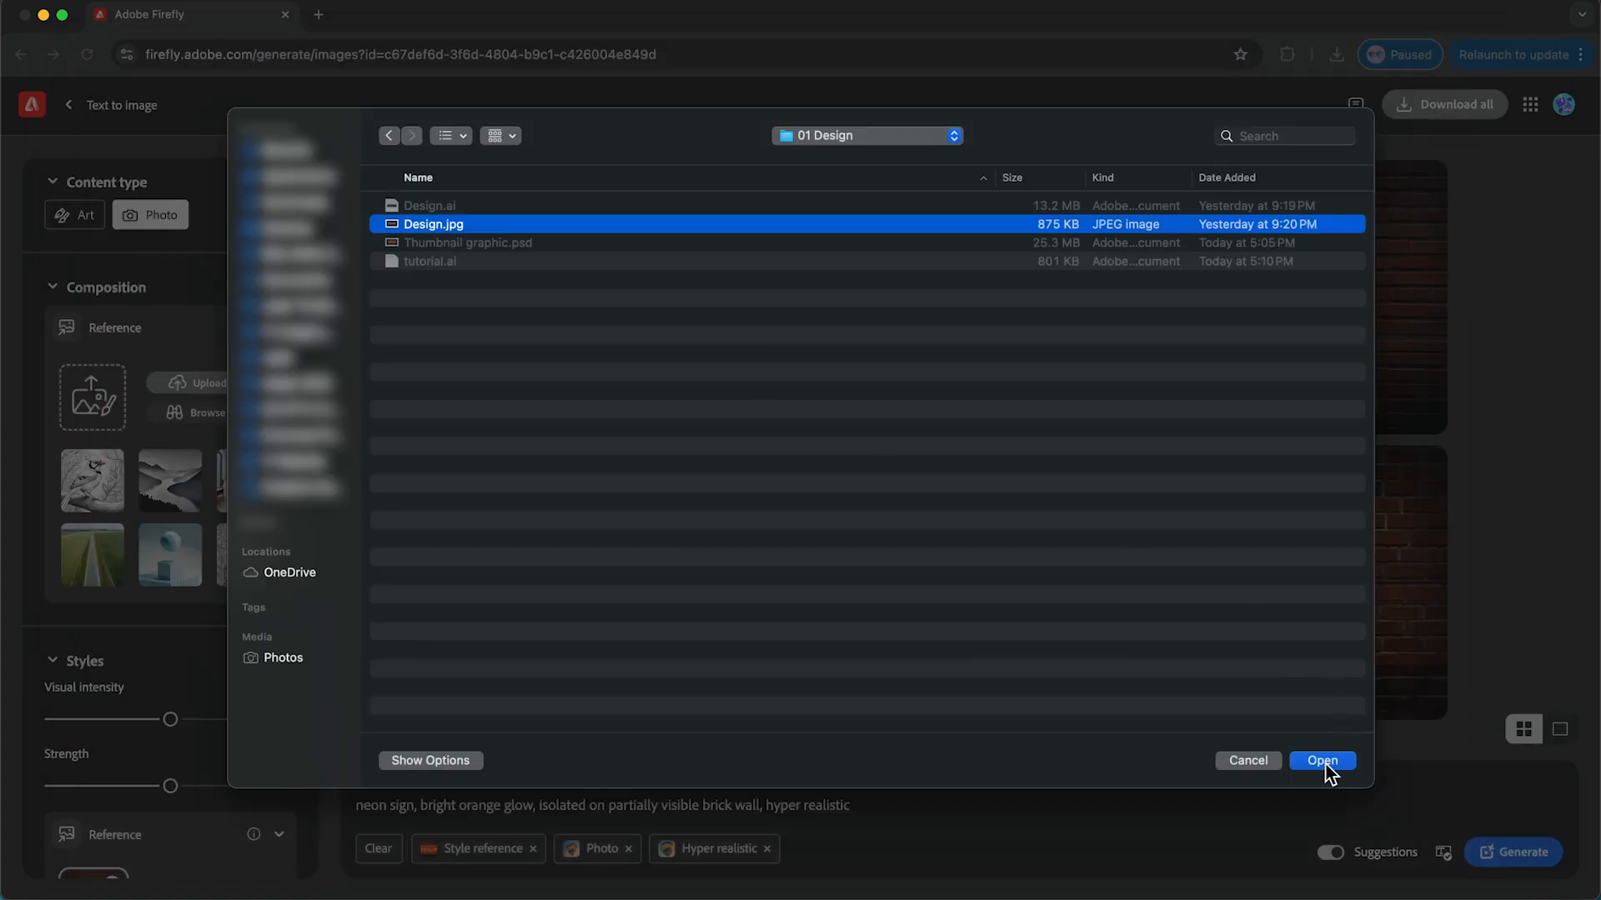
{"action": "left_click", "coordinate": [1321, 761]}
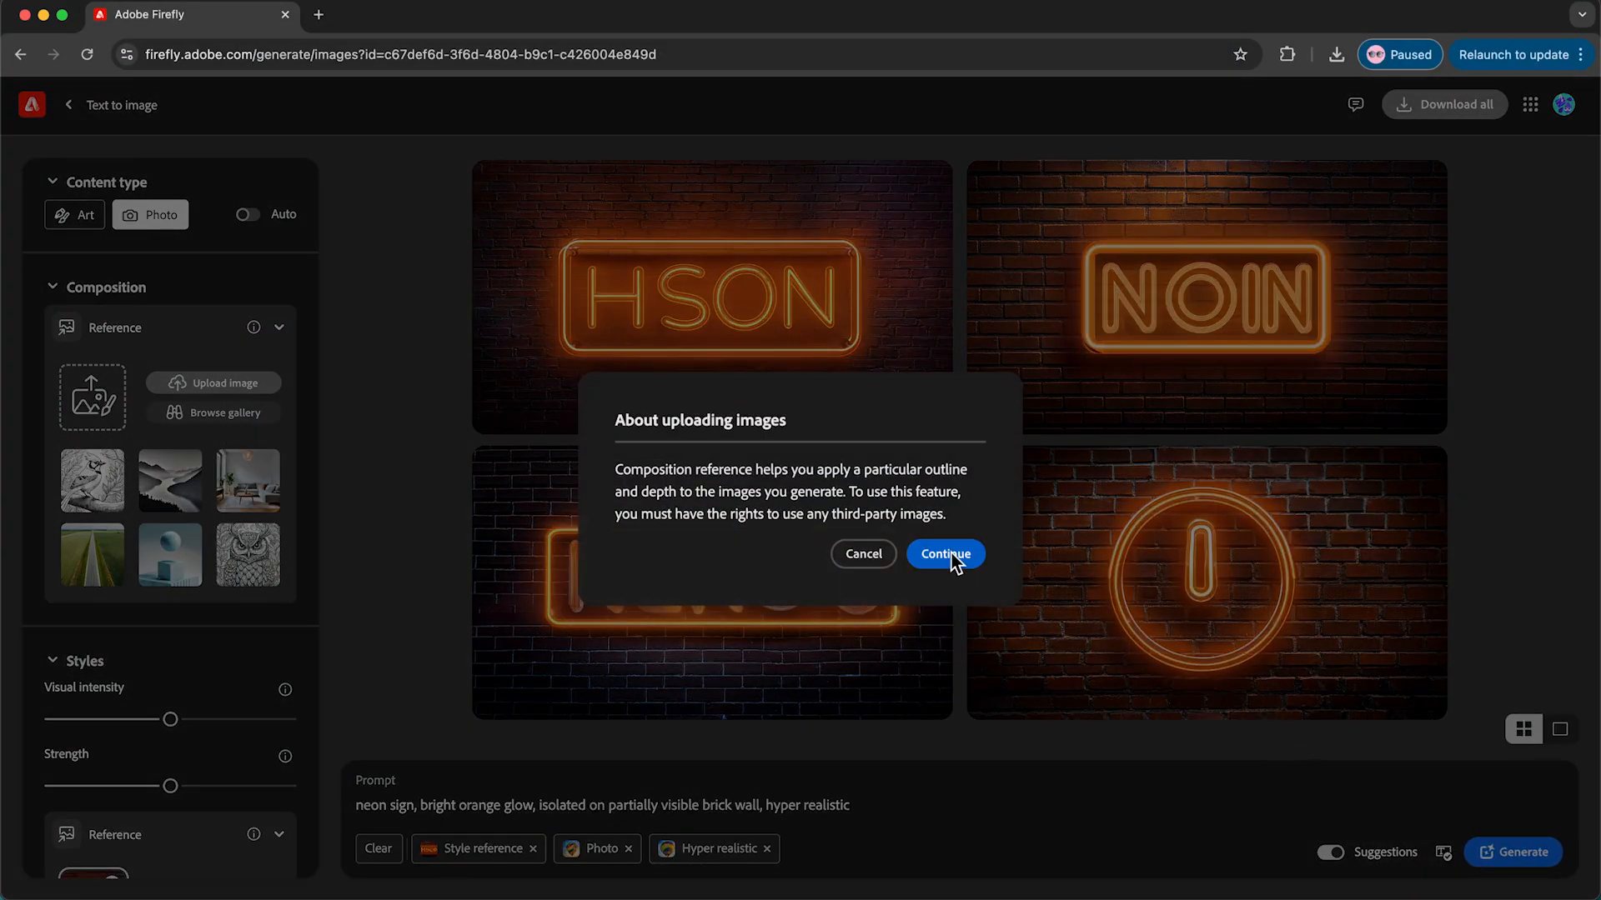
{"action": "left_click", "coordinate": [943, 553]}
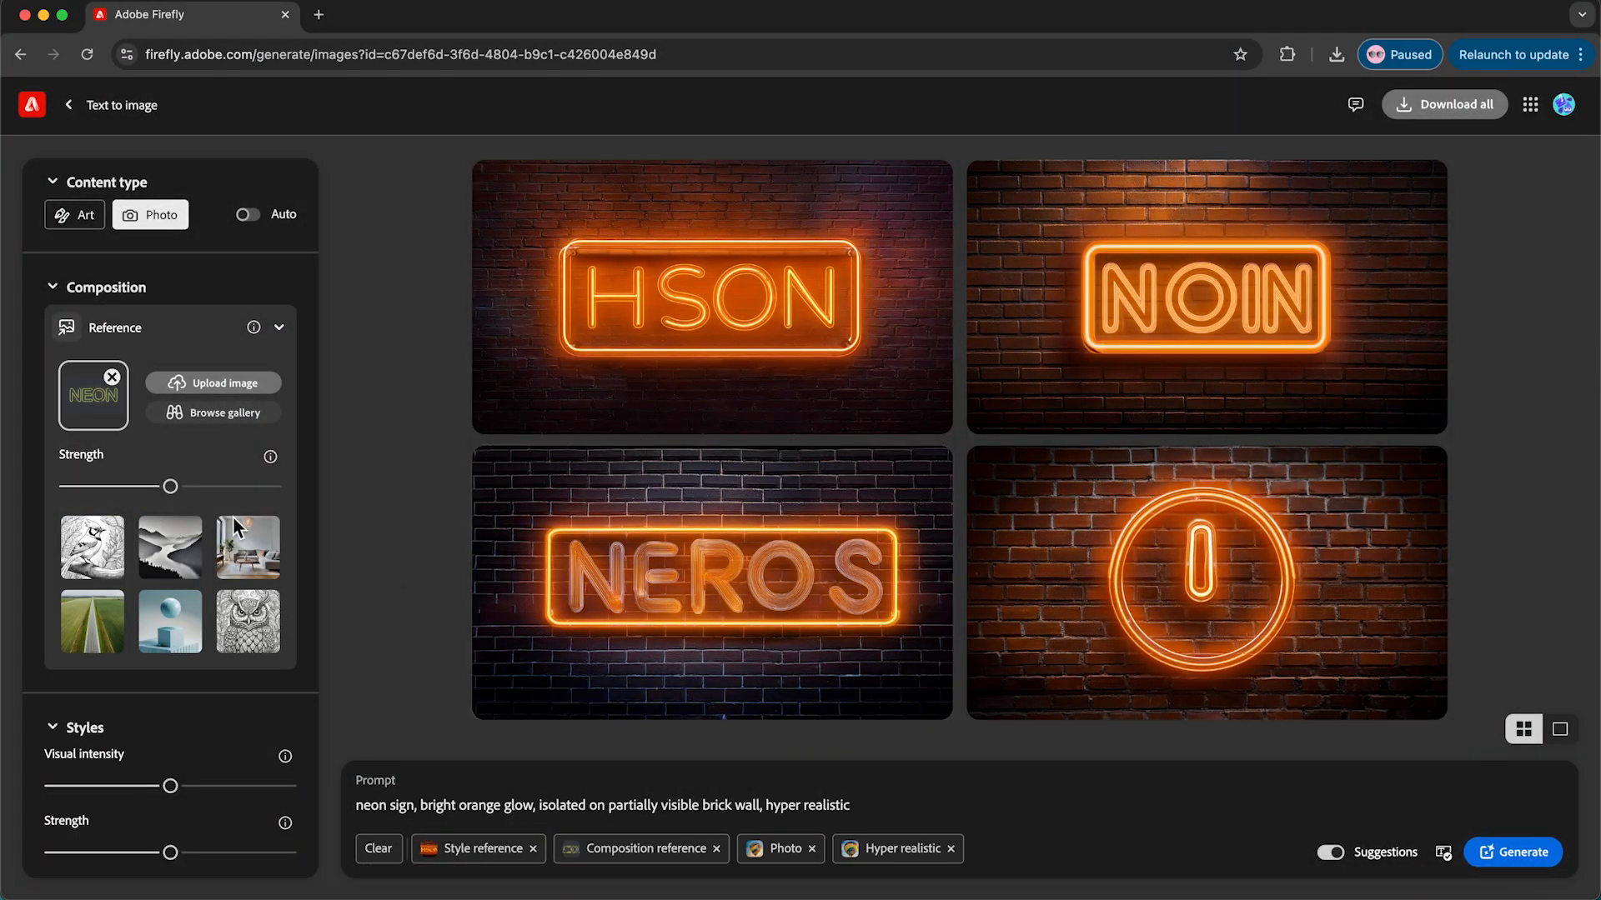
{"action": "left_click_drag", "start_coordinate": [172, 486], "coordinate": [273, 486]}
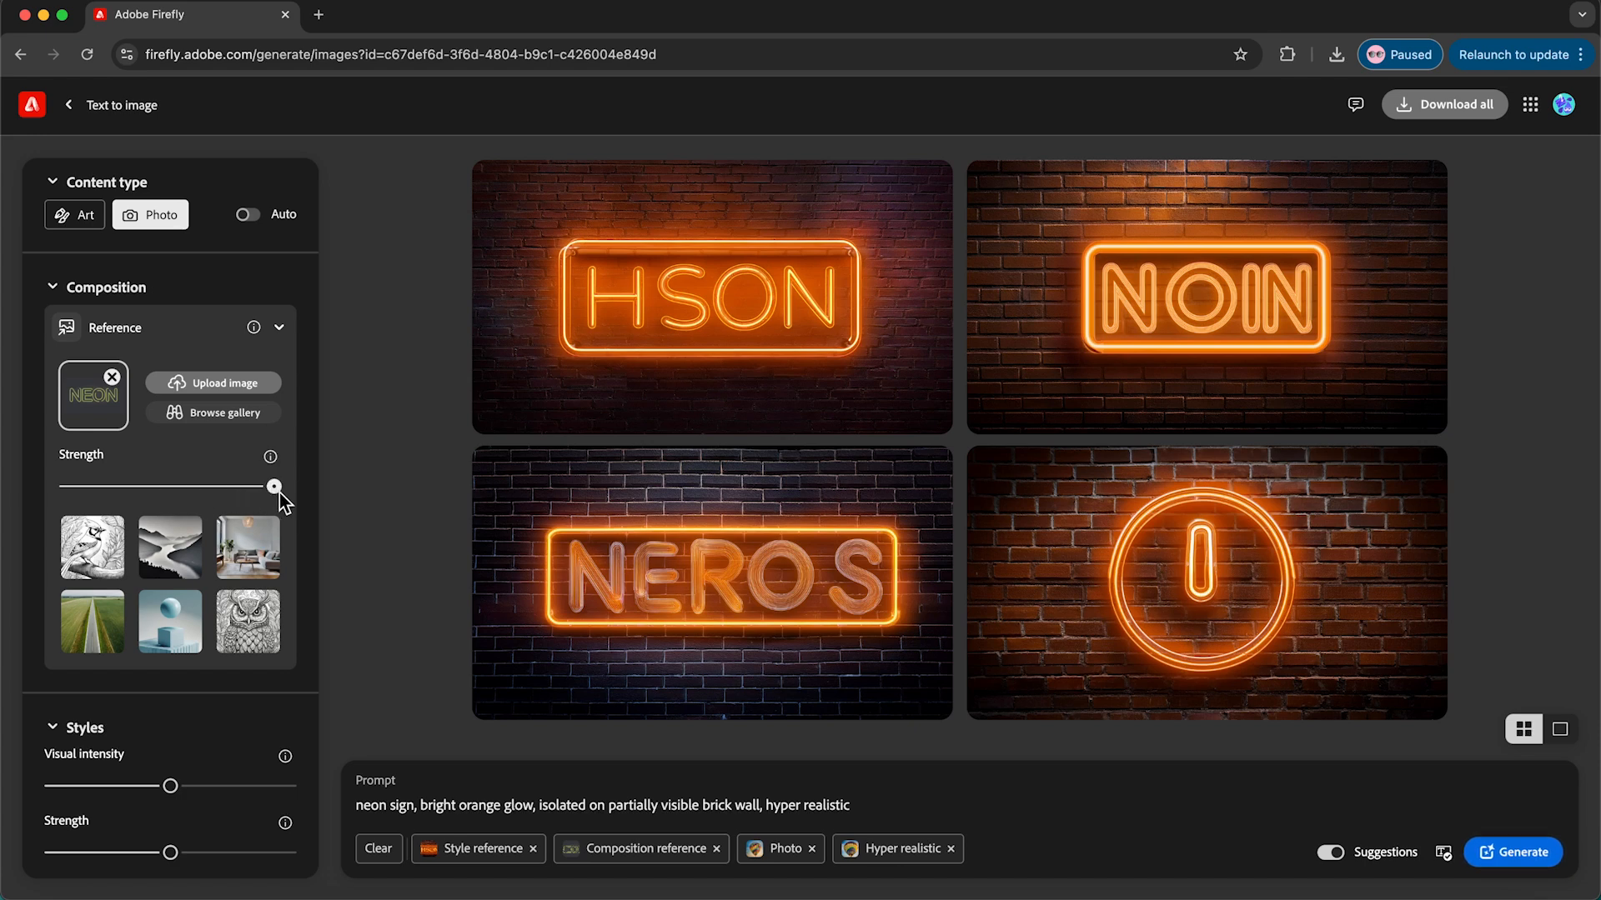
{"action": "scroll", "scroll_direction": "down", "scroll_amount": 3}
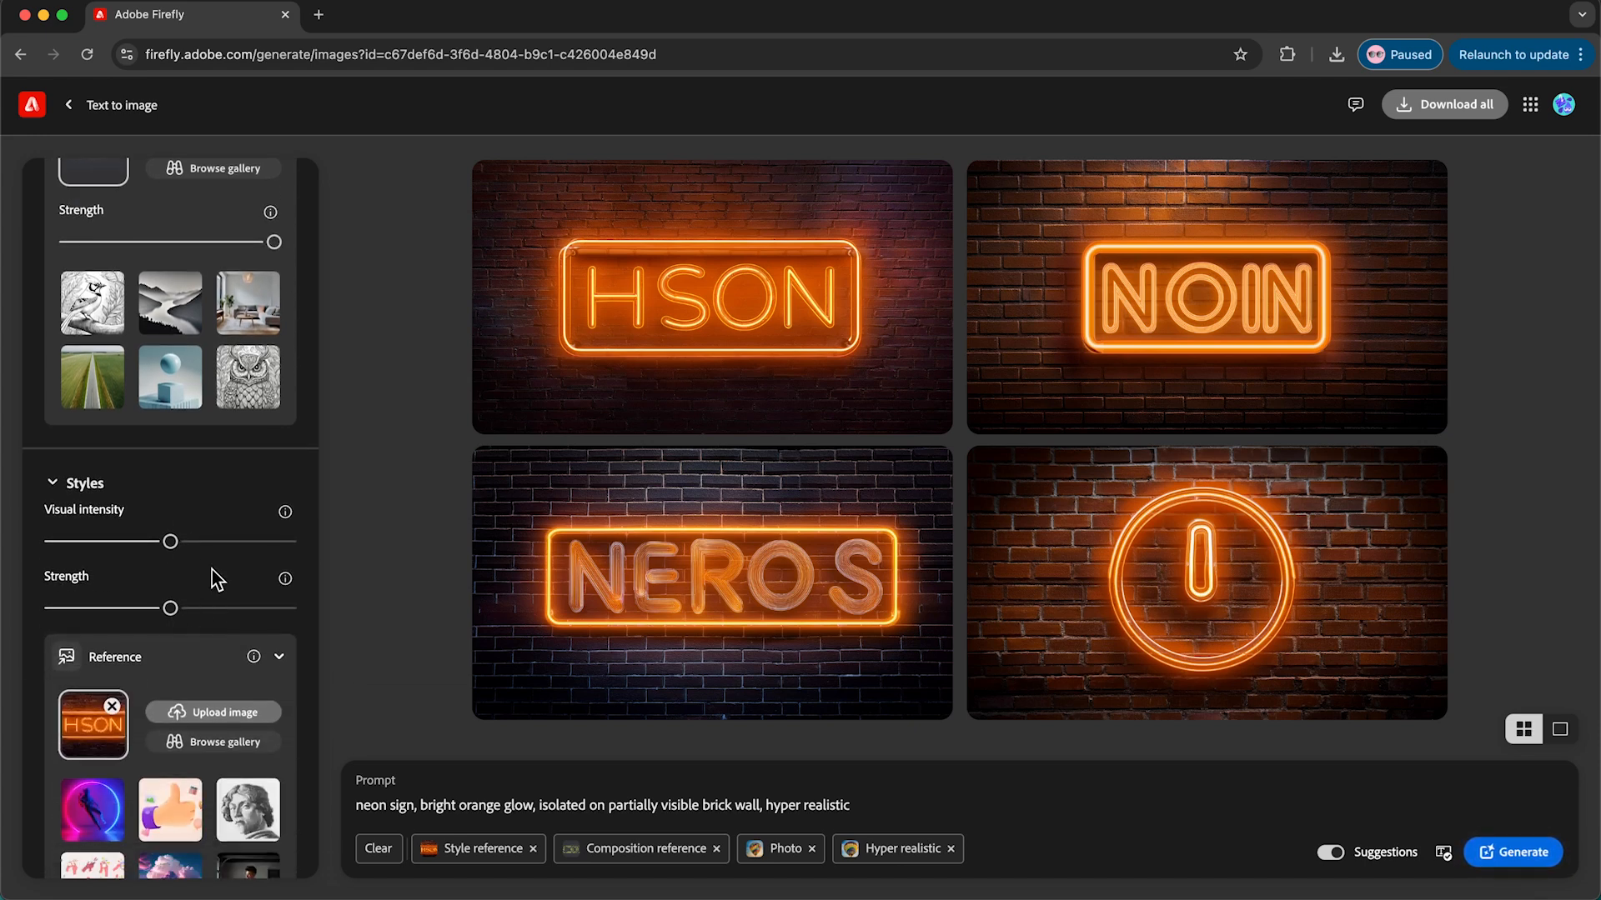
{"action": "mouse_move", "coordinate": [207, 641]}
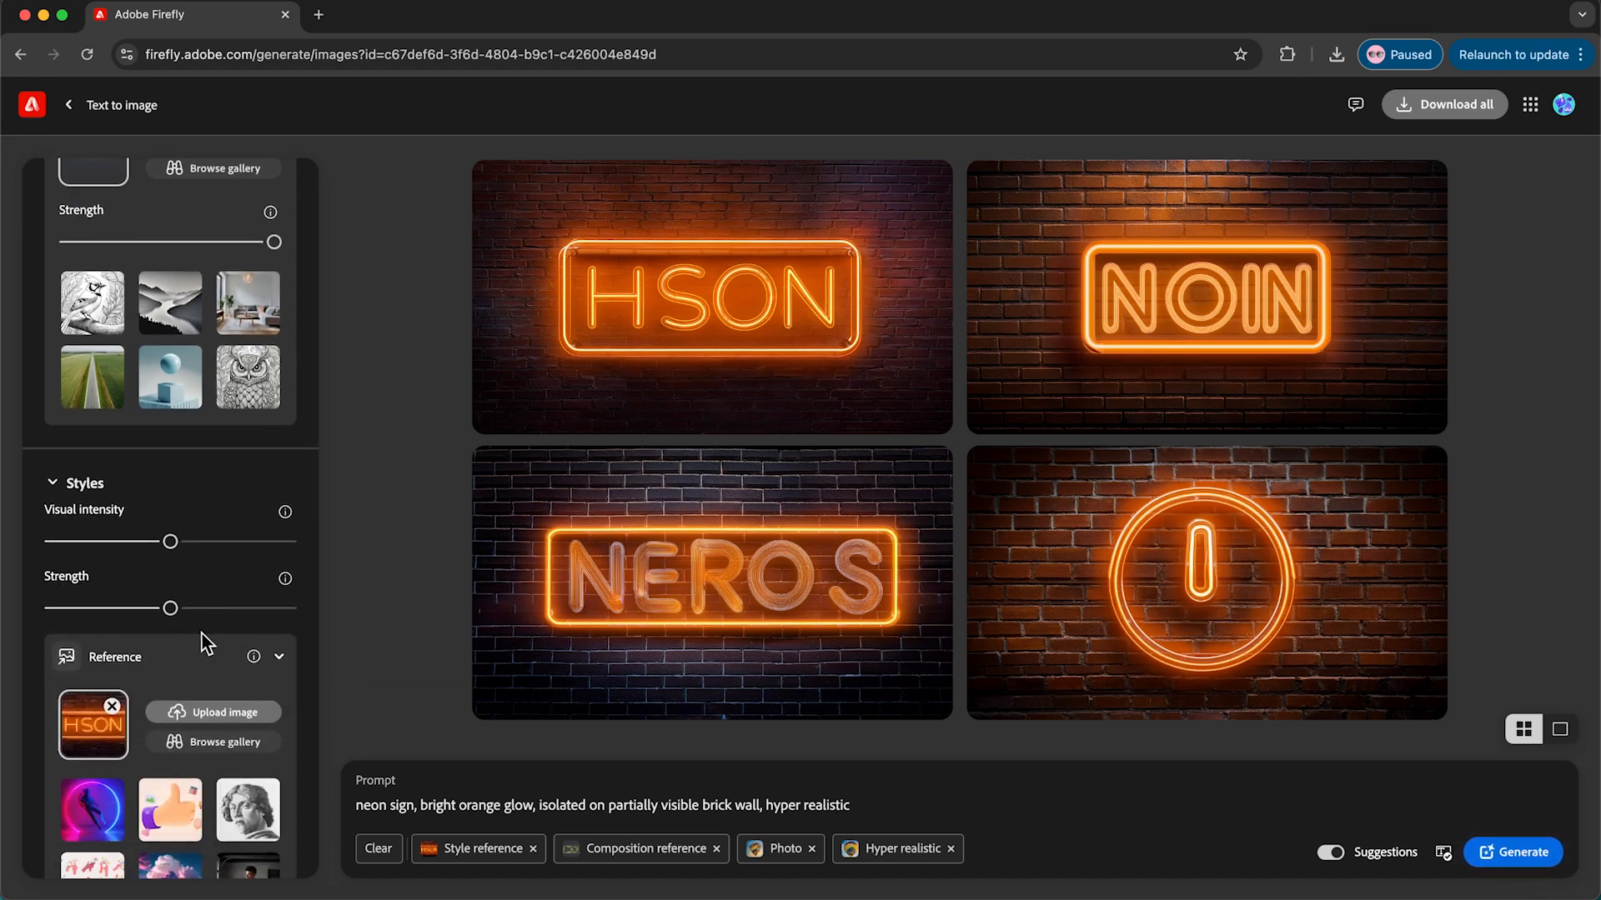
Step: Generate NEON-composition images and open the bottom-right result full size
{"action": "left_click", "coordinate": [1513, 851]}
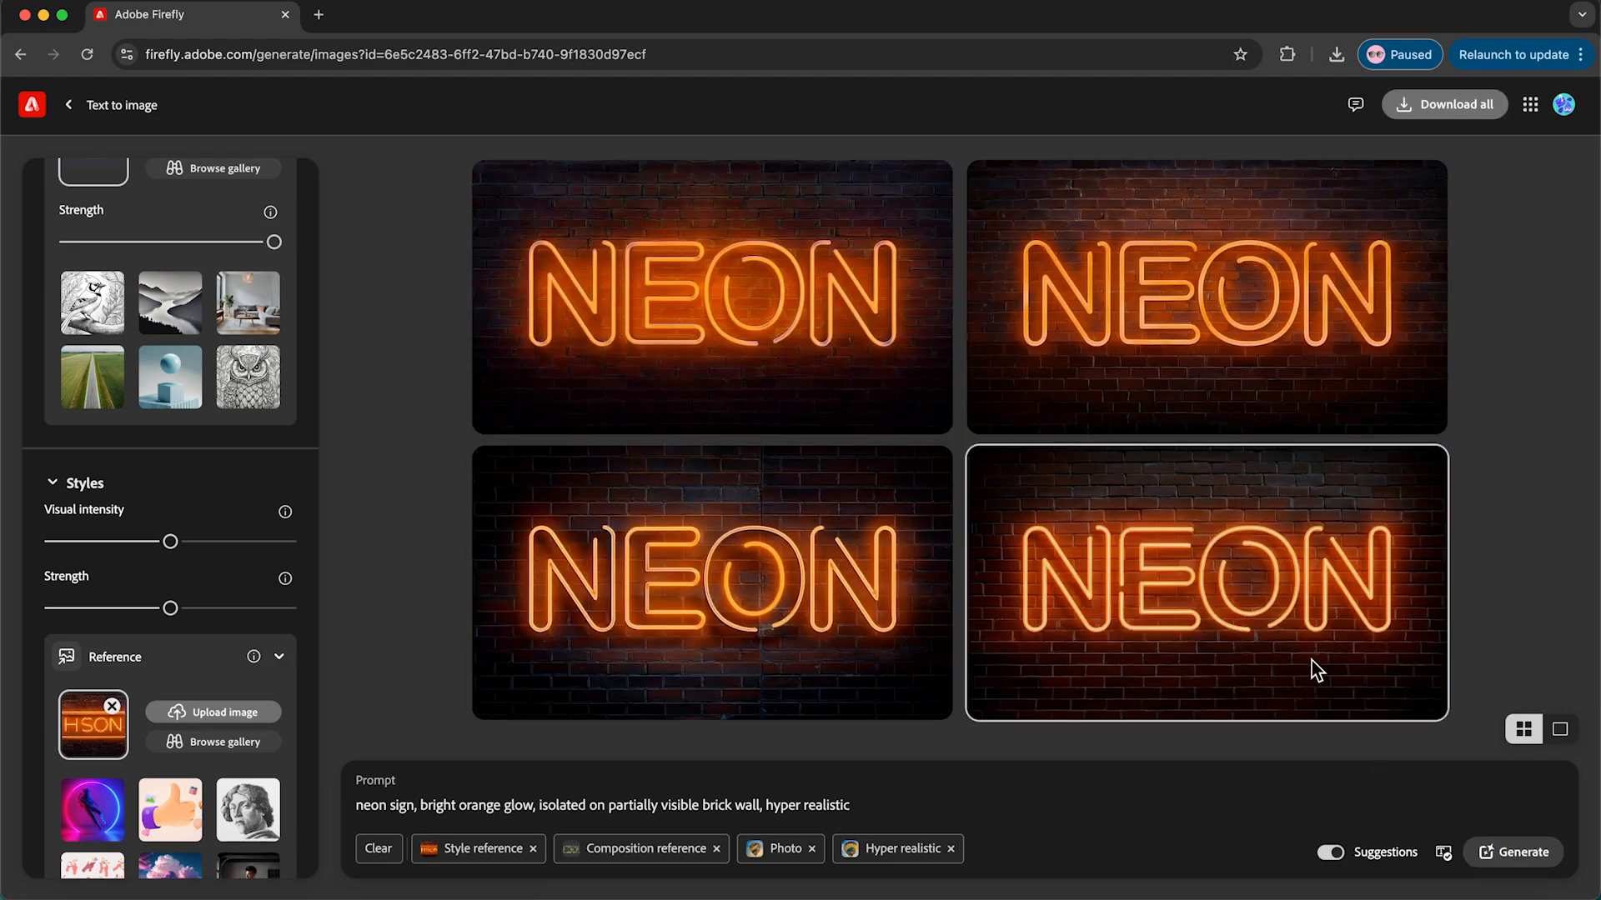
{"action": "left_click", "coordinate": [1204, 583]}
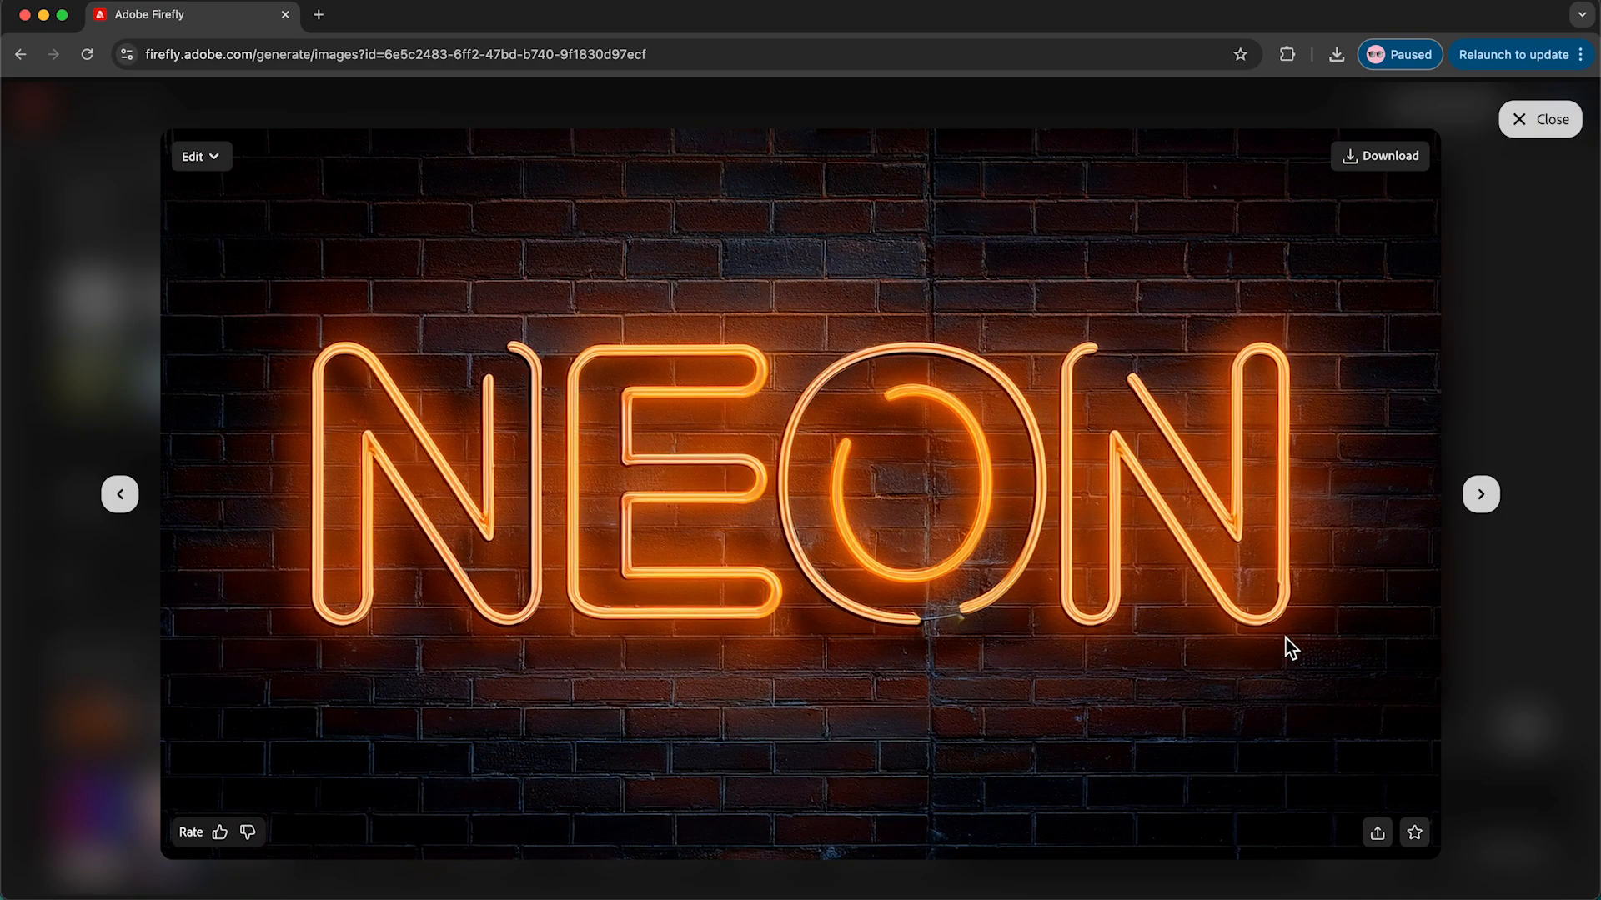